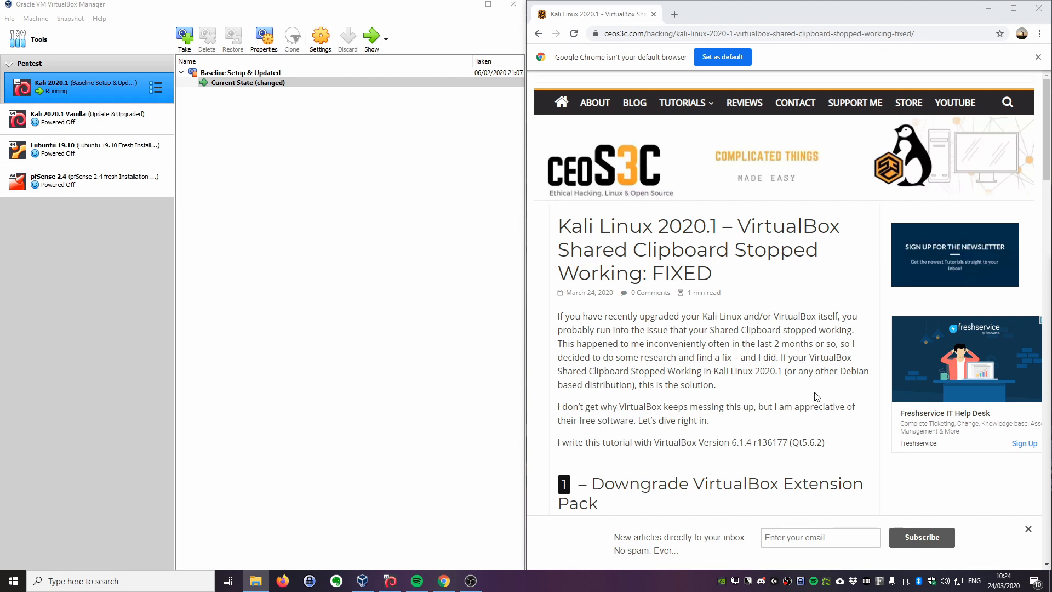
mouse_move(770, 395)
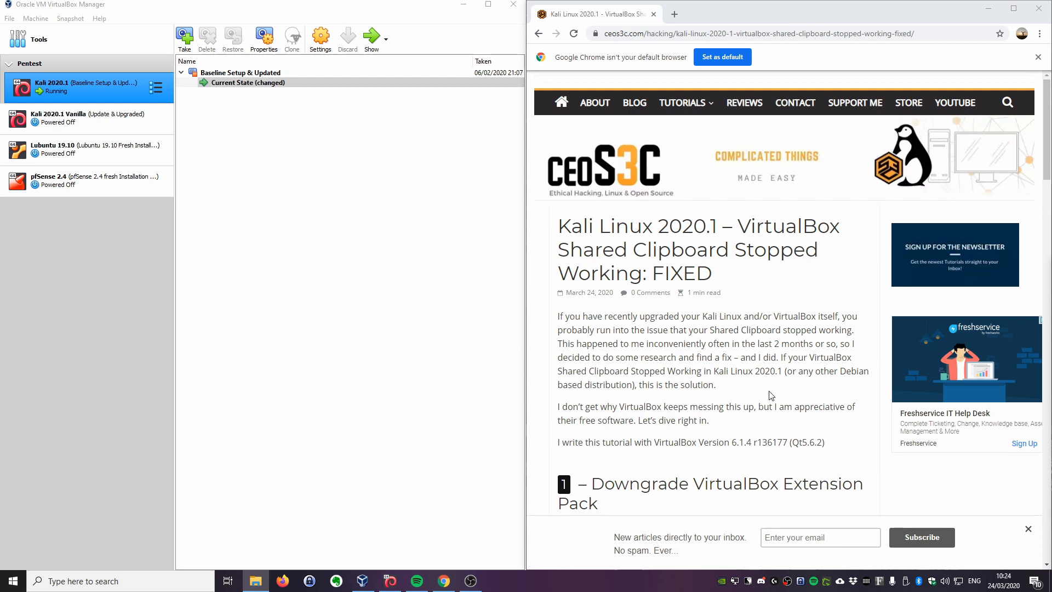
mouse_move(750, 390)
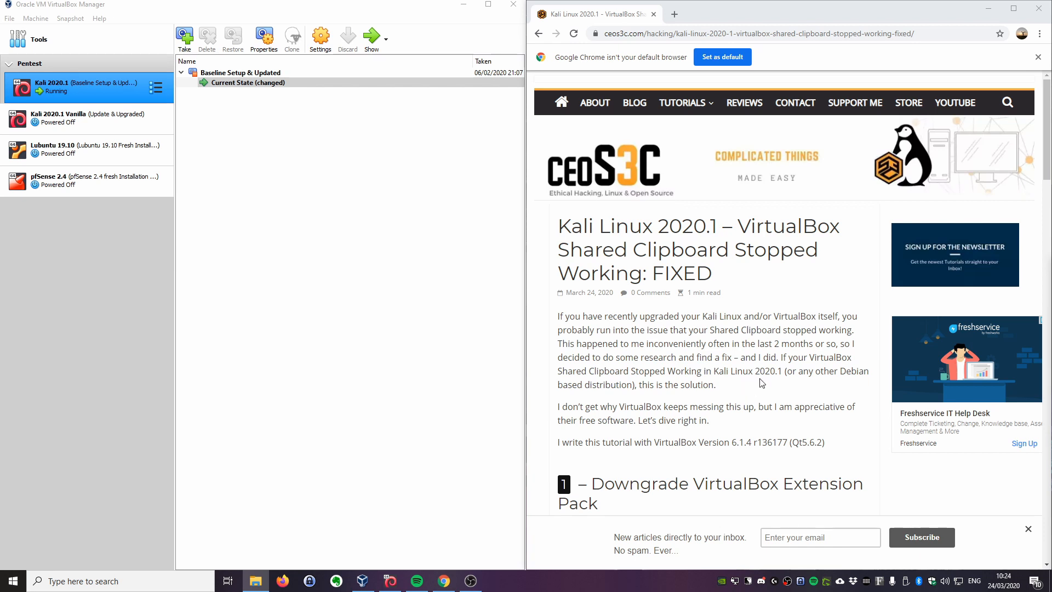
mouse_move(735, 393)
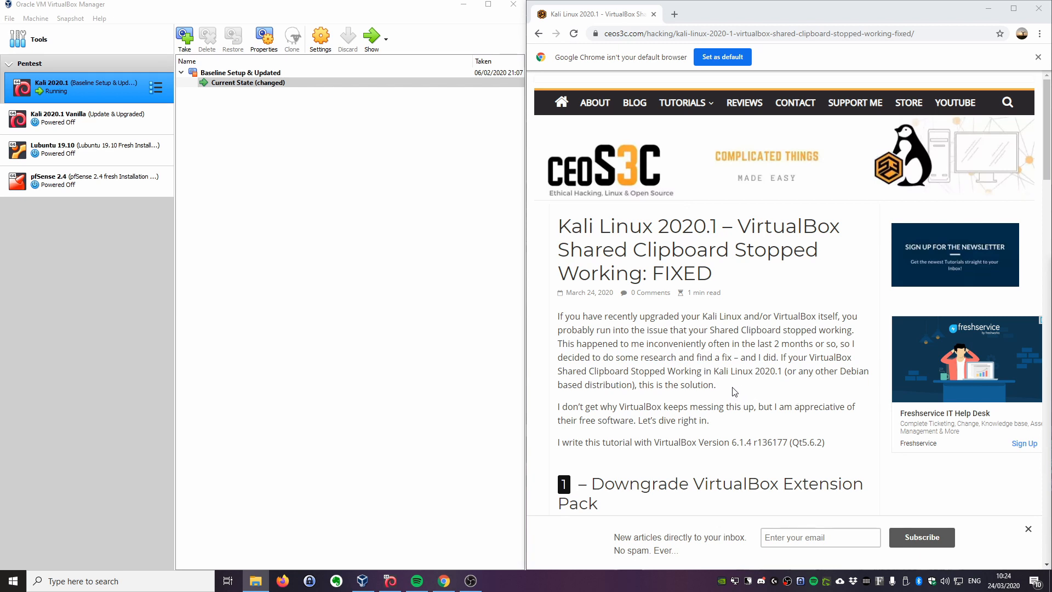
mouse_move(738, 393)
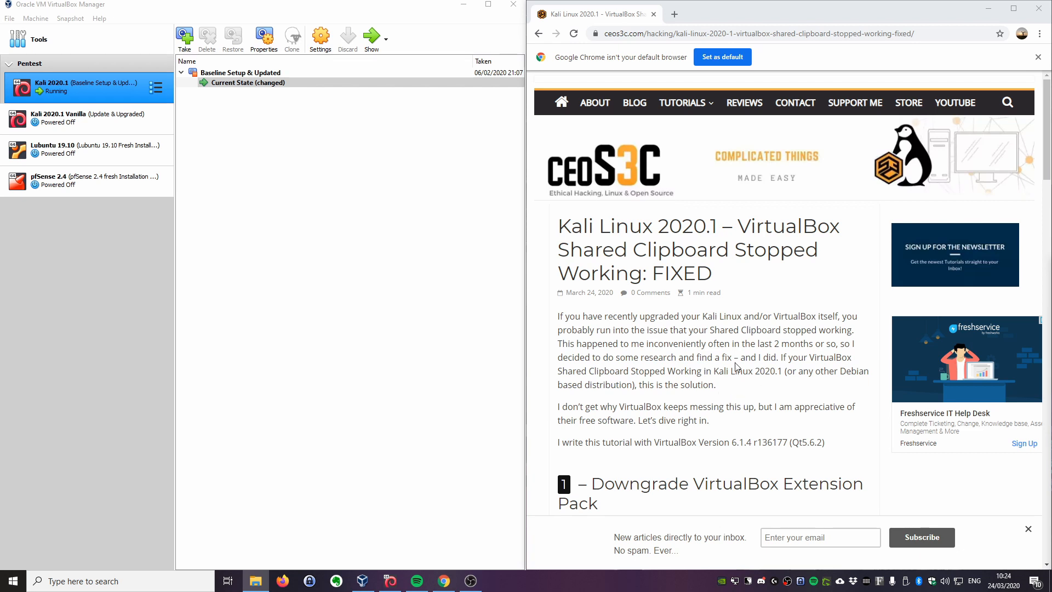
mouse_move(570, 262)
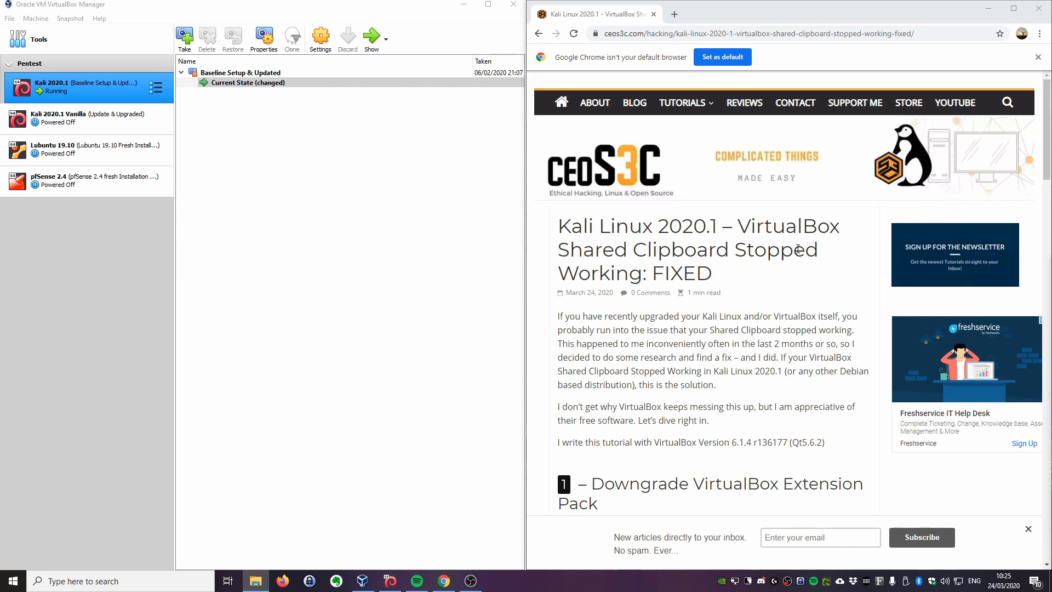
mouse_move(779, 394)
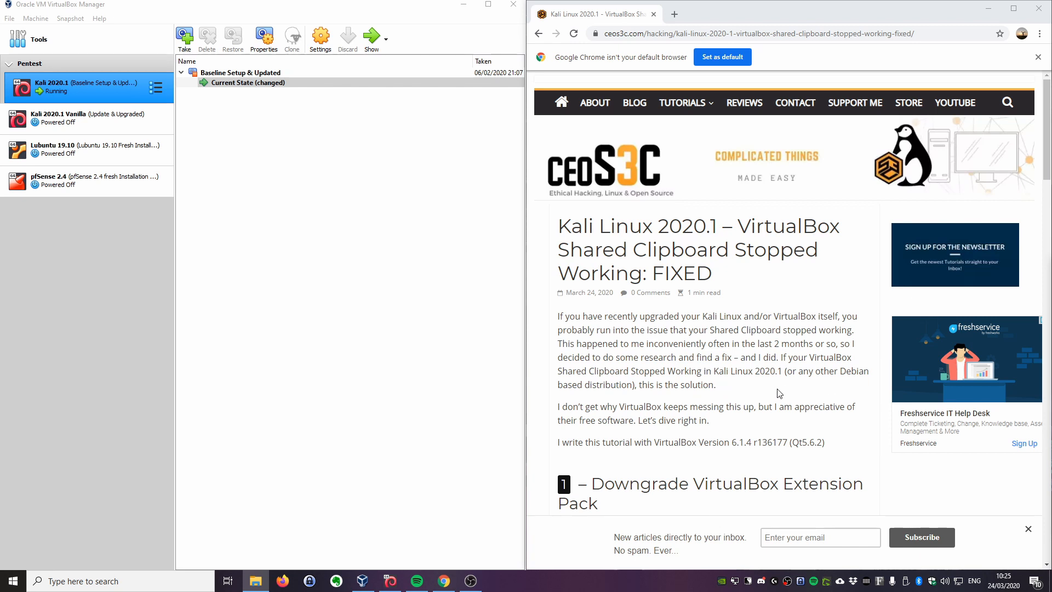
mouse_move(768, 376)
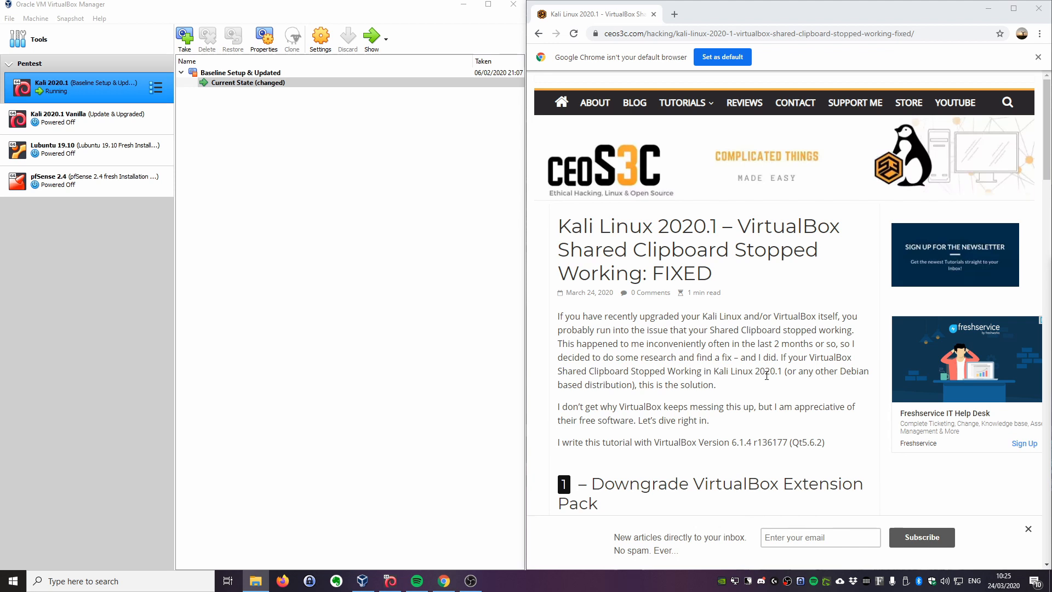
mouse_move(749, 454)
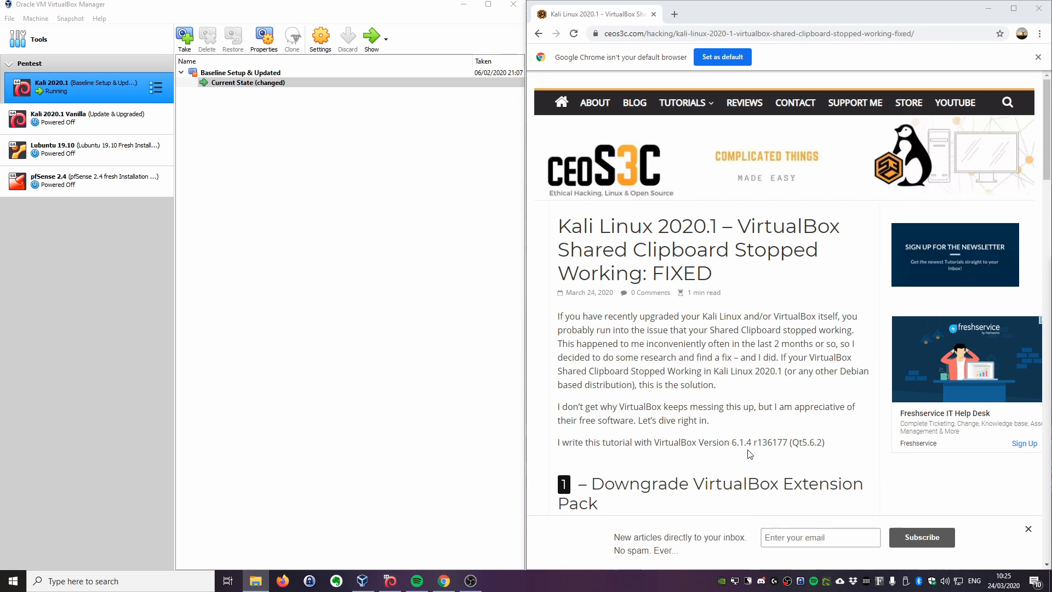
mouse_move(761, 434)
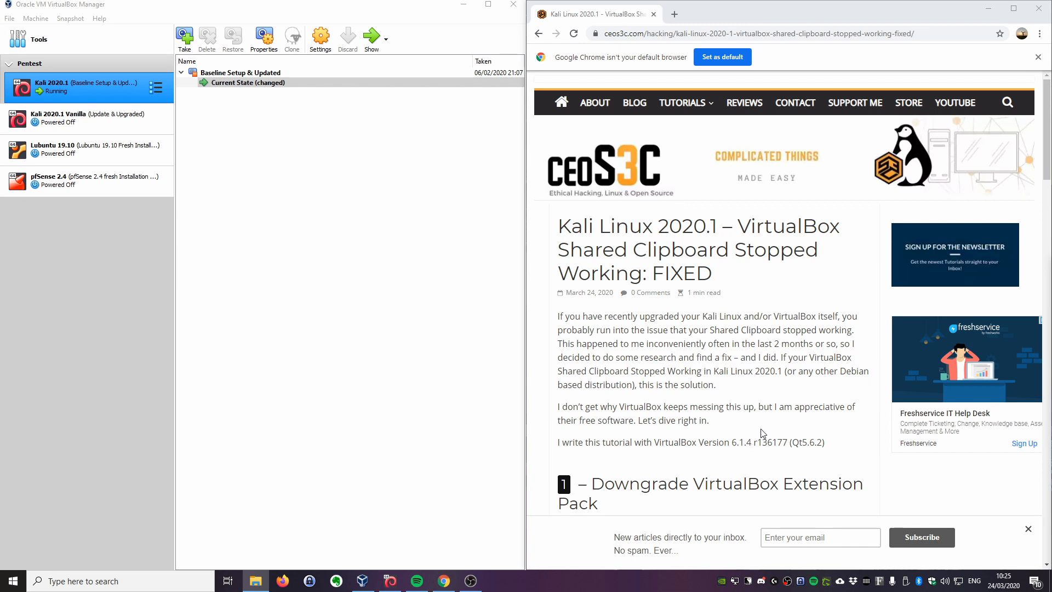
mouse_move(771, 423)
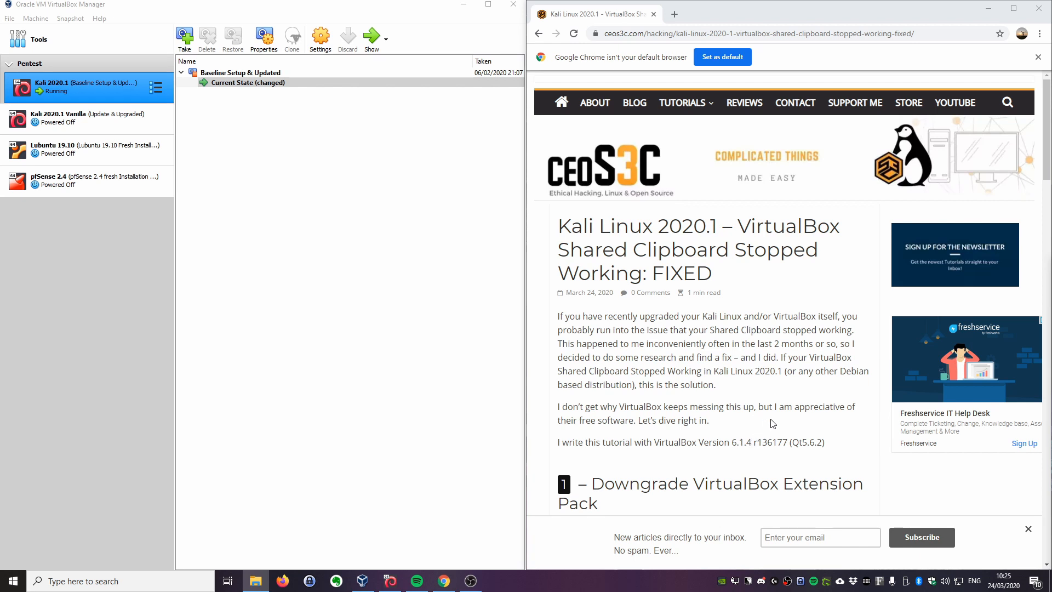
mouse_move(739, 405)
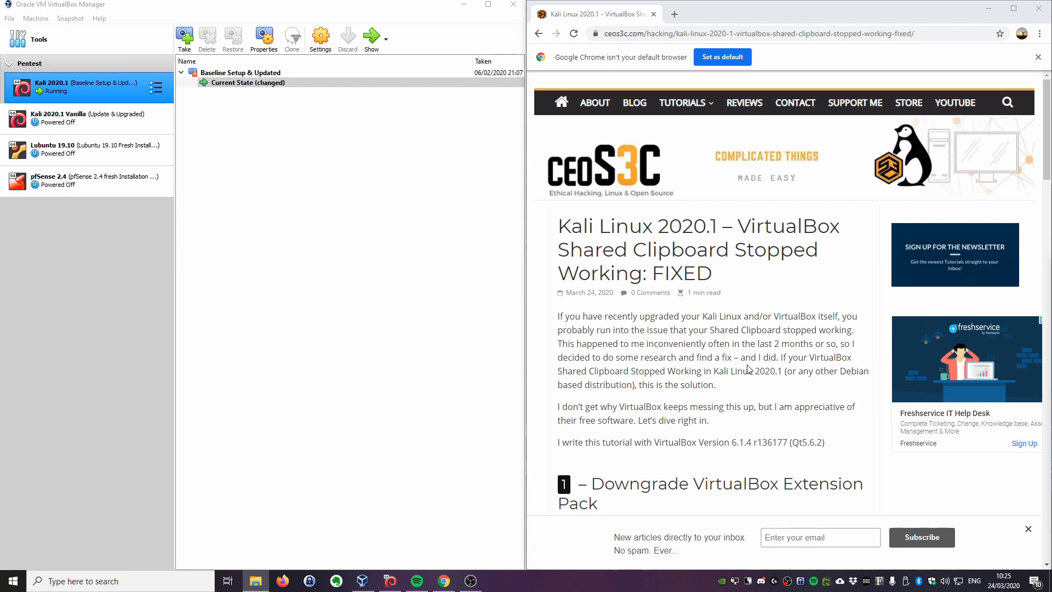
mouse_move(795, 444)
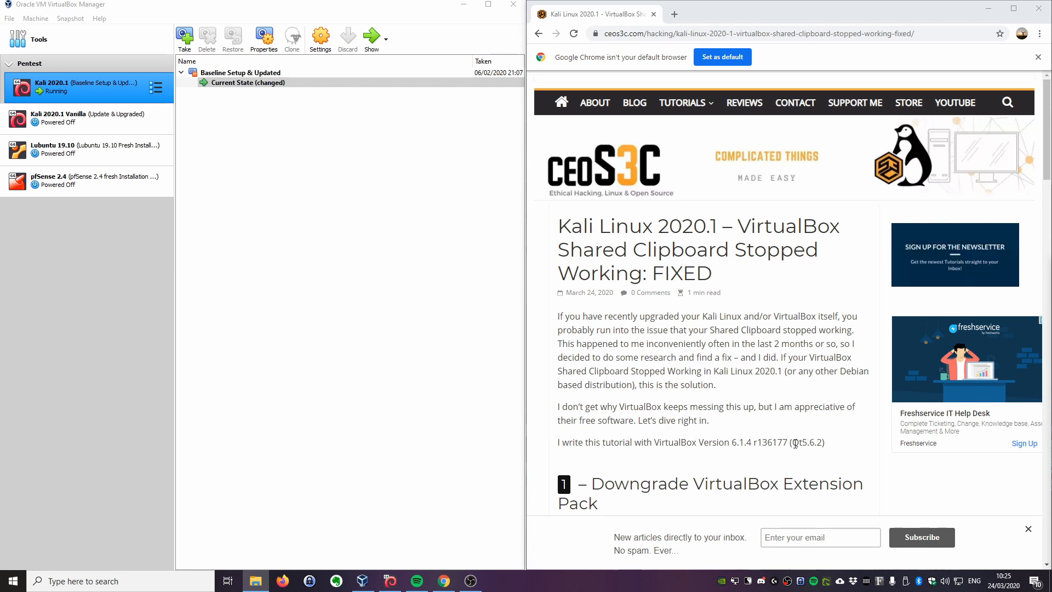
mouse_move(752, 467)
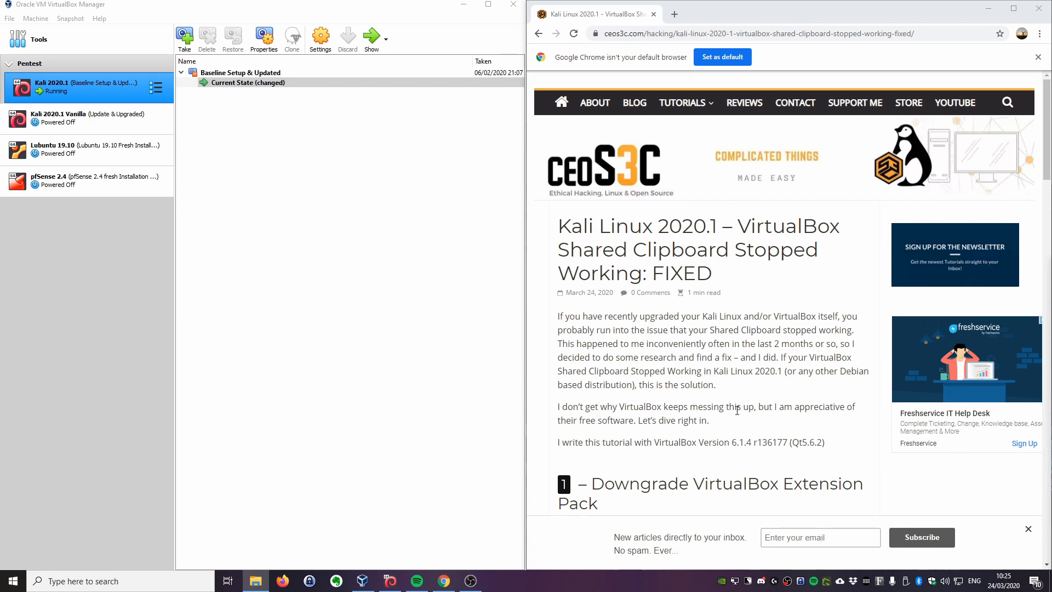
mouse_move(732, 395)
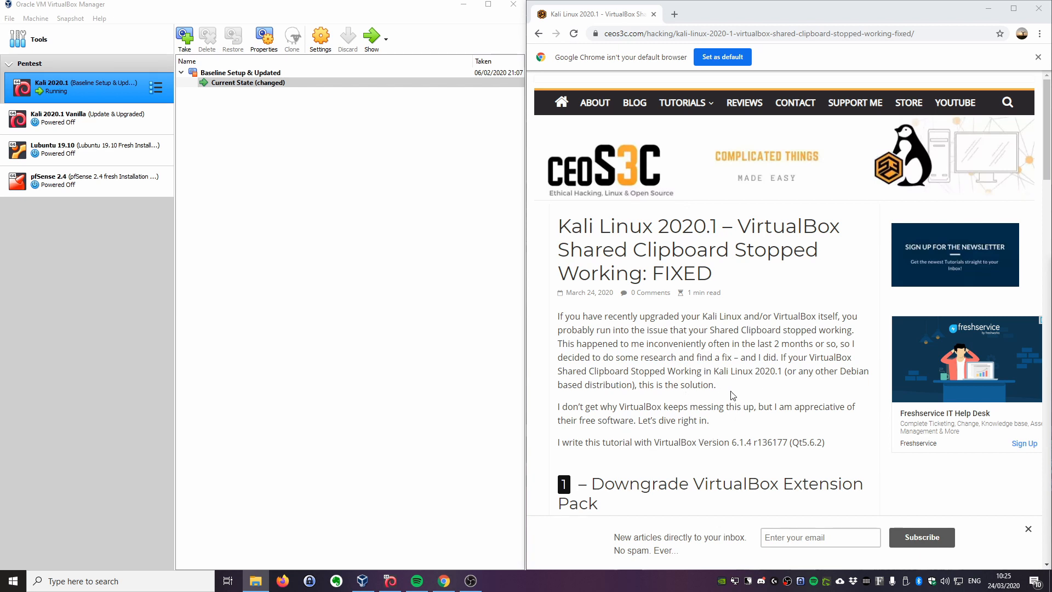
mouse_move(784, 259)
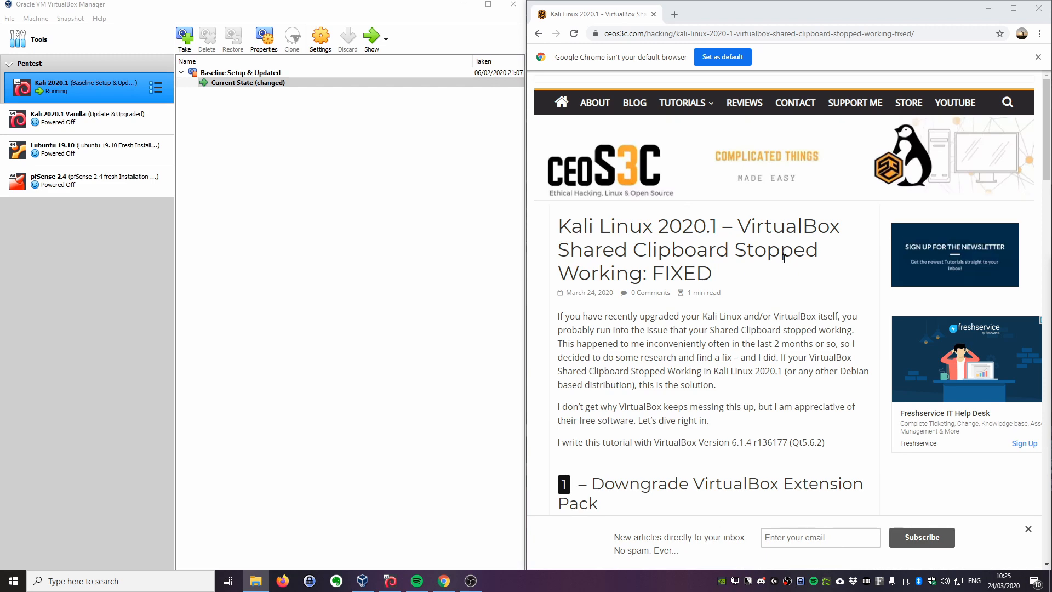
- Scroll the ceos3c article past its steps and back to the VirtualBox 6.1.4 r136177 note
scroll("down", 3)
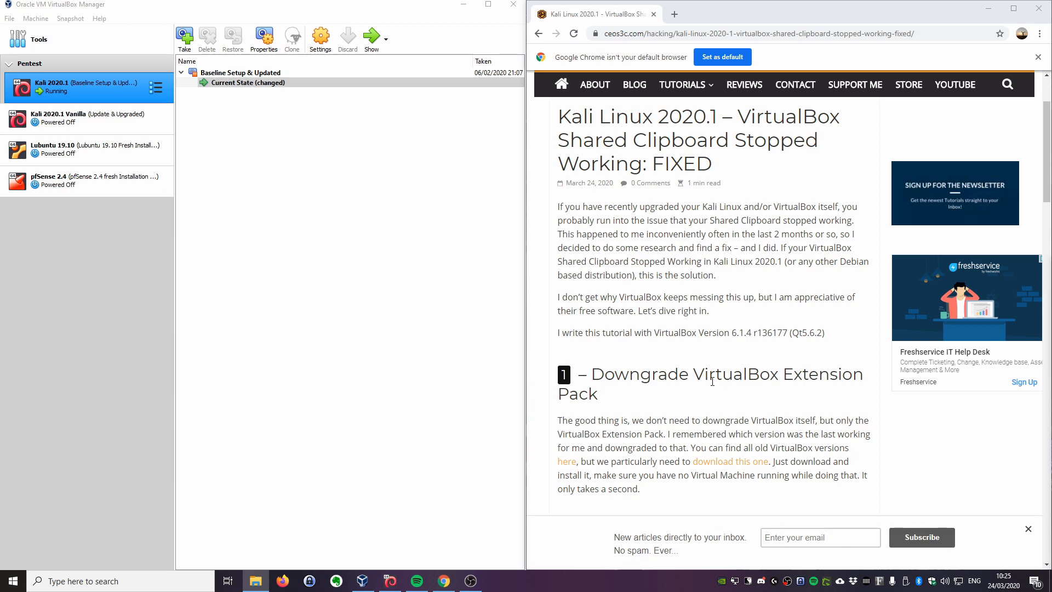
mouse_move(690, 408)
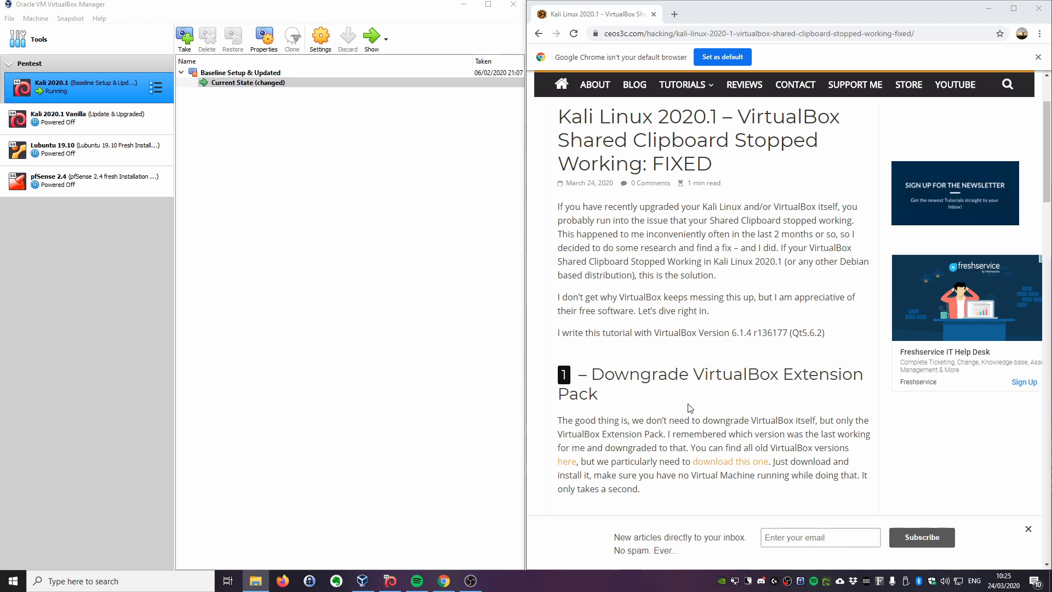
scroll("down", 3)
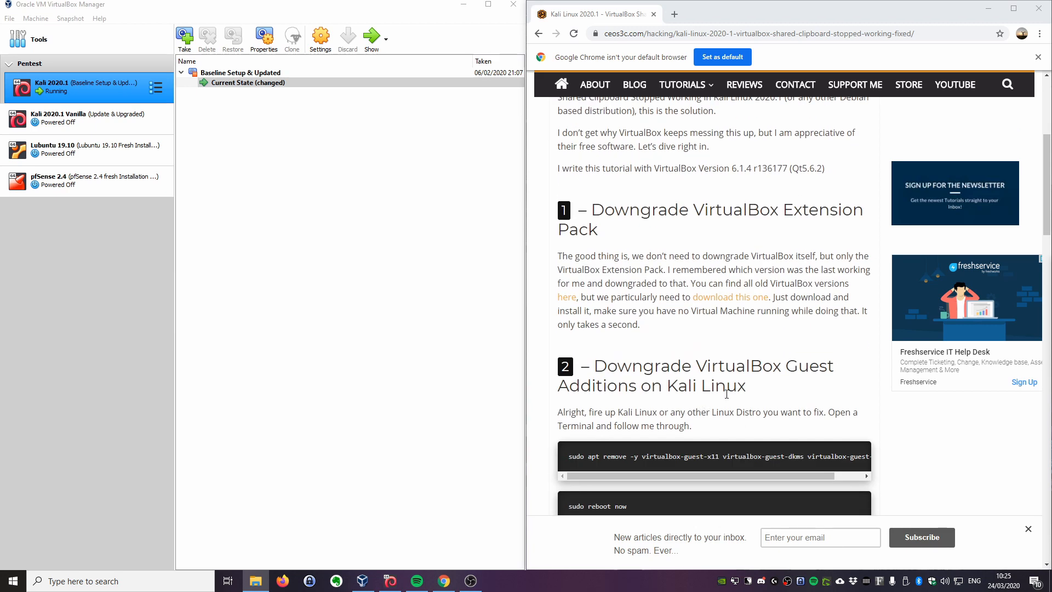
mouse_move(650, 399)
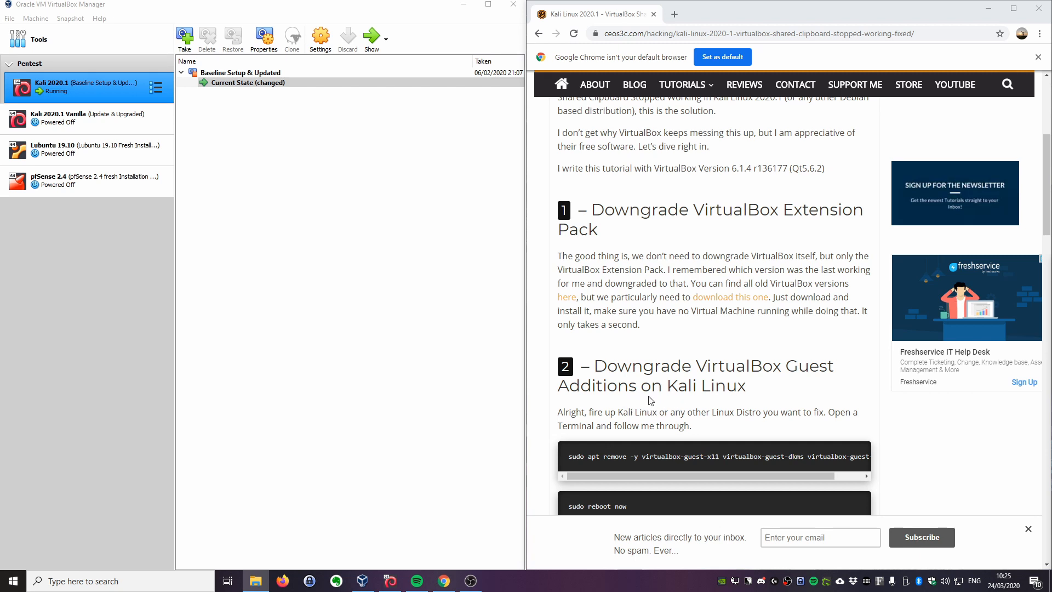
mouse_move(745, 389)
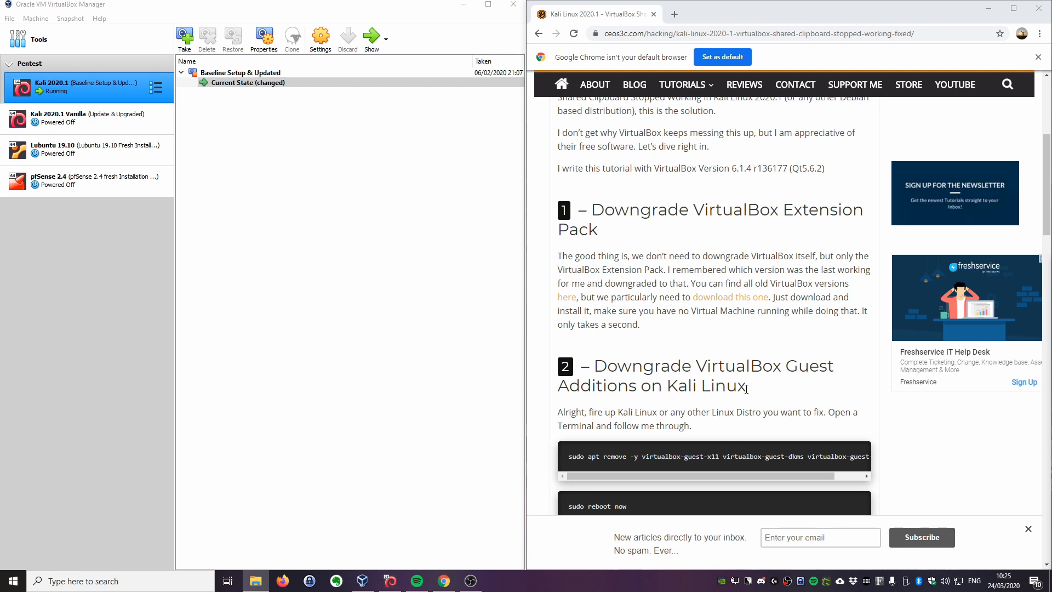
mouse_move(799, 372)
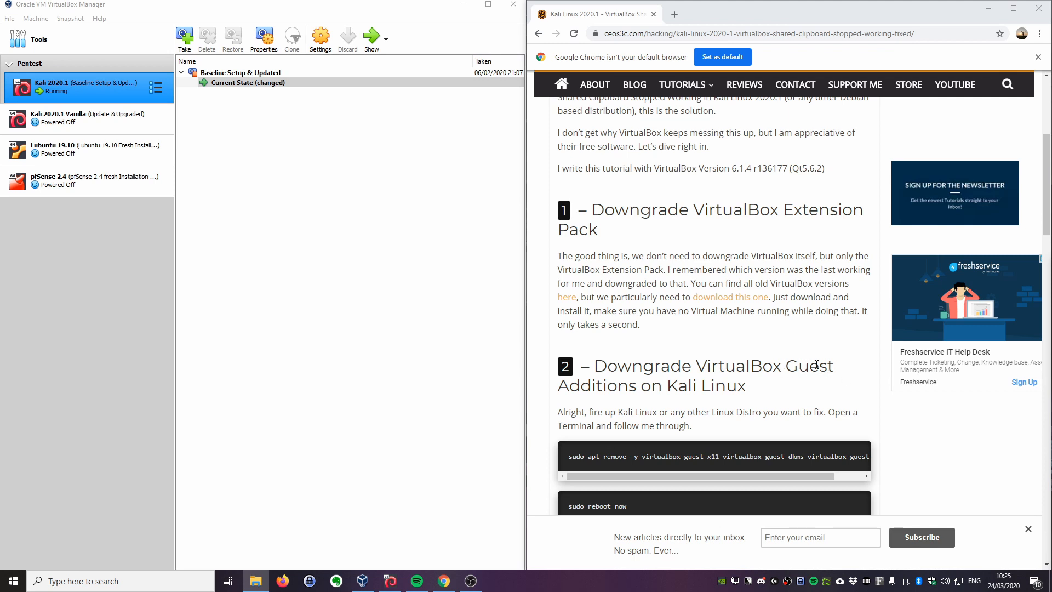
mouse_move(809, 349)
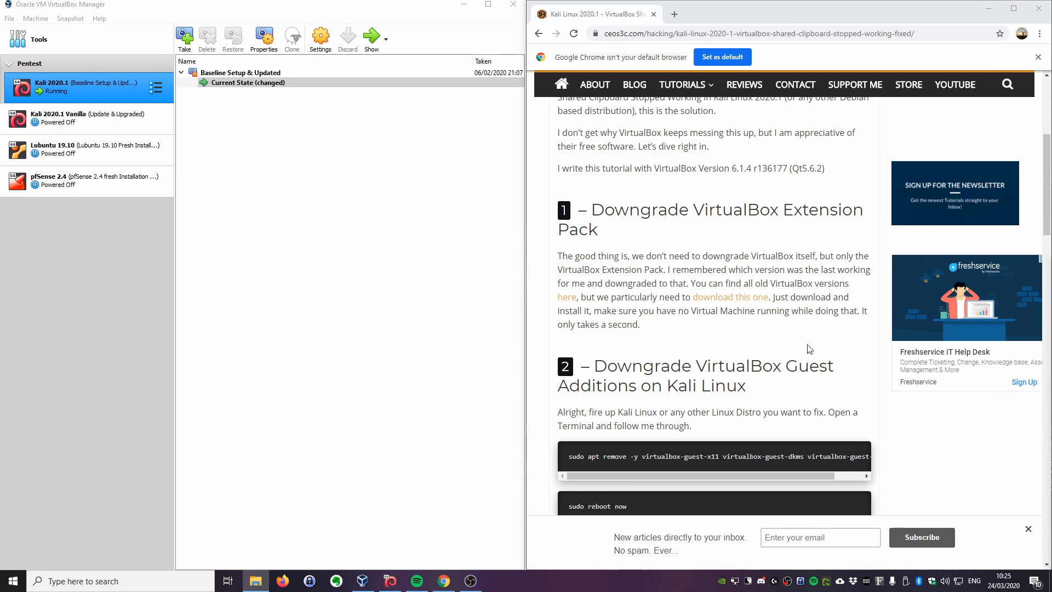
mouse_move(823, 267)
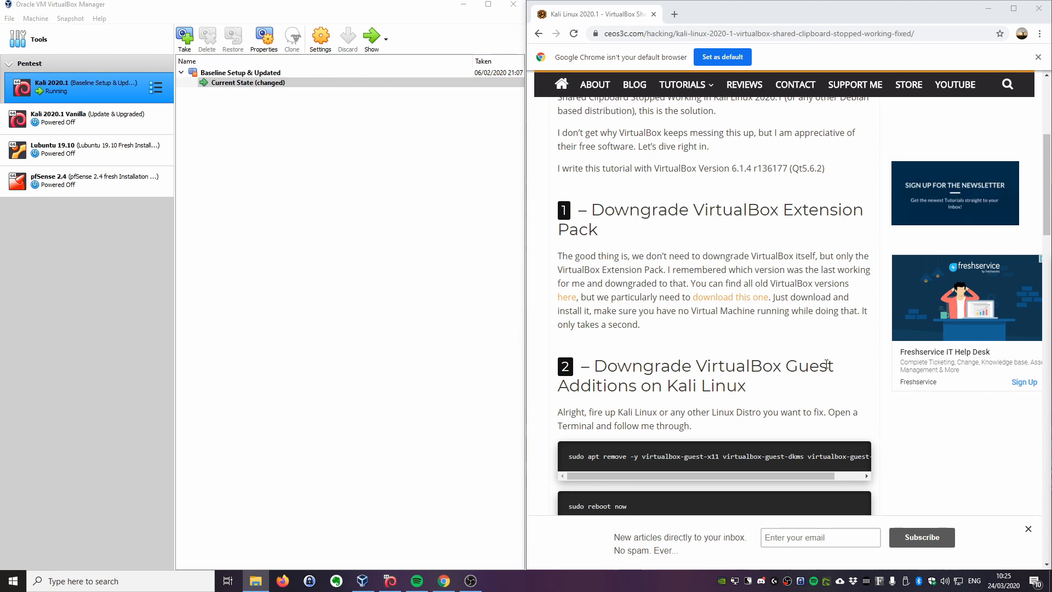
scroll("up", 3)
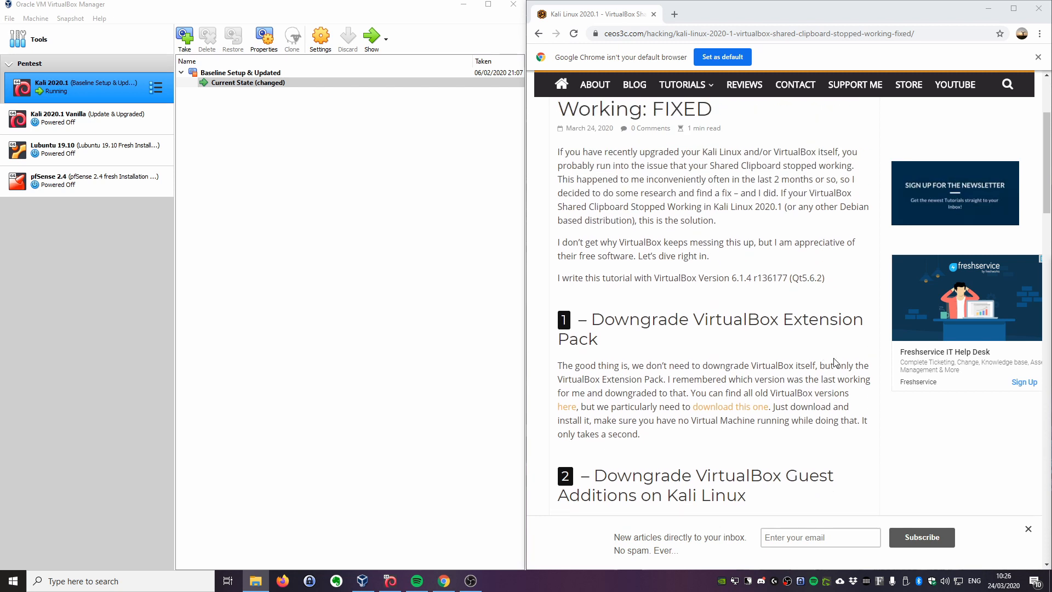
scroll("down", 3)
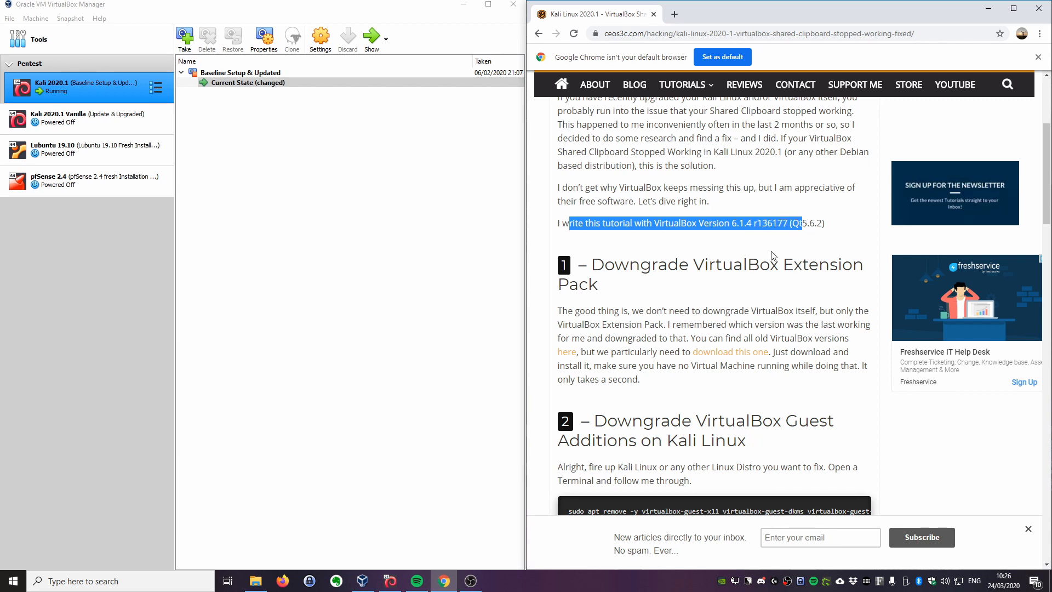
mouse_move(756, 234)
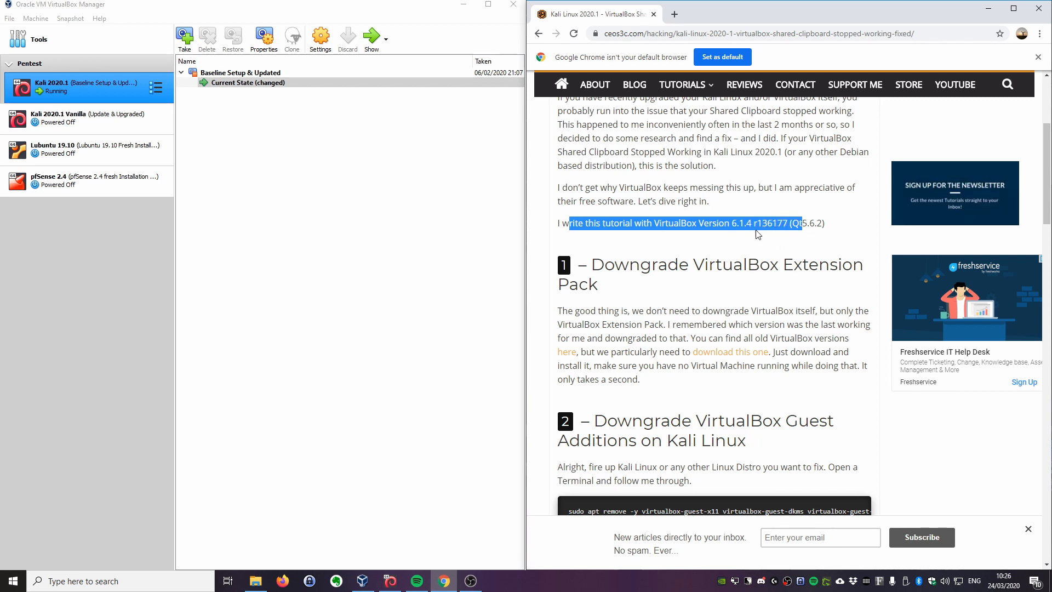
left_click(752, 222)
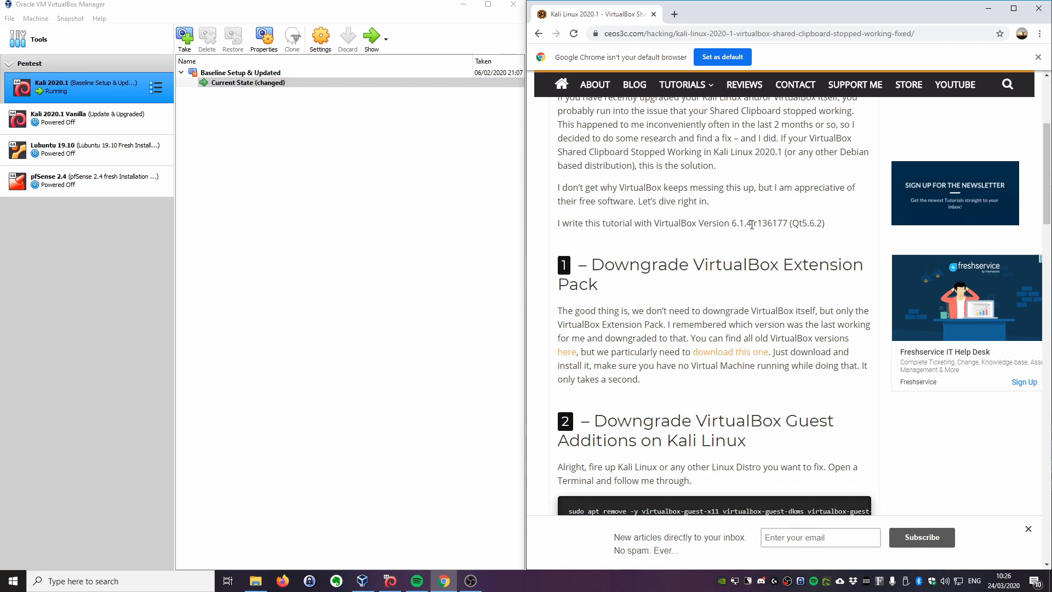
left_click(98, 19)
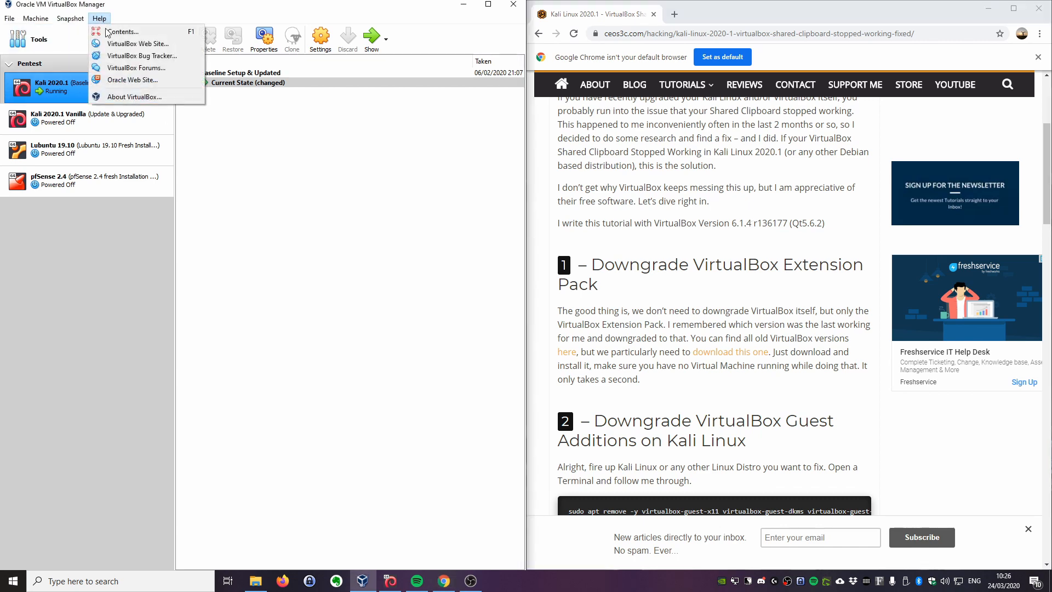
left_click(134, 97)
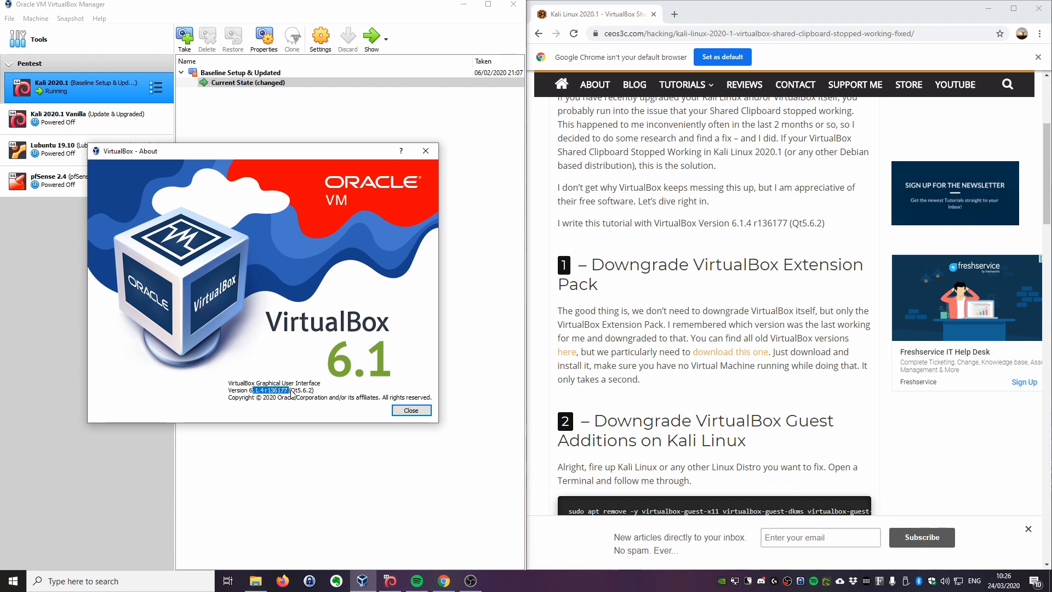
left_click(411, 410)
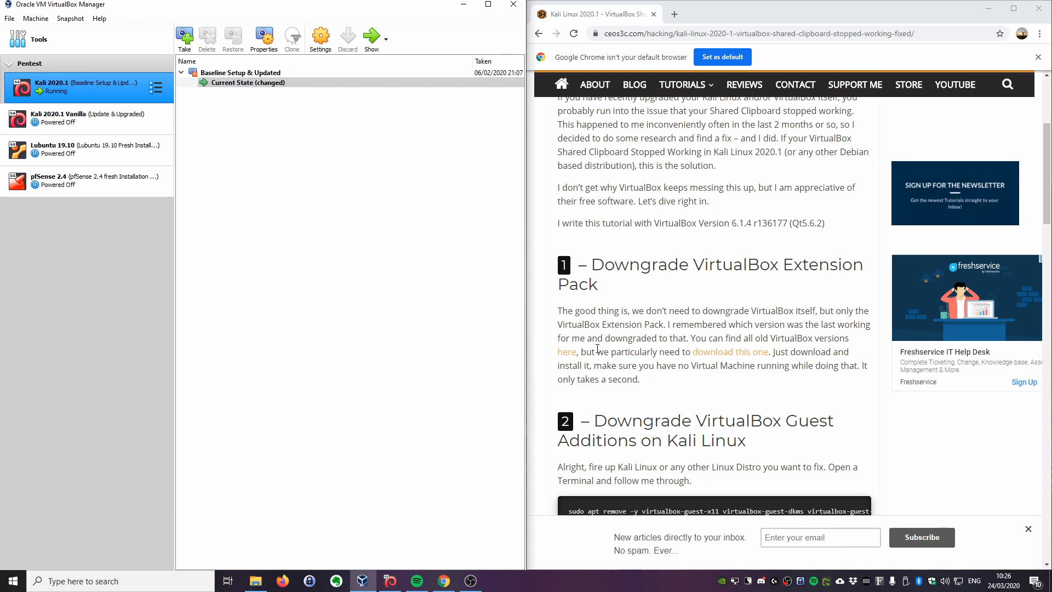
mouse_move(790, 262)
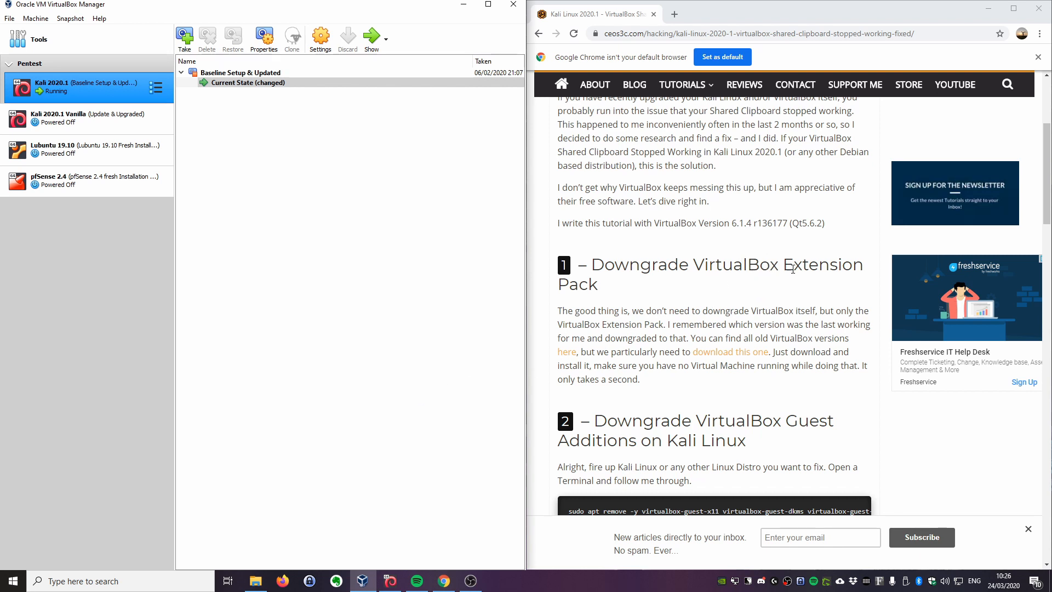
mouse_move(566, 352)
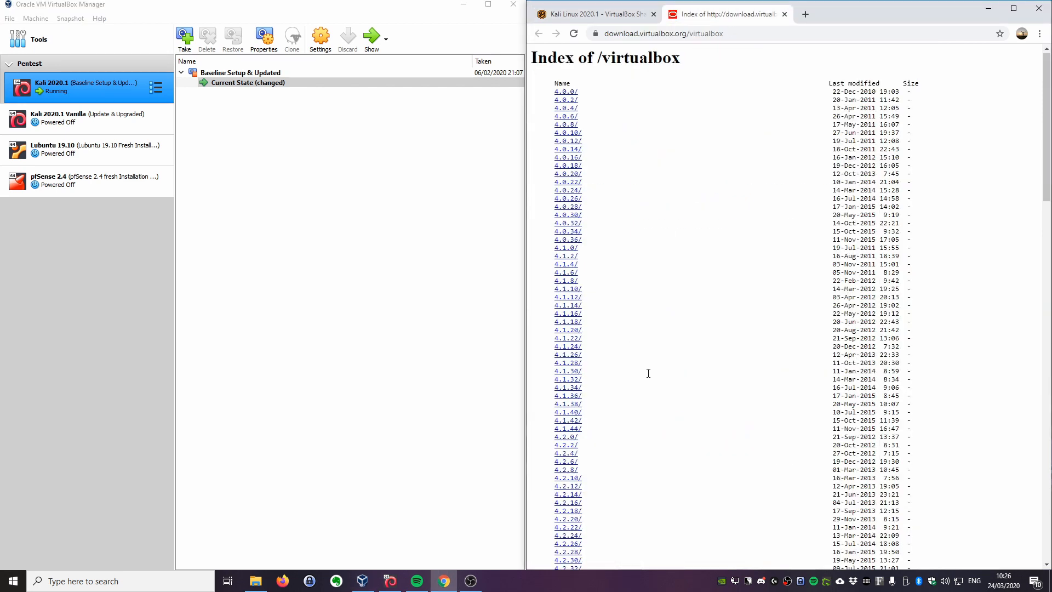
- Browse down the Index of /virtualbox page listing the old VirtualBox releases
scroll("down", 3)
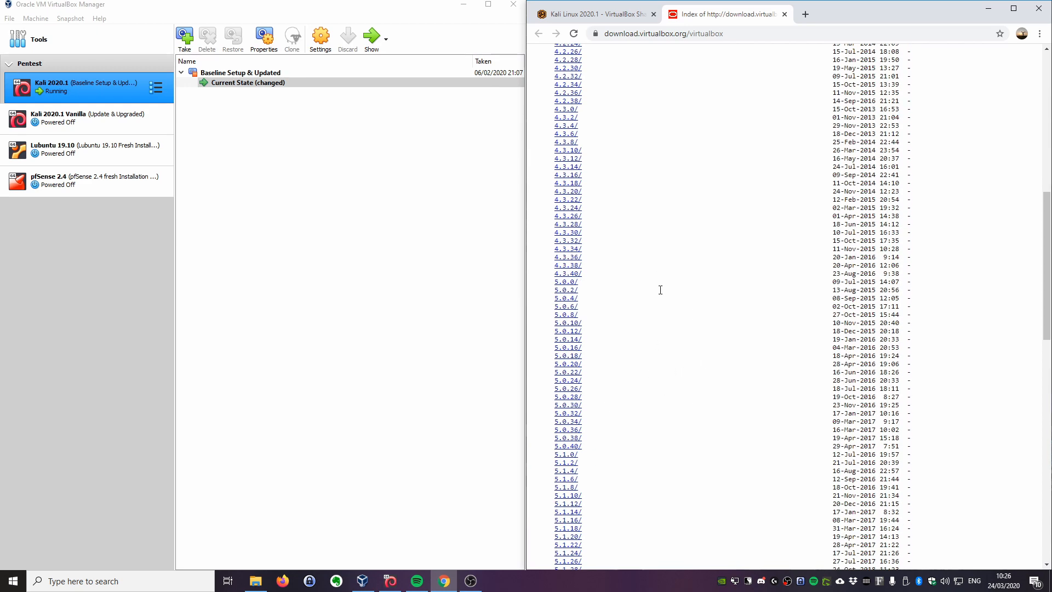
scroll("down", 3)
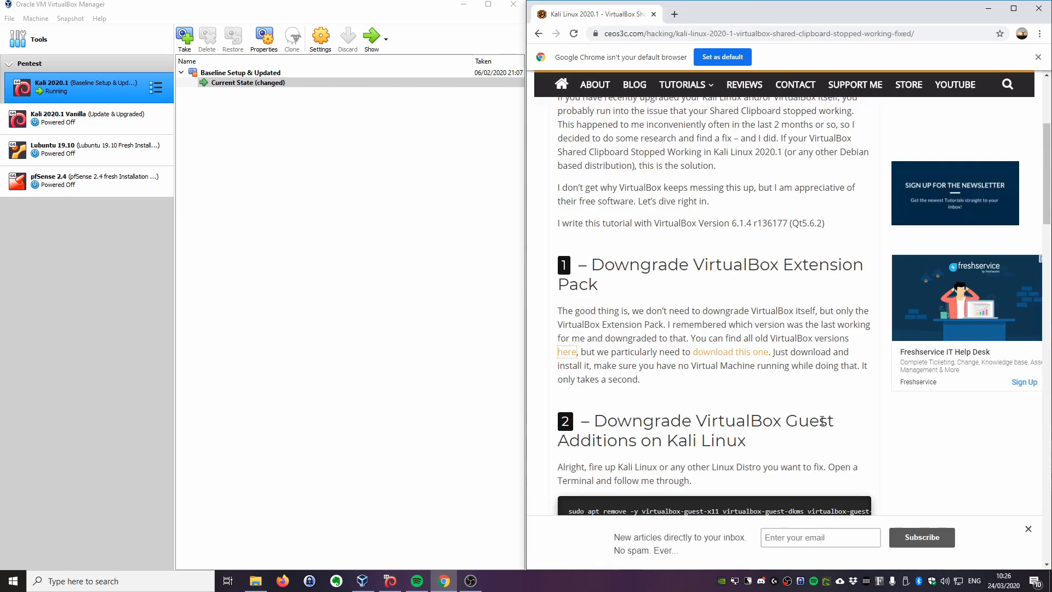
mouse_move(730, 352)
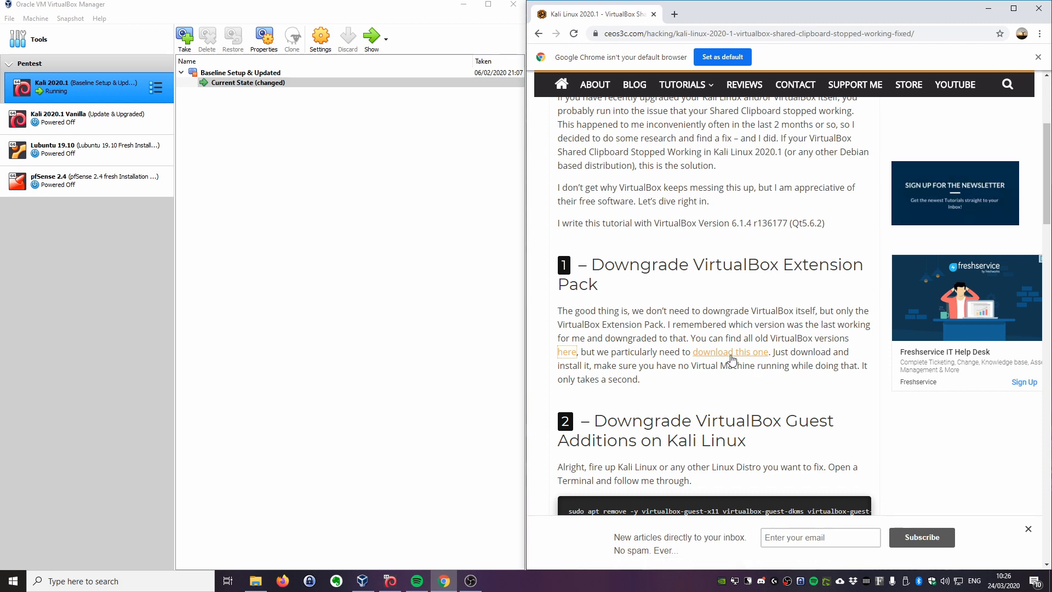
mouse_move(730, 351)
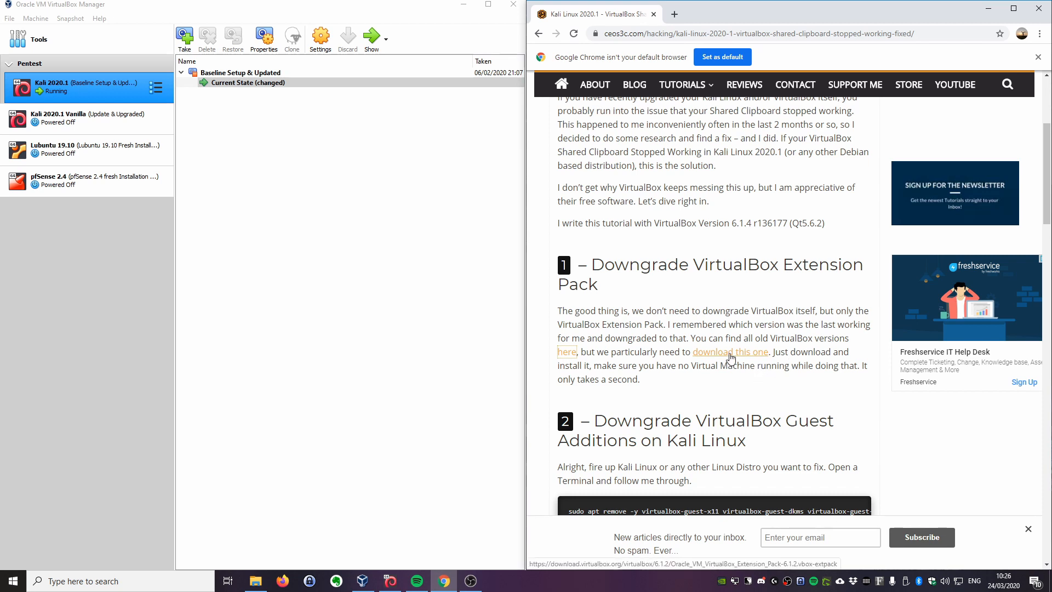
- Download the 6.1.2 .vbox-extpack and launch it from Chrome's download bar for reinstall
left_click(730, 352)
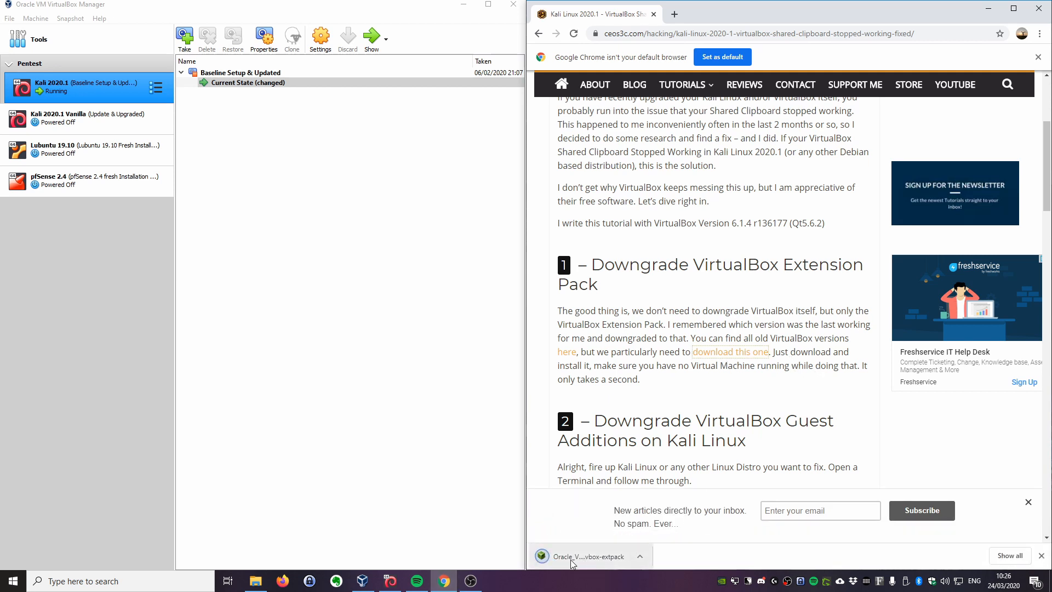
left_click(640, 555)
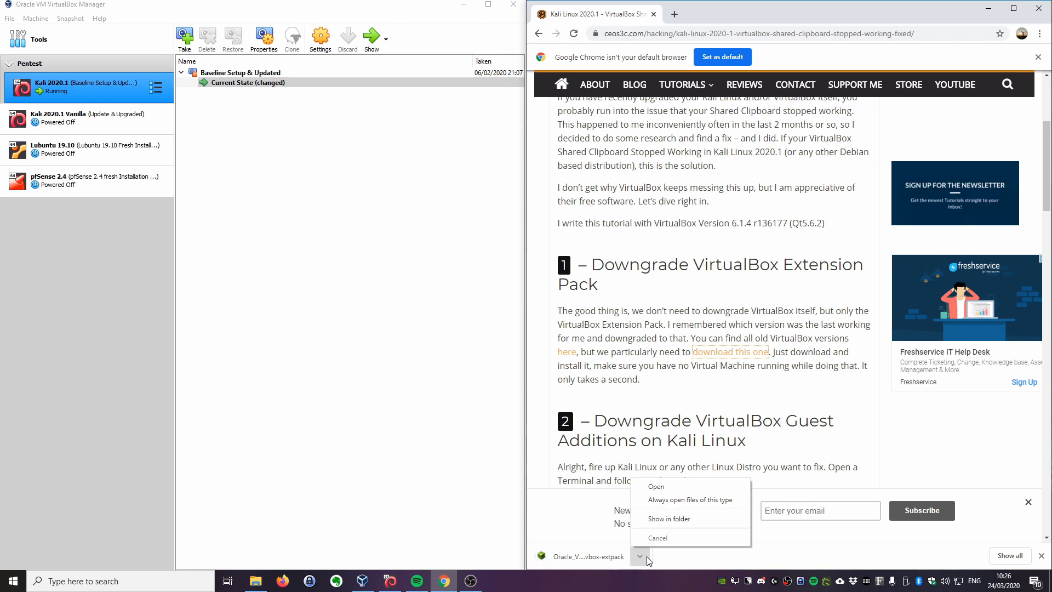
mouse_move(704, 335)
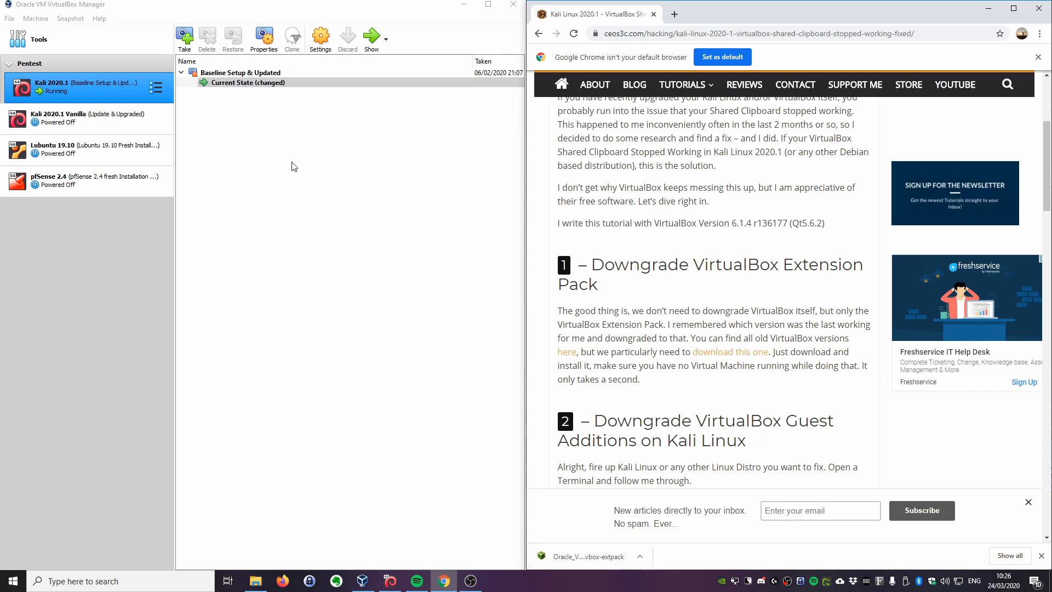
mouse_move(315, 199)
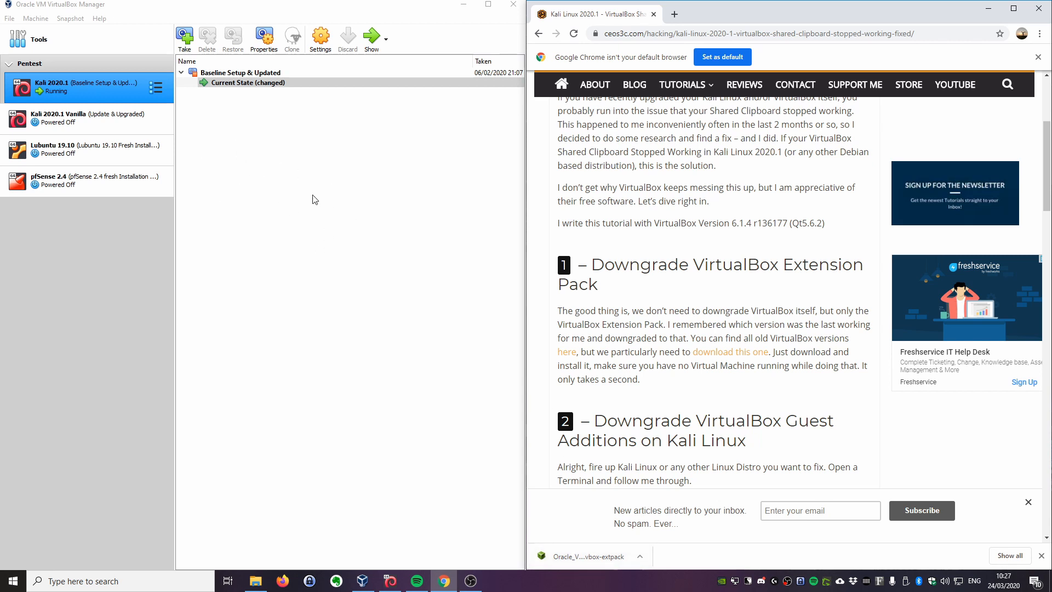
mouse_move(287, 276)
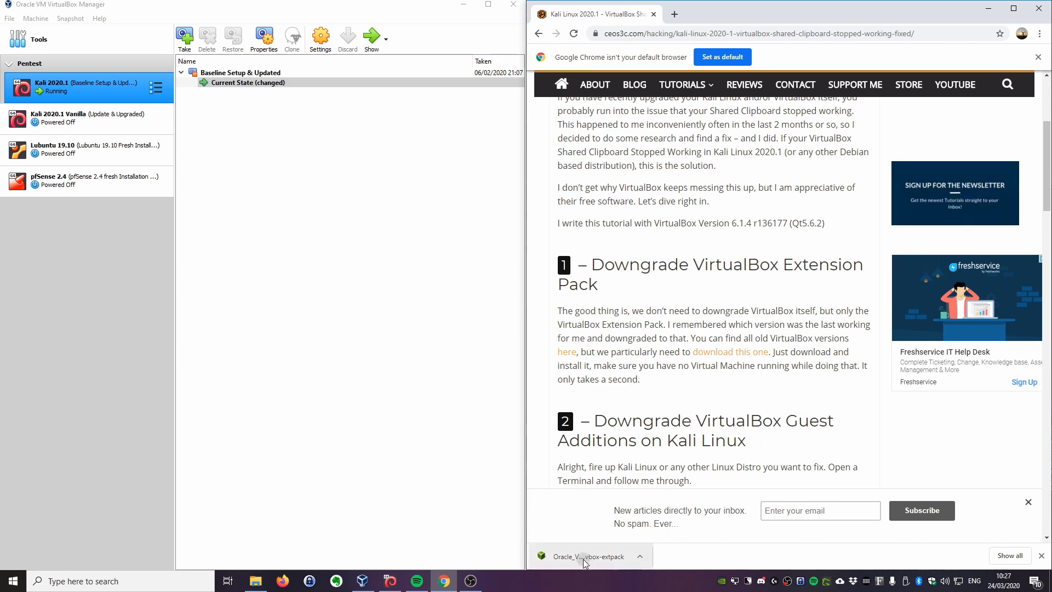
left_click(586, 556)
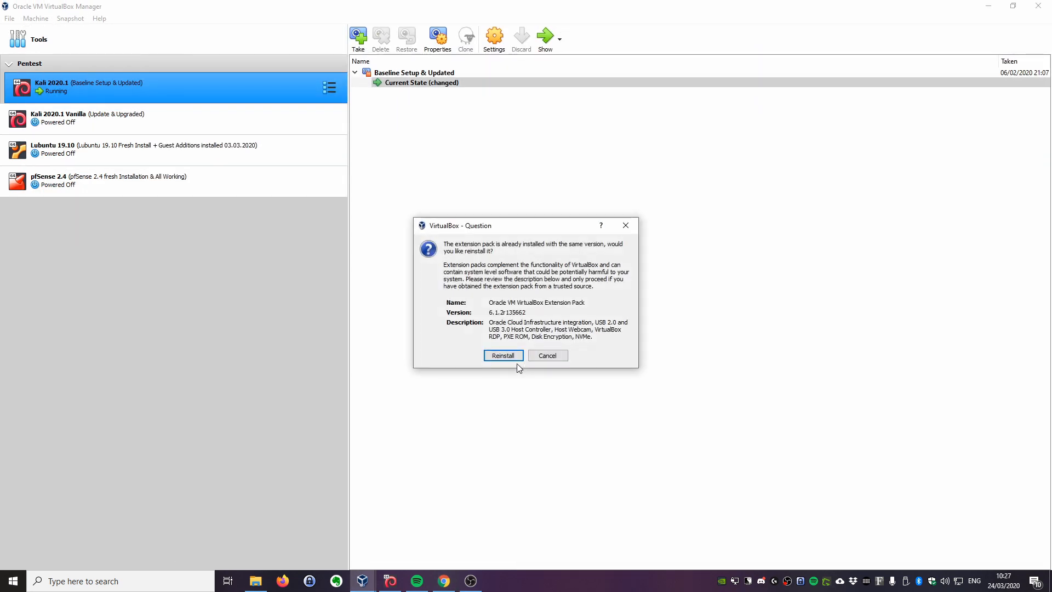
mouse_move(493, 321)
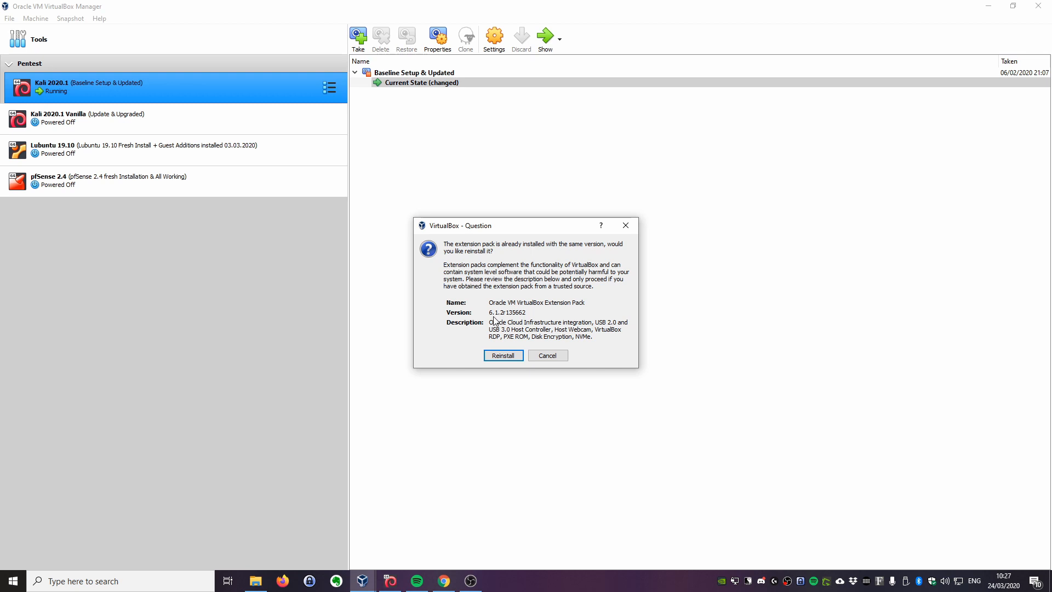
mouse_move(512, 319)
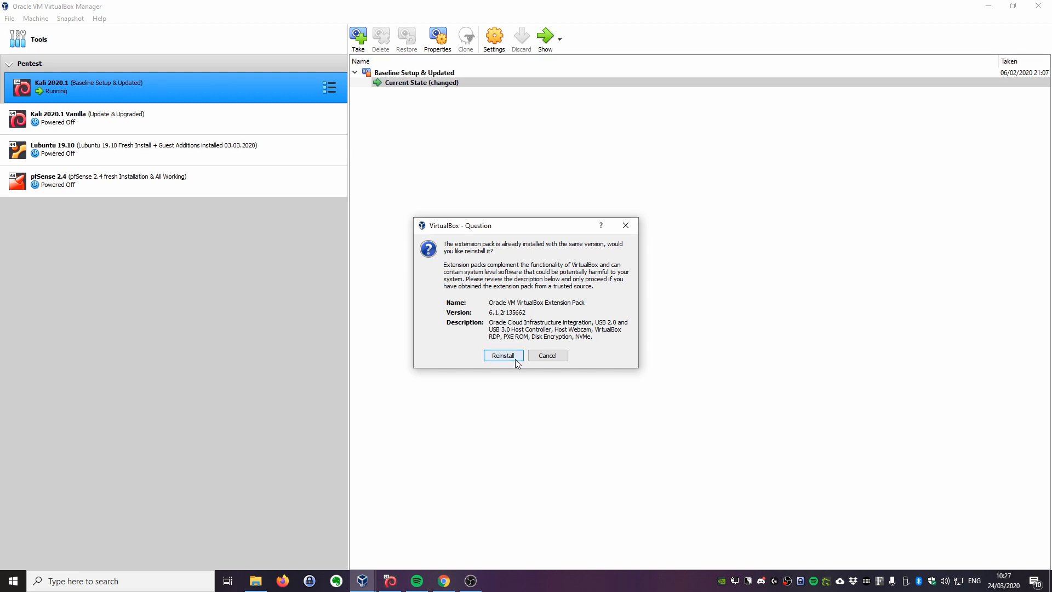
mouse_move(510, 320)
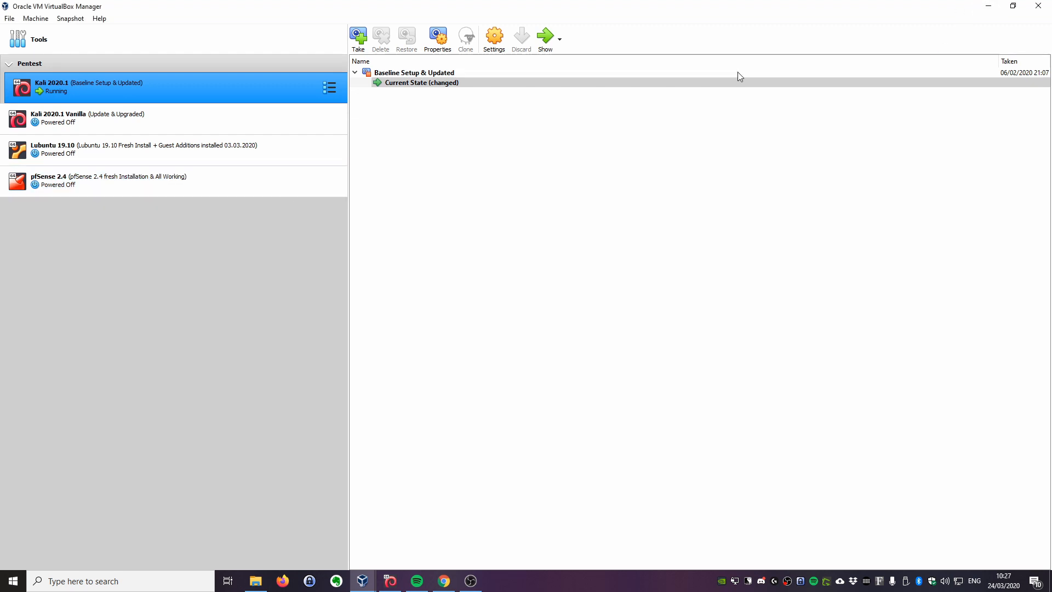
mouse_move(204, 88)
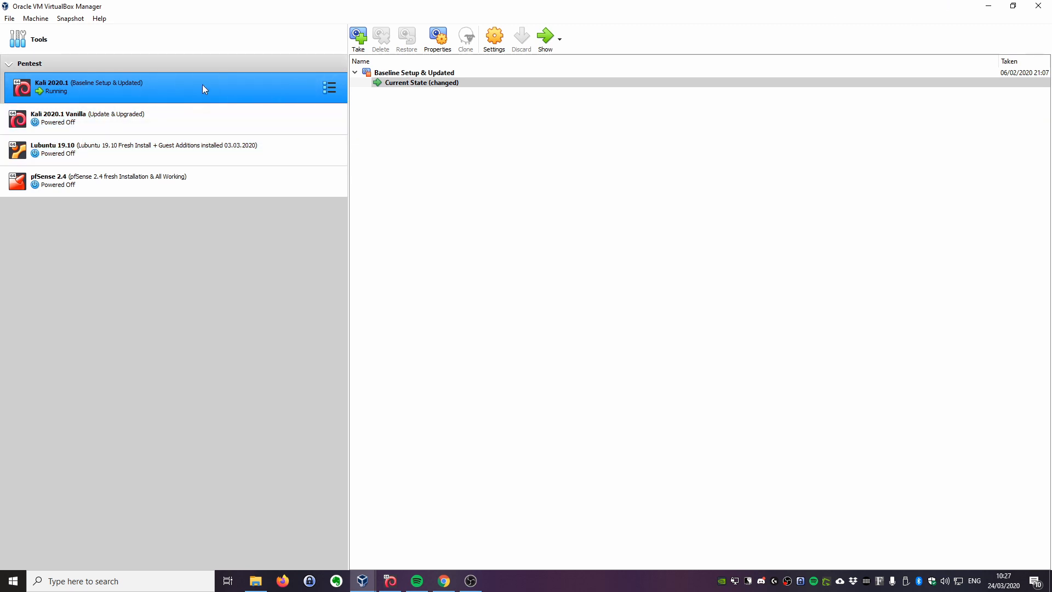
mouse_move(449, 431)
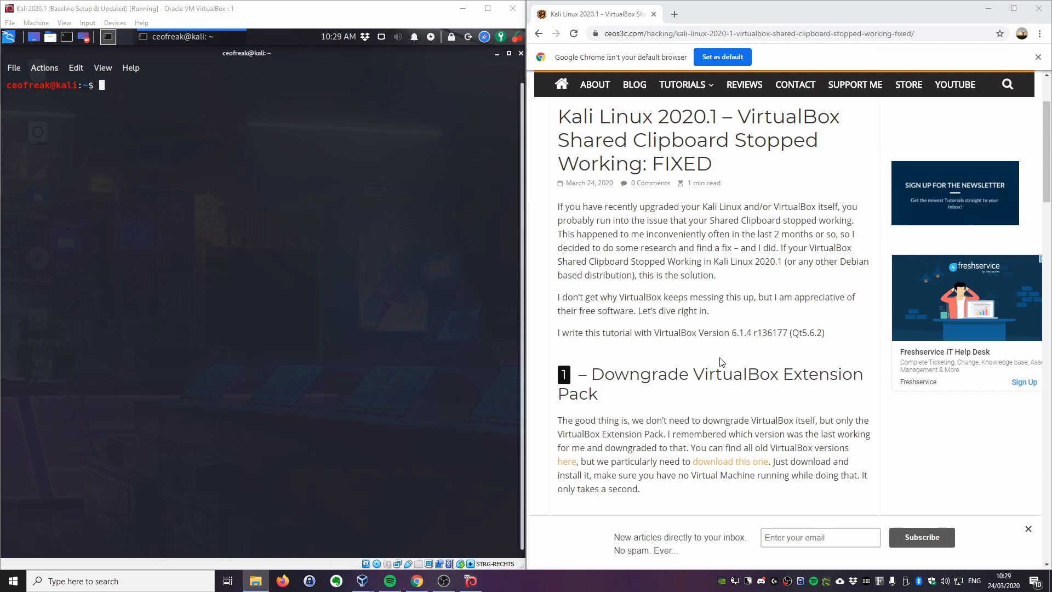
mouse_move(781, 381)
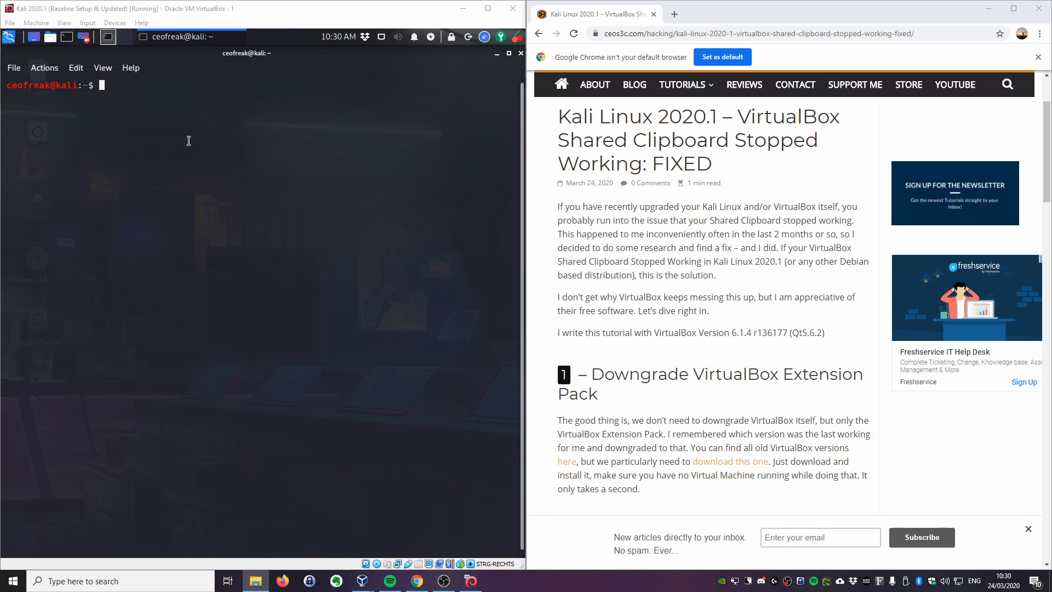
- Scroll the tutorial to section 2, Downgrade VirtualBox Guest Additions on Kali Linux
scroll("down", 3)
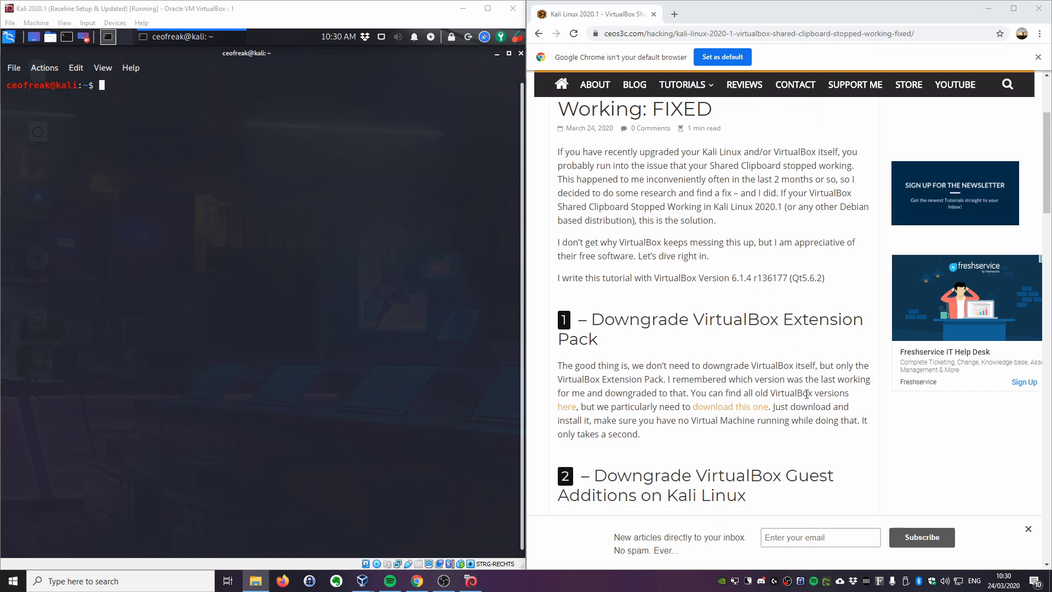
scroll("down", 3)
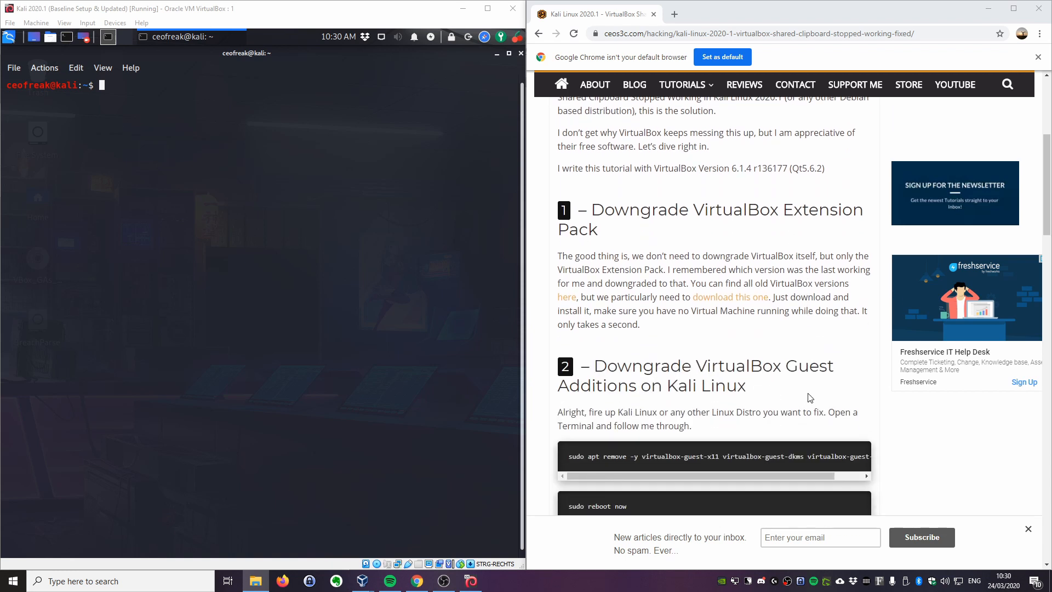
mouse_move(770, 385)
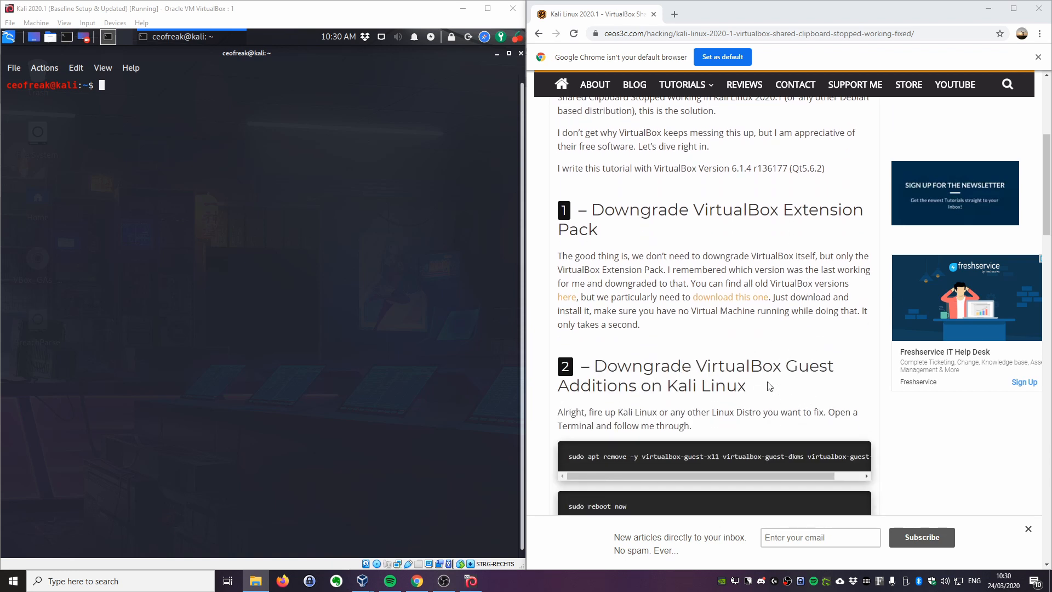
scroll("down", 3)
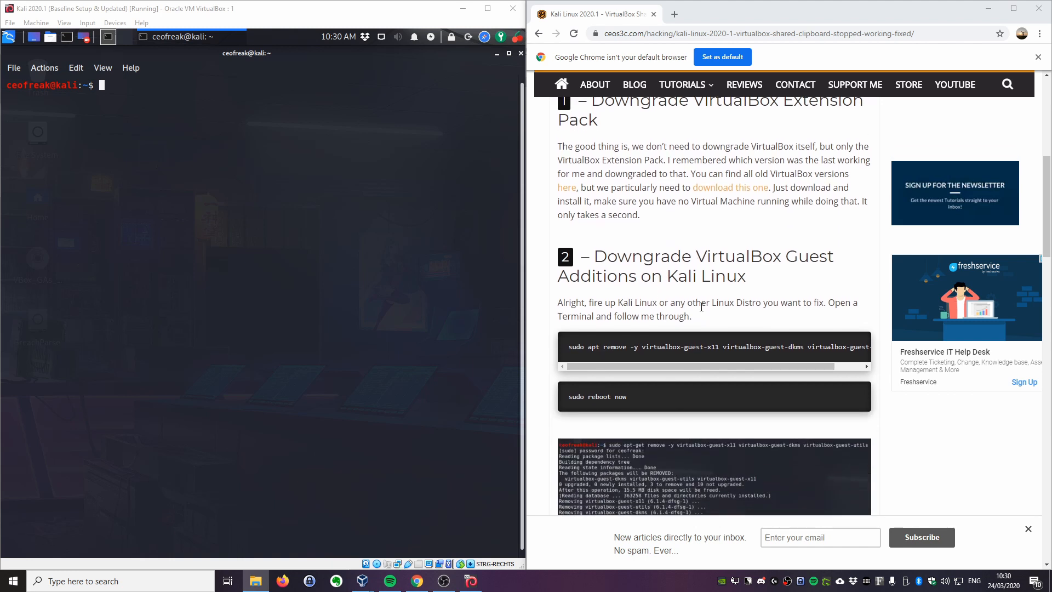
mouse_move(733, 320)
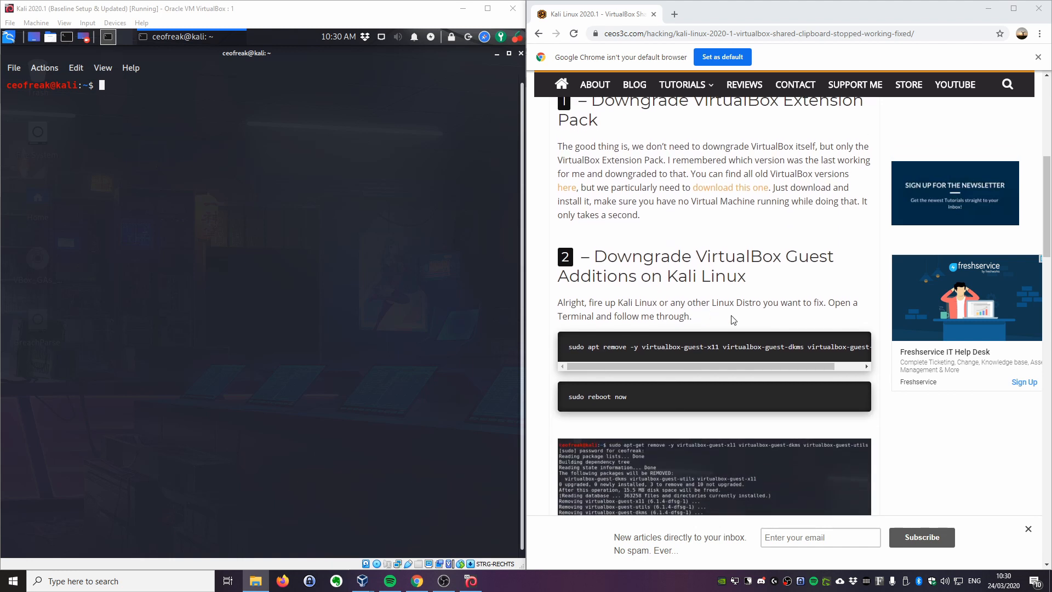
mouse_move(638, 307)
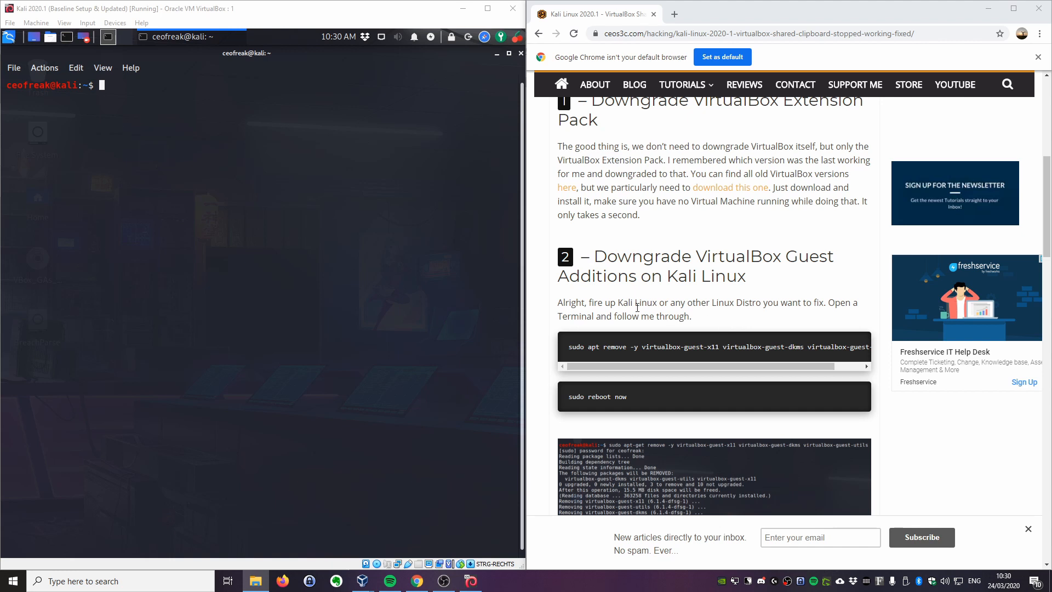
mouse_move(108, 111)
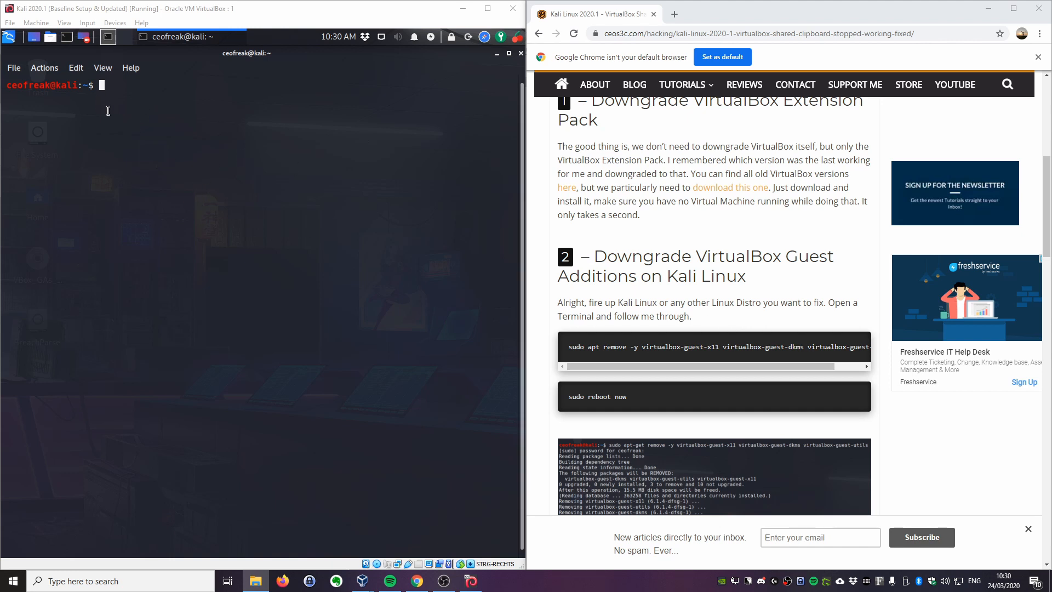
- Run sudo apt remove -y for the three virtualbox-guest packages; the sudo password attempts fail
double_click(592, 347)
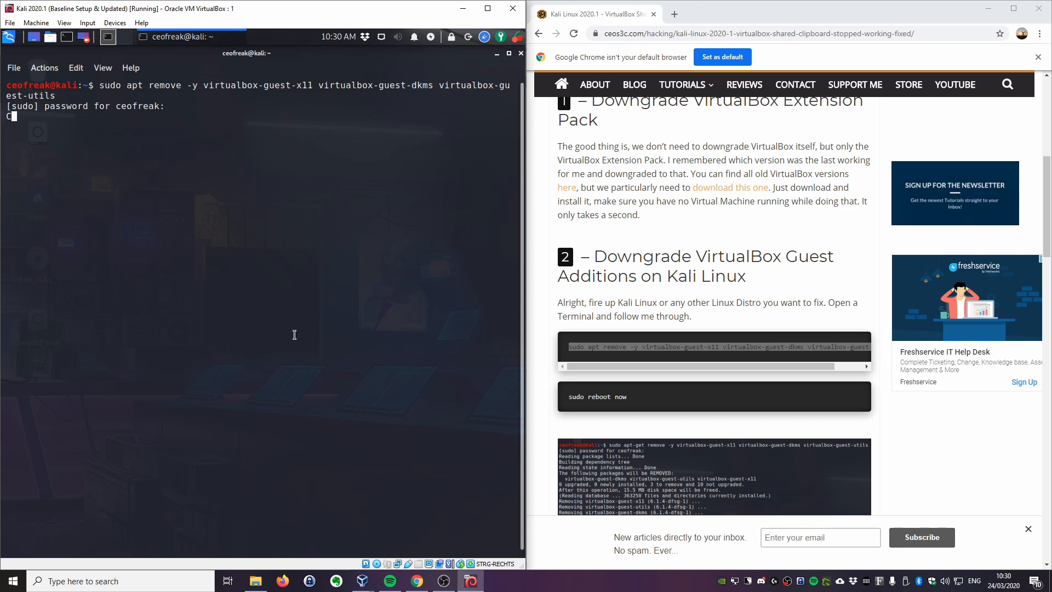
key("Return")
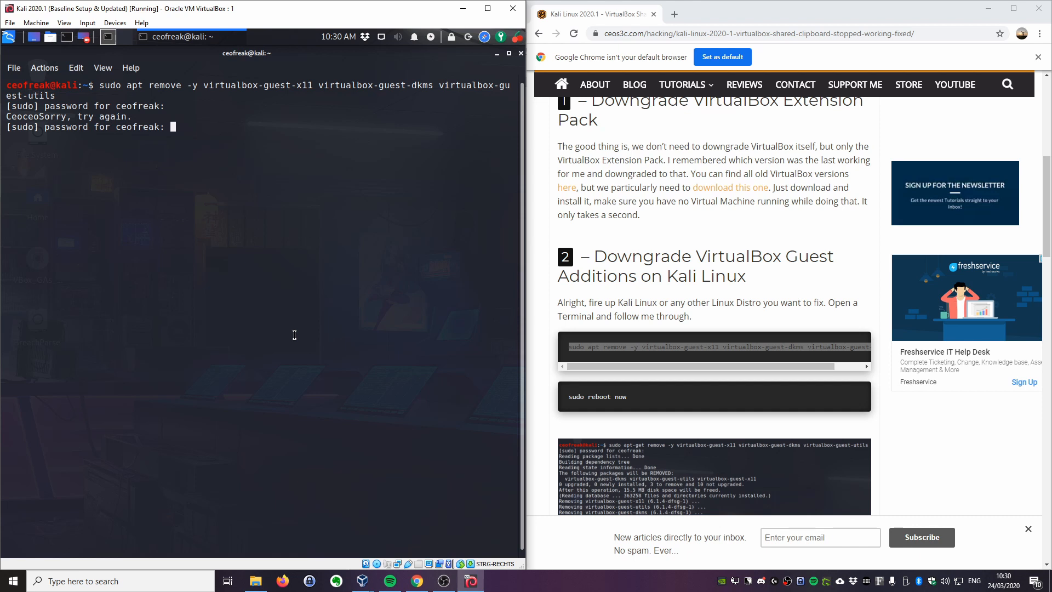
key("Return")
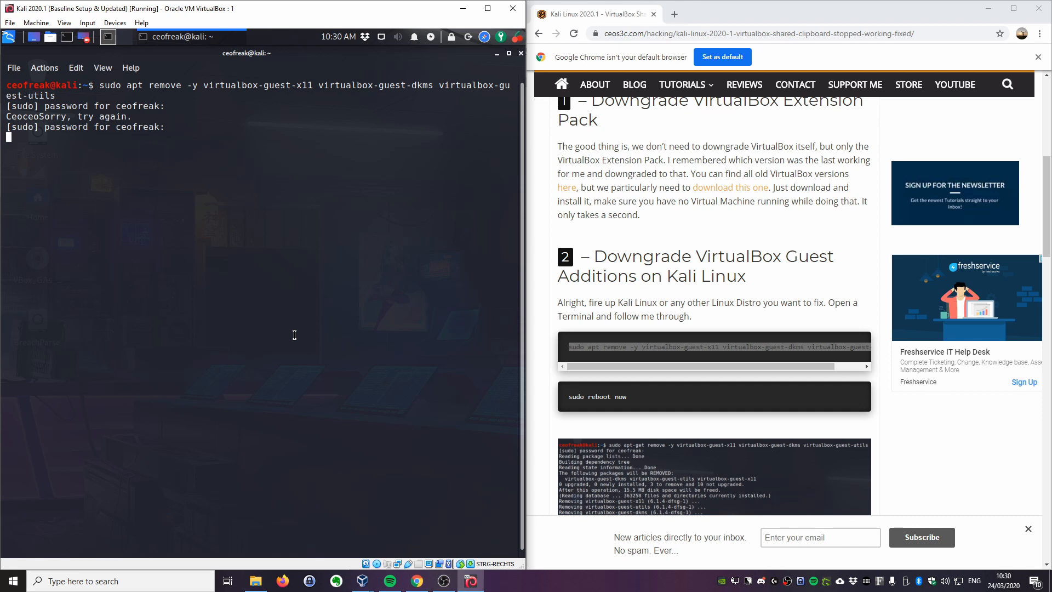
key("Return")
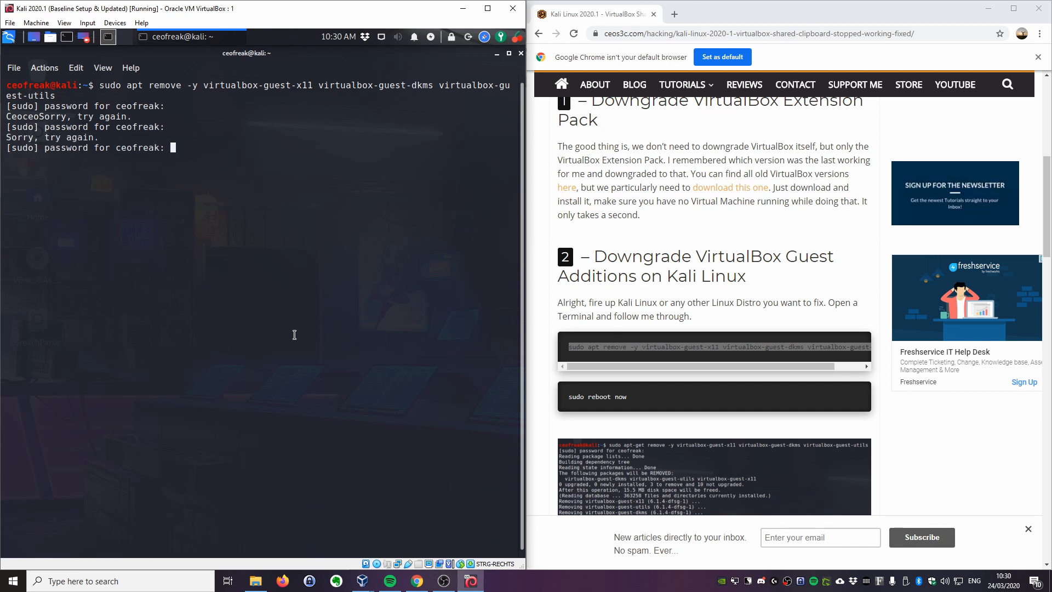
key("Return")
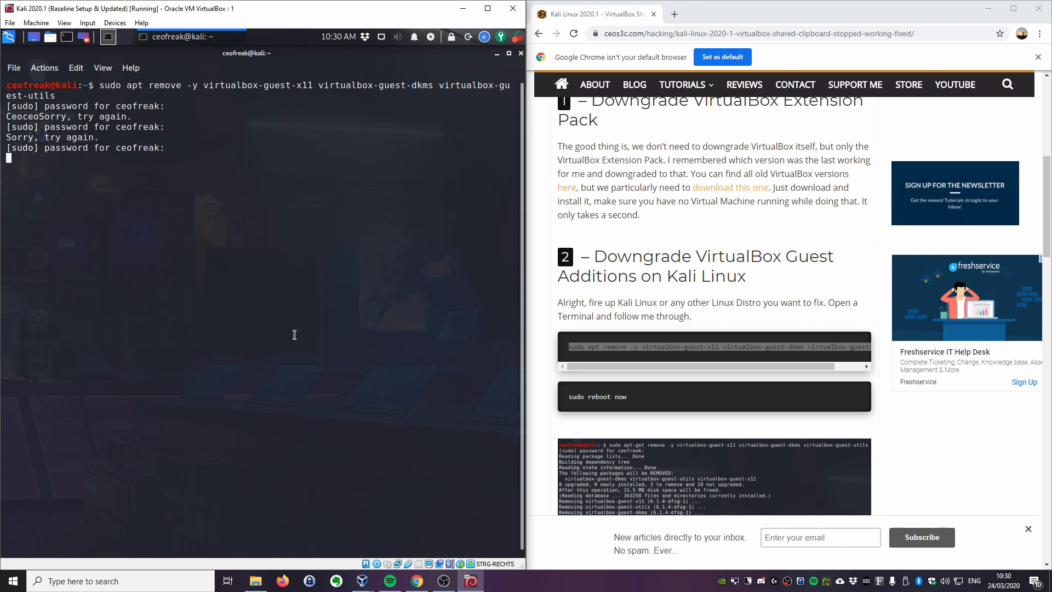
mouse_move(288, 239)
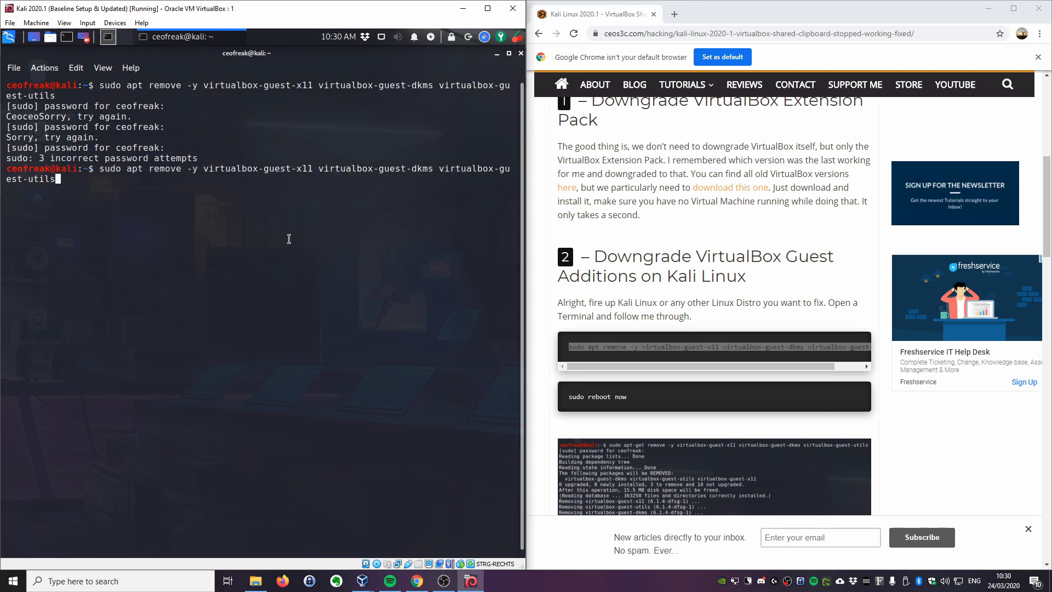
- Rerun the removal with the correct password; packages reported not installed, then select the reboot line
key("Return")
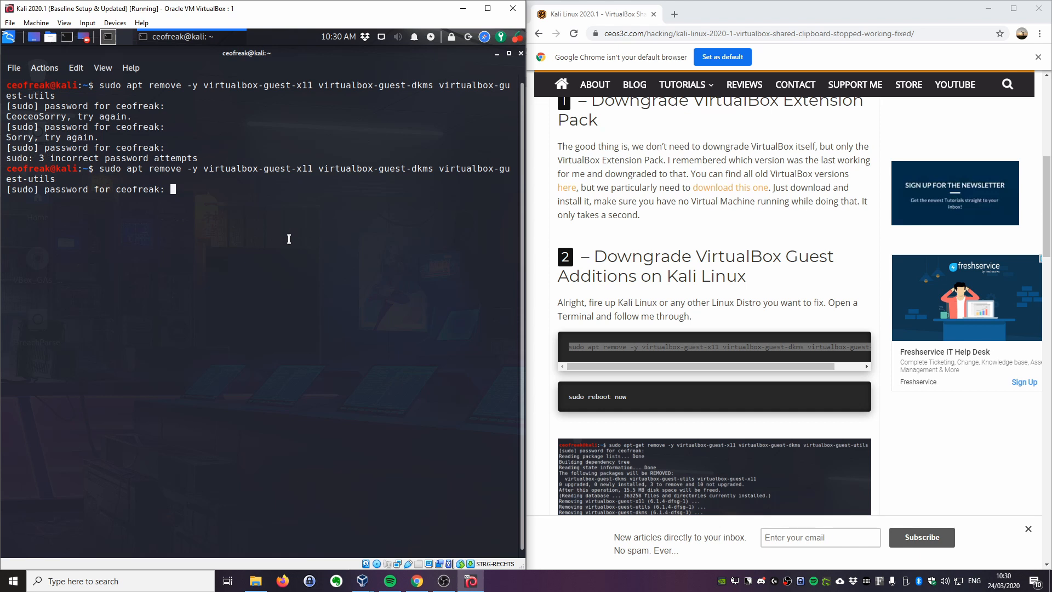
key("Return")
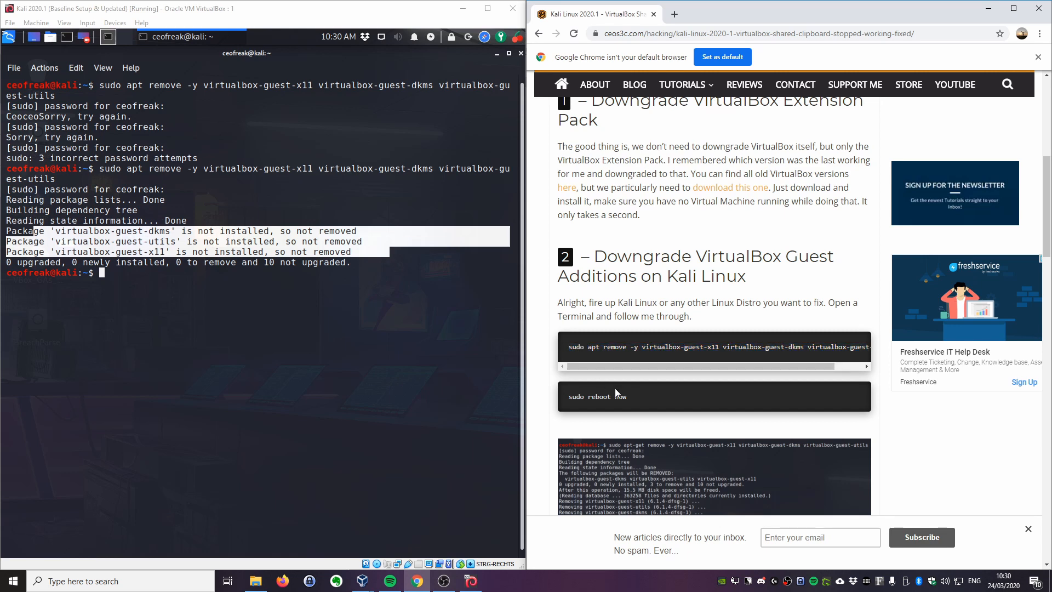
double_click(596, 396)
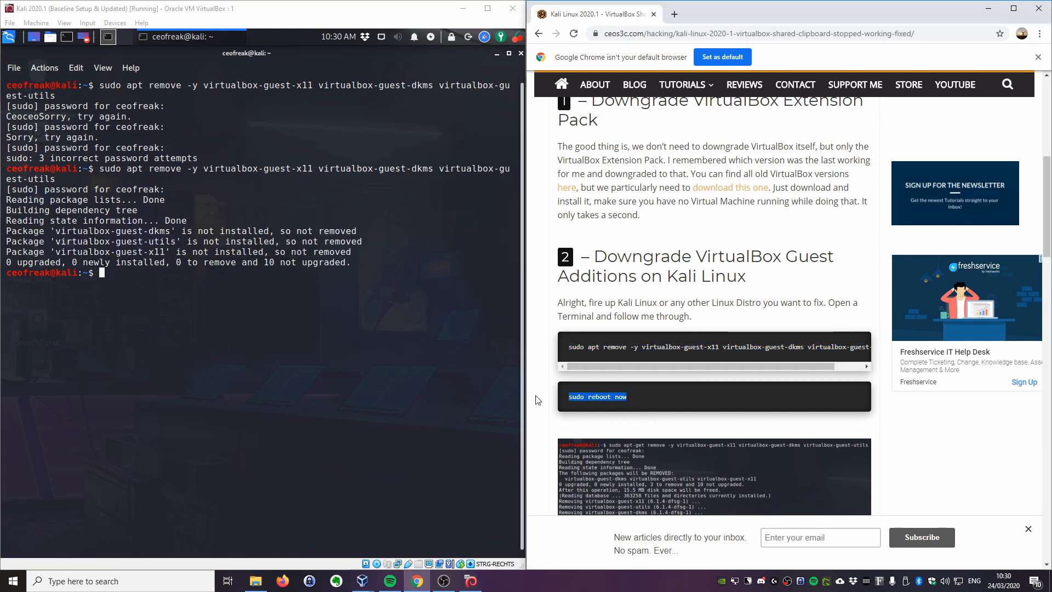
scroll("down", 3)
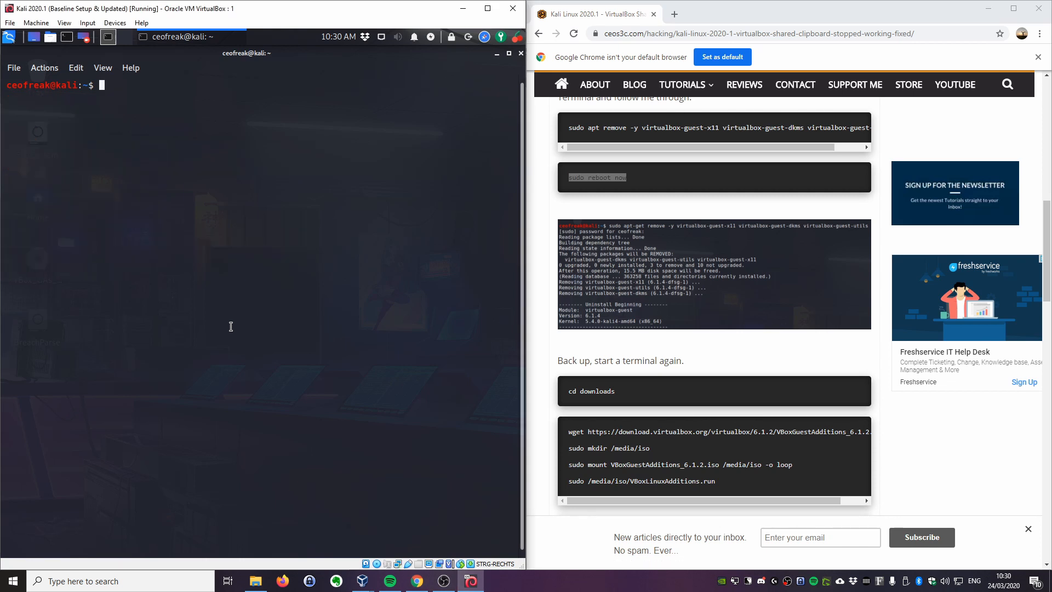
- cd into Downloads and wget VBoxGuestAdditions_6.1.2.iso from download.virtualbox.org
type("cd do")
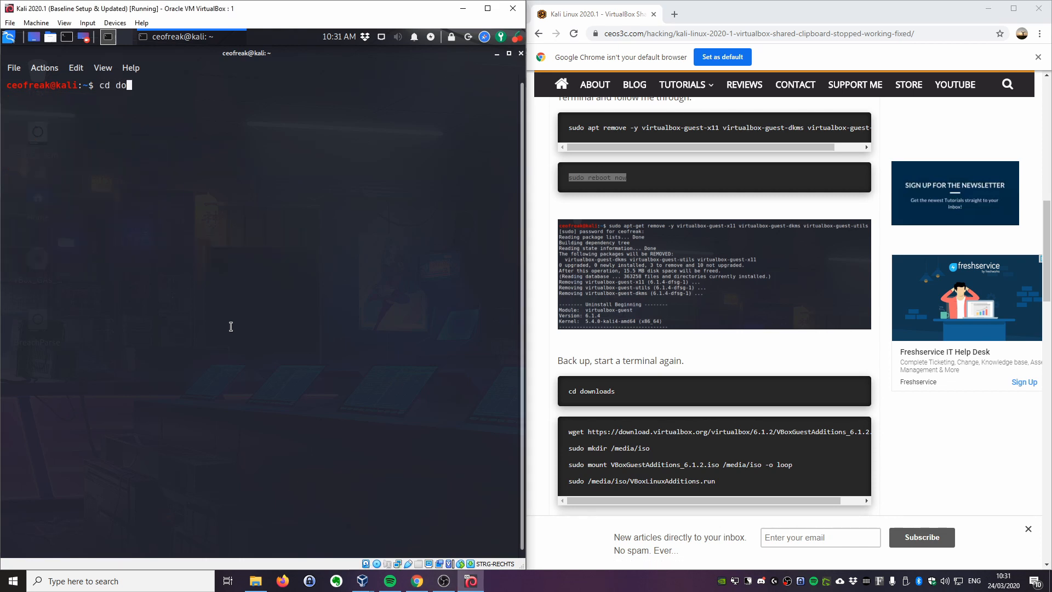
key("Return")
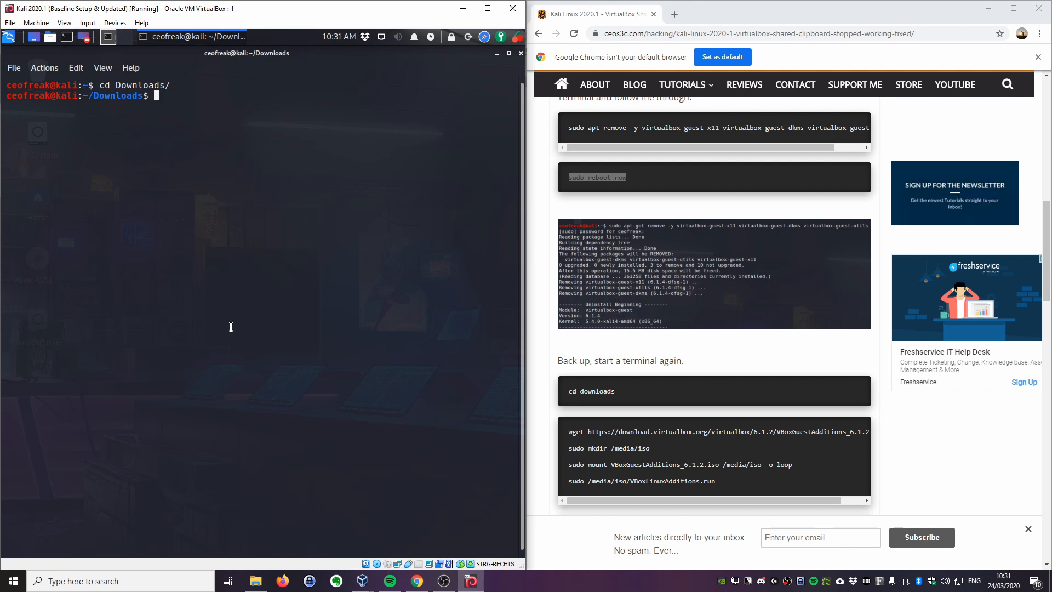
mouse_move(570, 440)
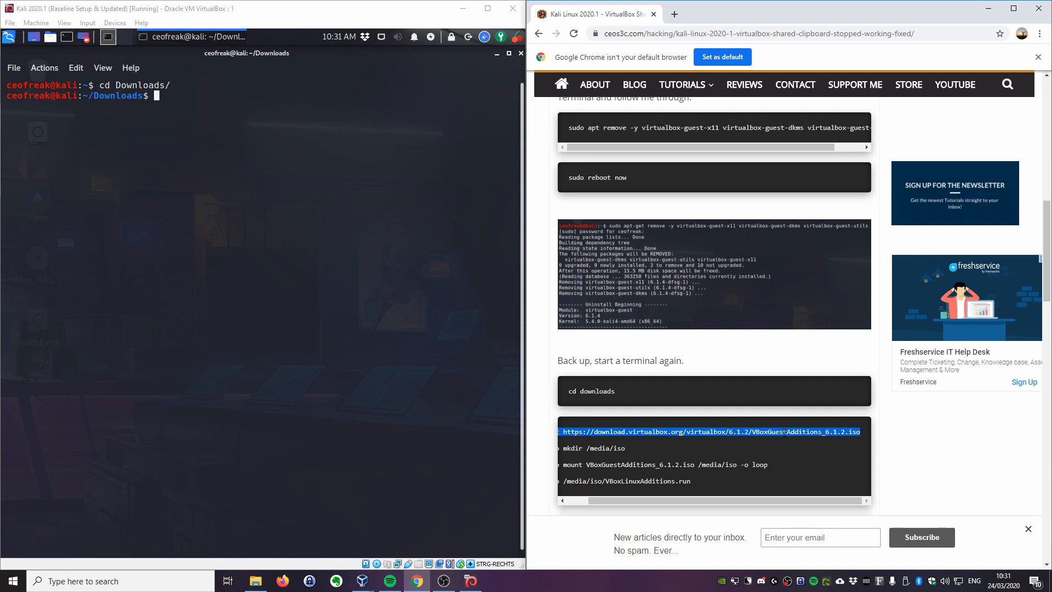
right_click(737, 439)
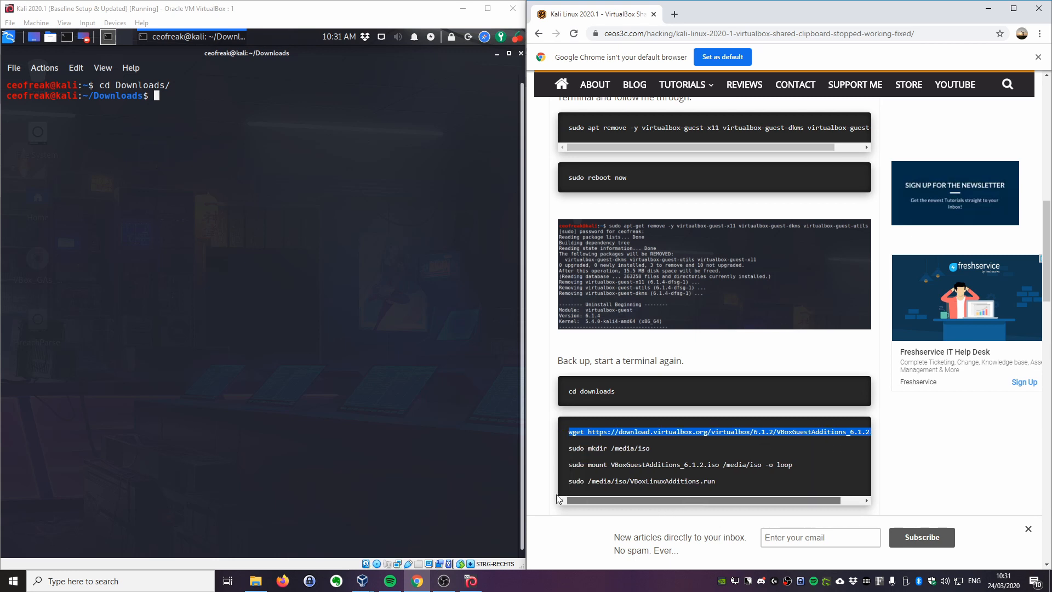
type("wget https://download.virtualbox.org/virtualbox/6.1.2/VBoxGuestAdditions_6.1.2.iso")
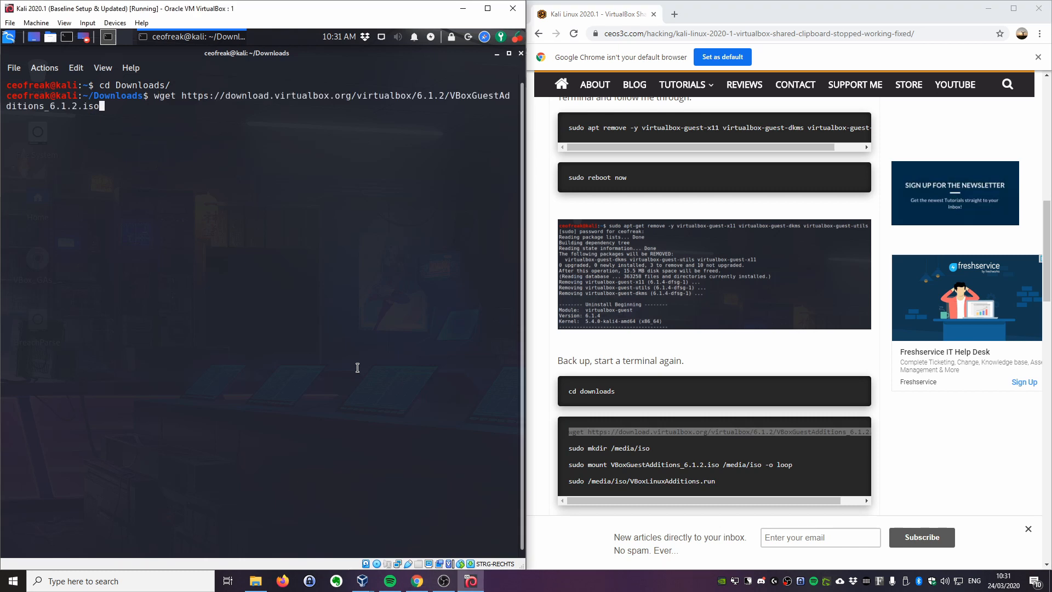
key("Return")
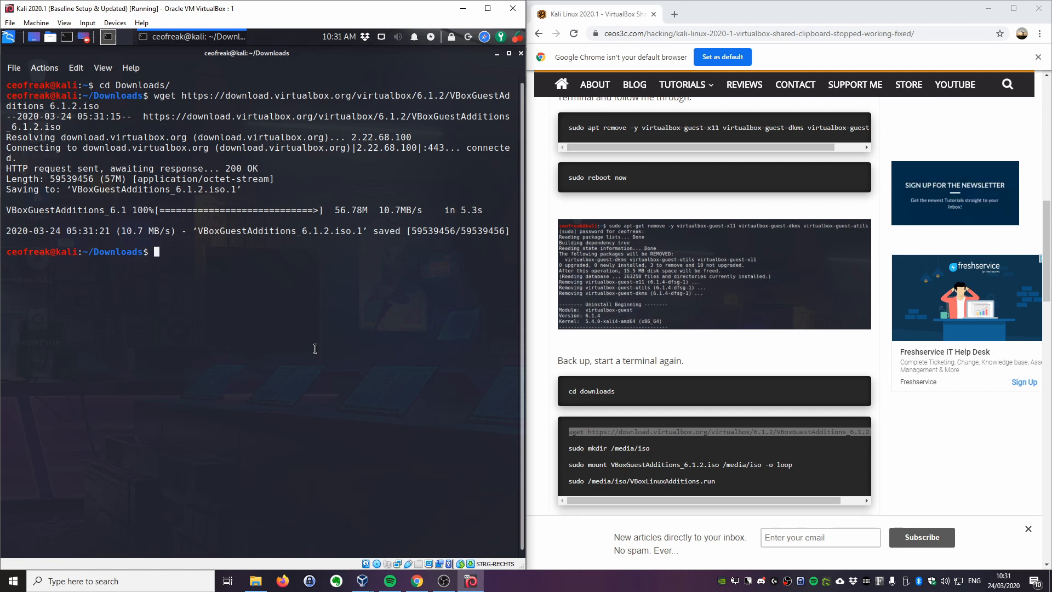
type("sudo mkdir /m")
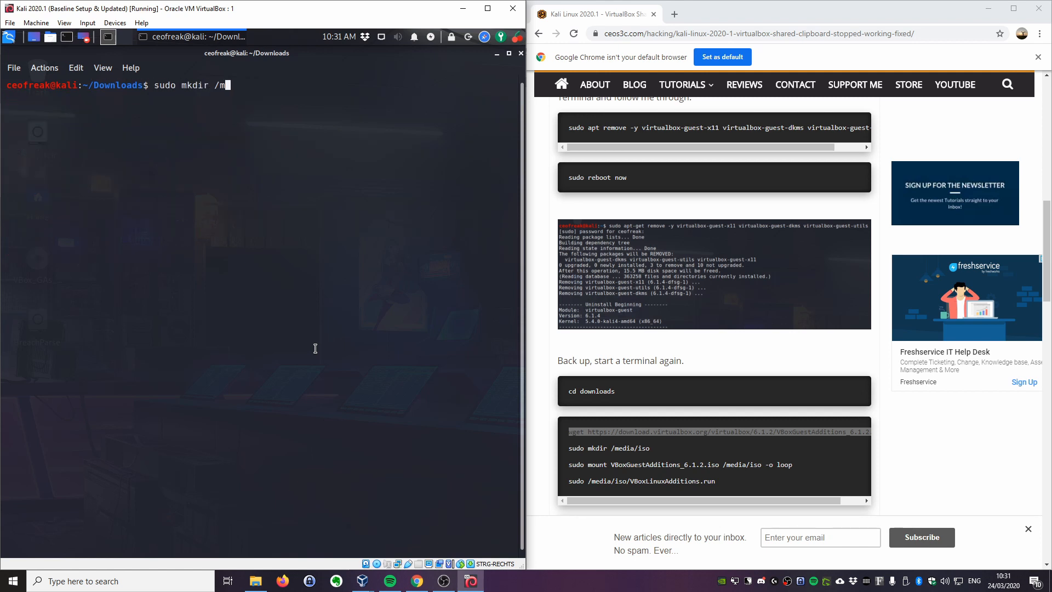
- Create /media/iso and mount VBoxGuestAdditions_6.1.2.iso there read-only with -o loop
type("edia/iso")
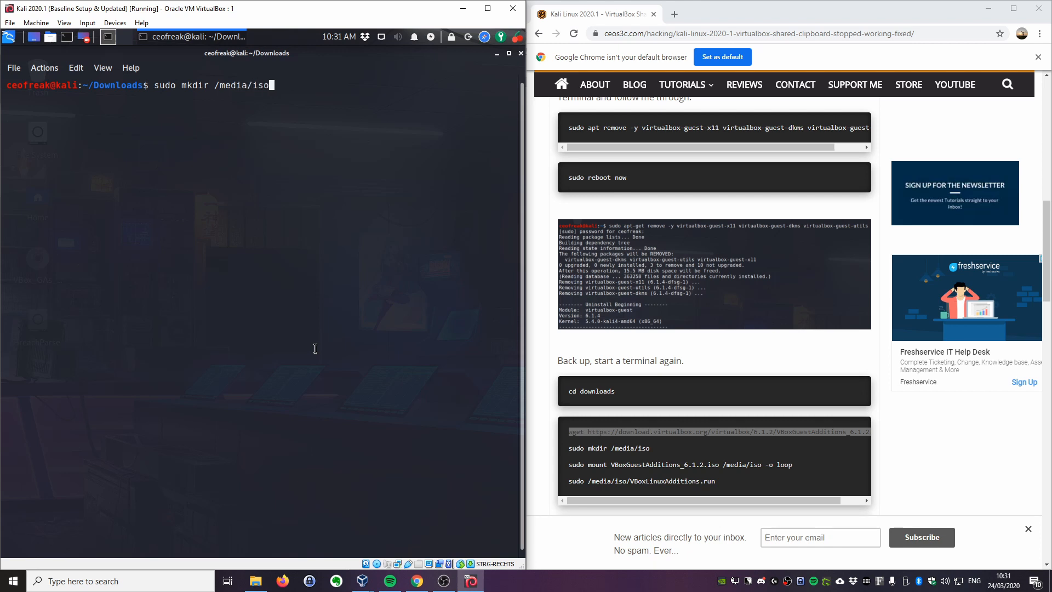
key("Return")
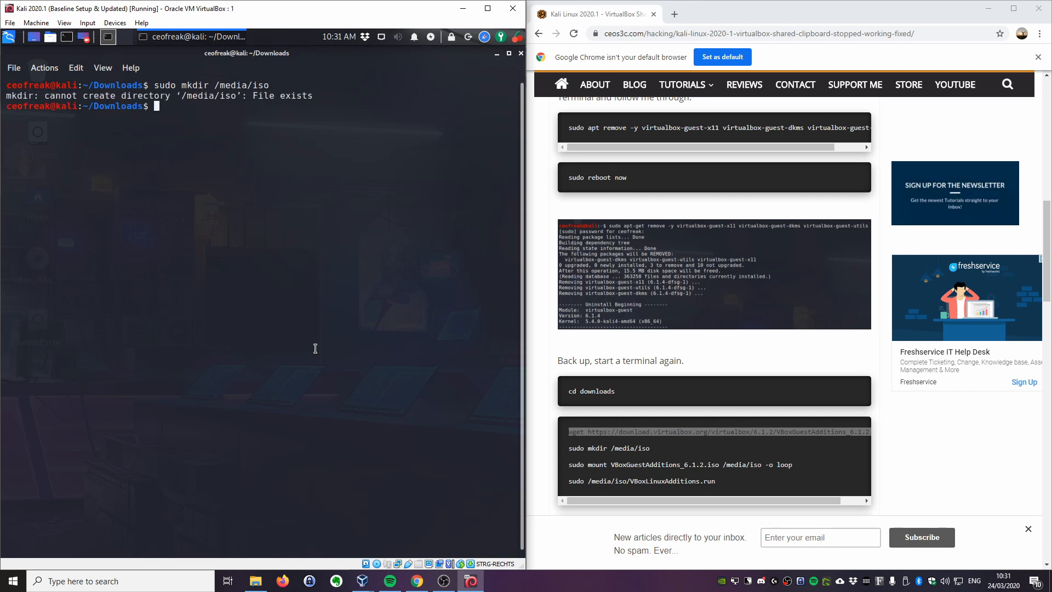
type("sudo")
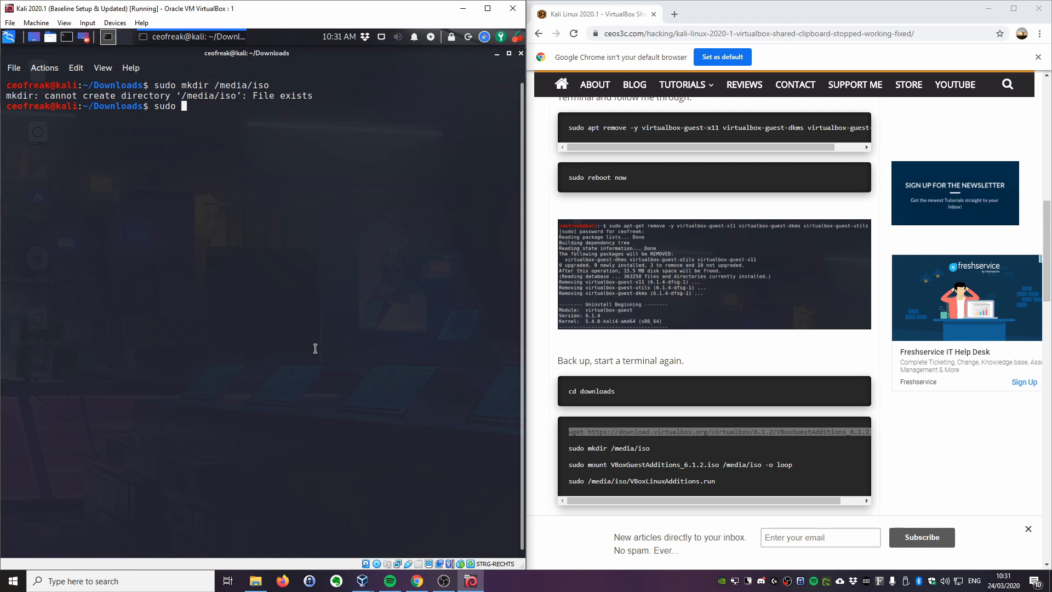
type("mount")
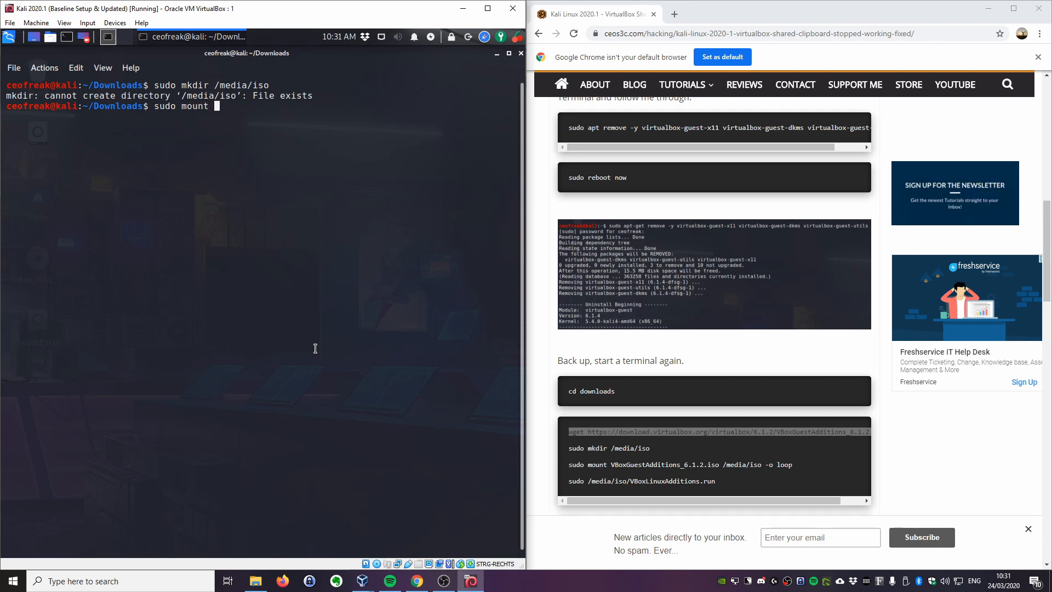
type("VB")
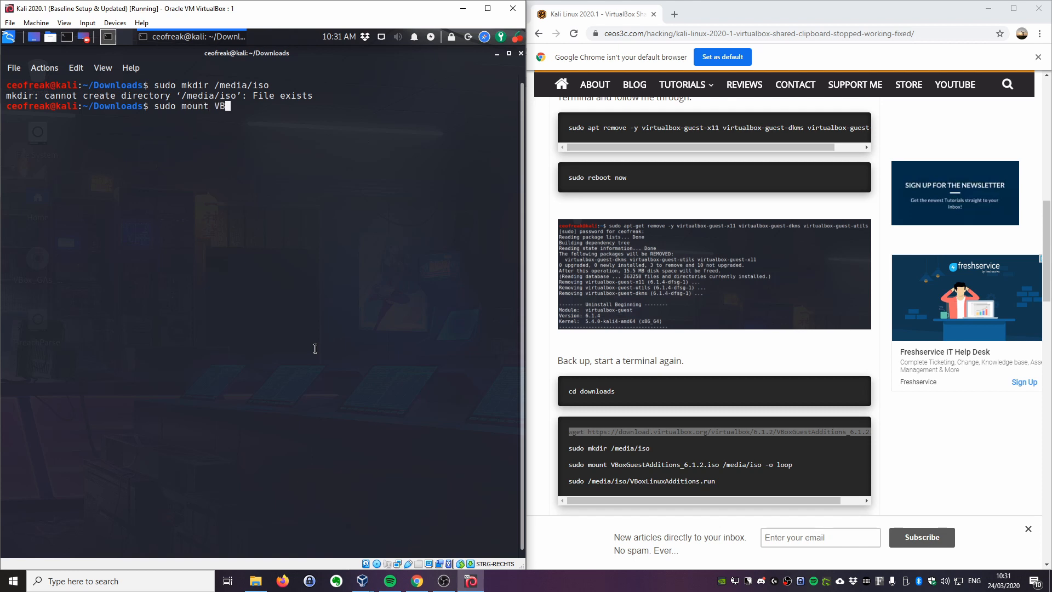
type("oxGuestAdditions_6.1.2.iso")
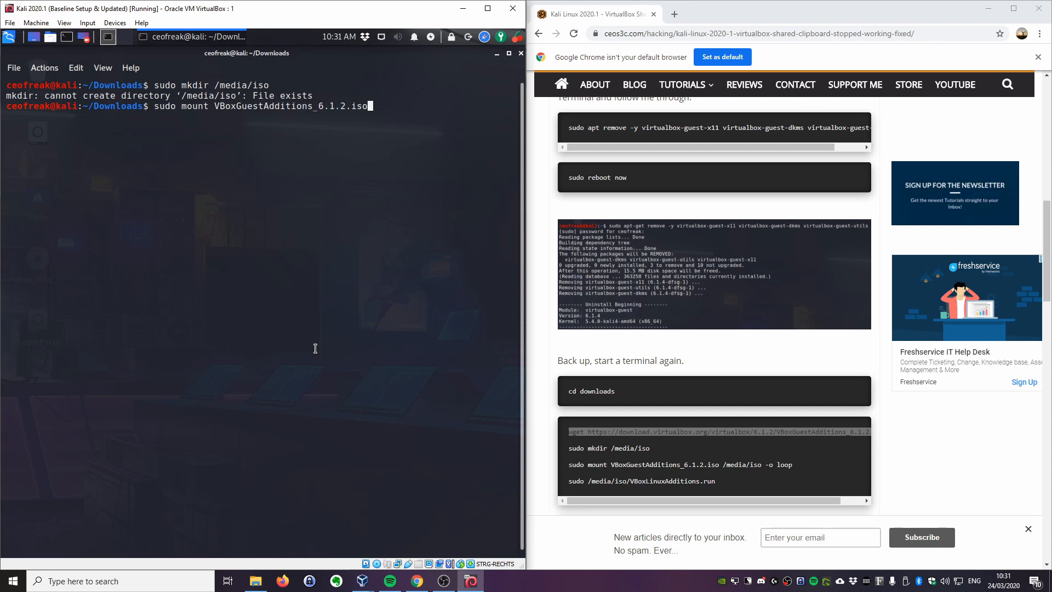
type("/media/iso -o loop")
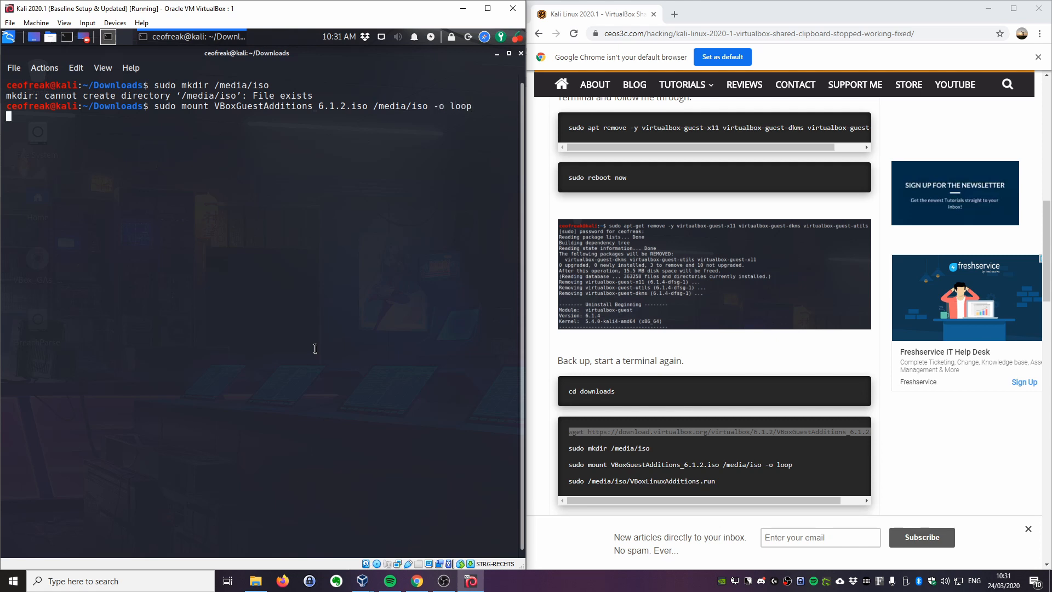
key("Return")
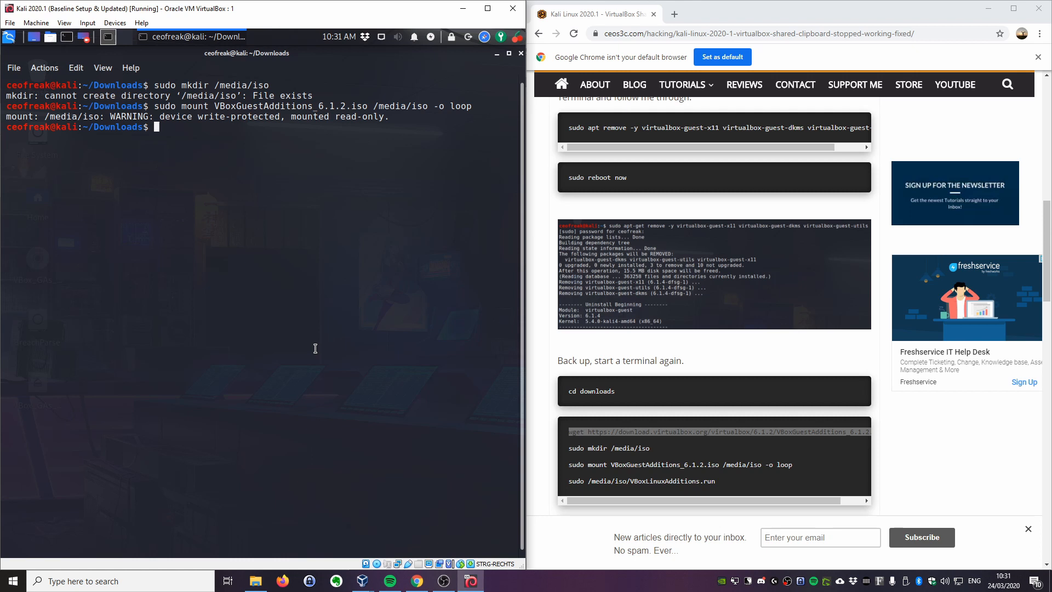
- Enter sudo /media/iso/VBoxLinuxAdditions.run, then prepare and trim a sudo reboot now line
type("sudo /media/iso/V")
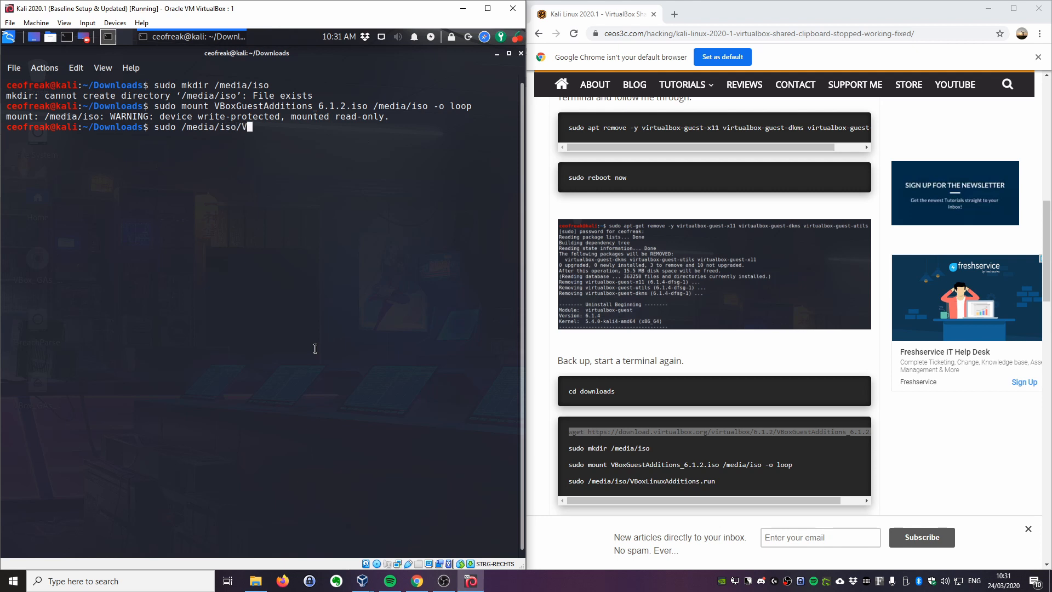
type("Box")
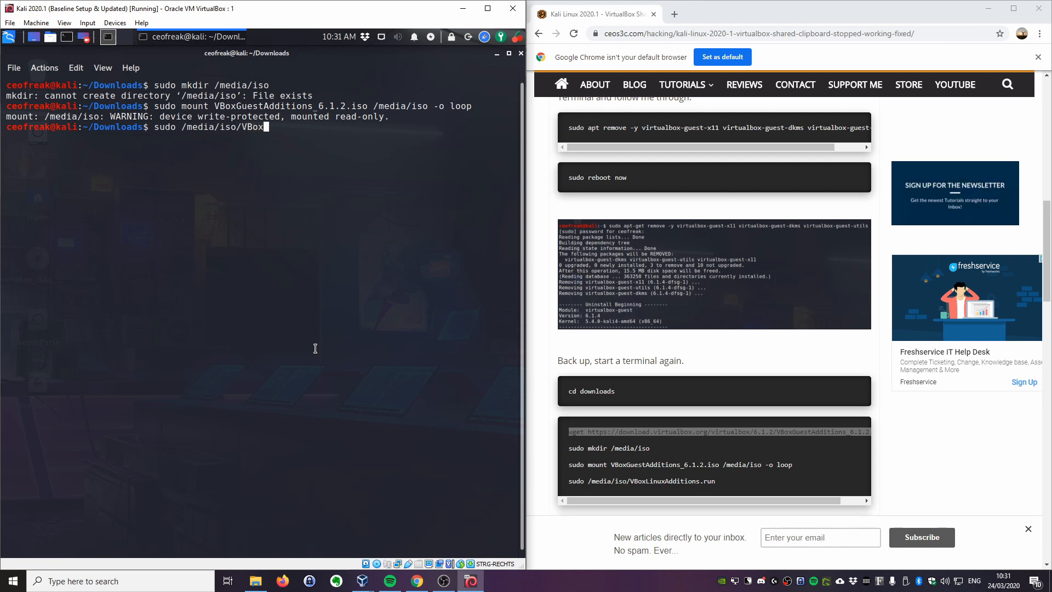
type("LinuxAdditions.run")
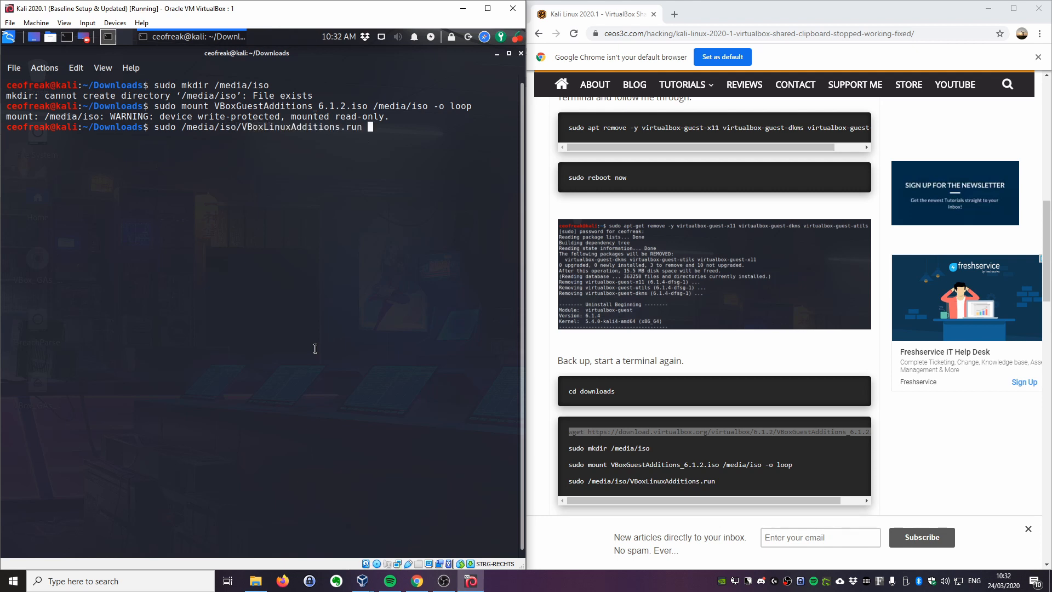
scroll("down", 3)
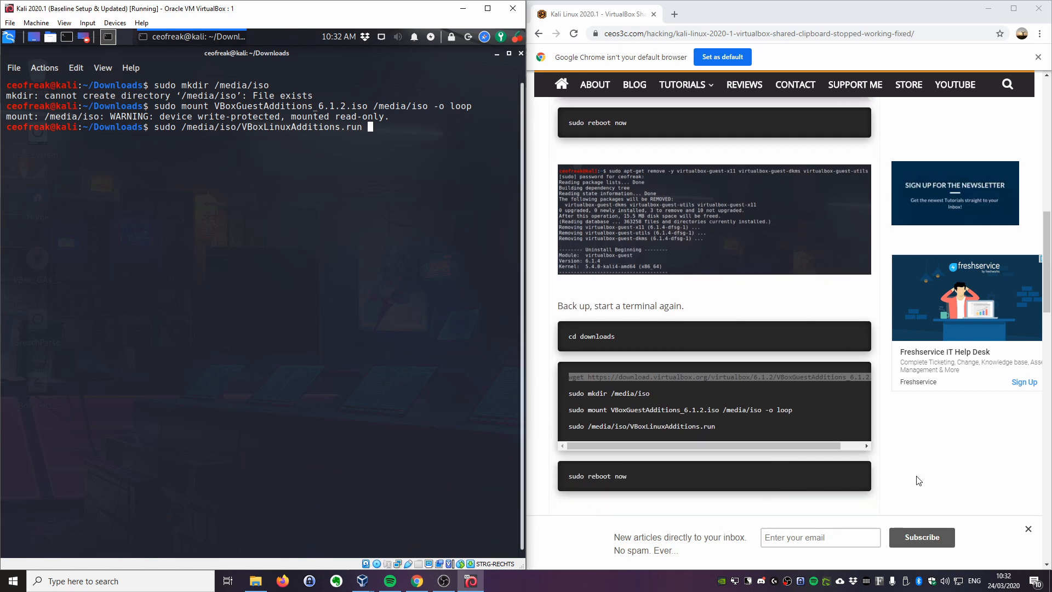
scroll("down", 3)
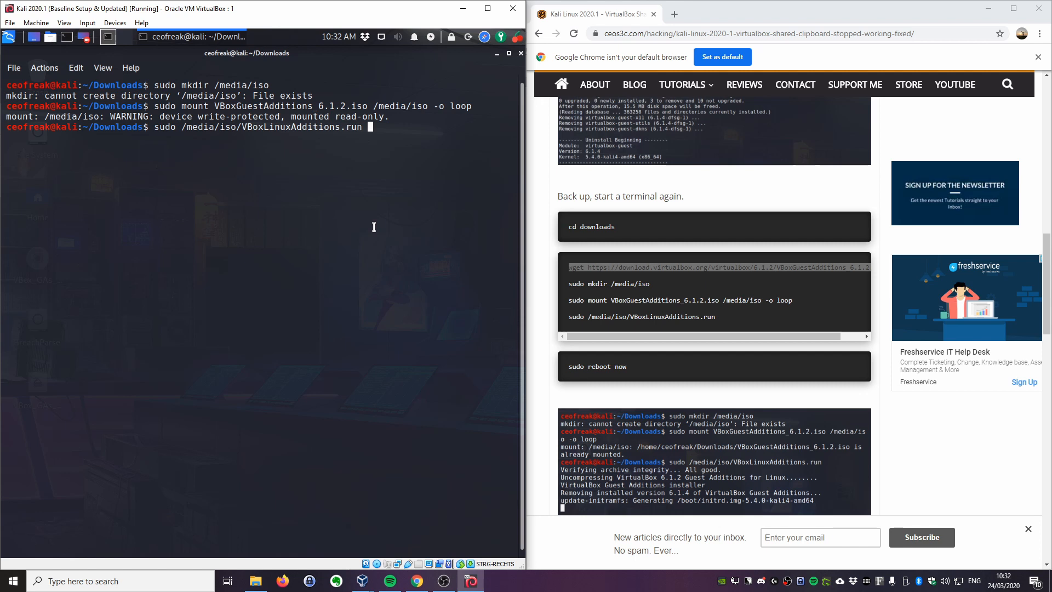
mouse_move(388, 196)
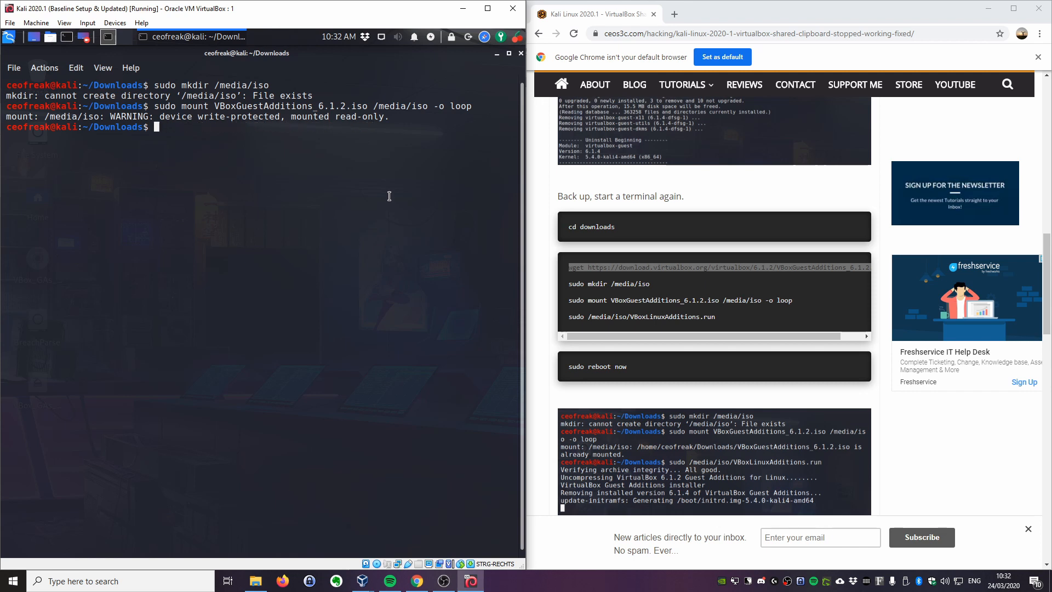
type("sudo reboot now")
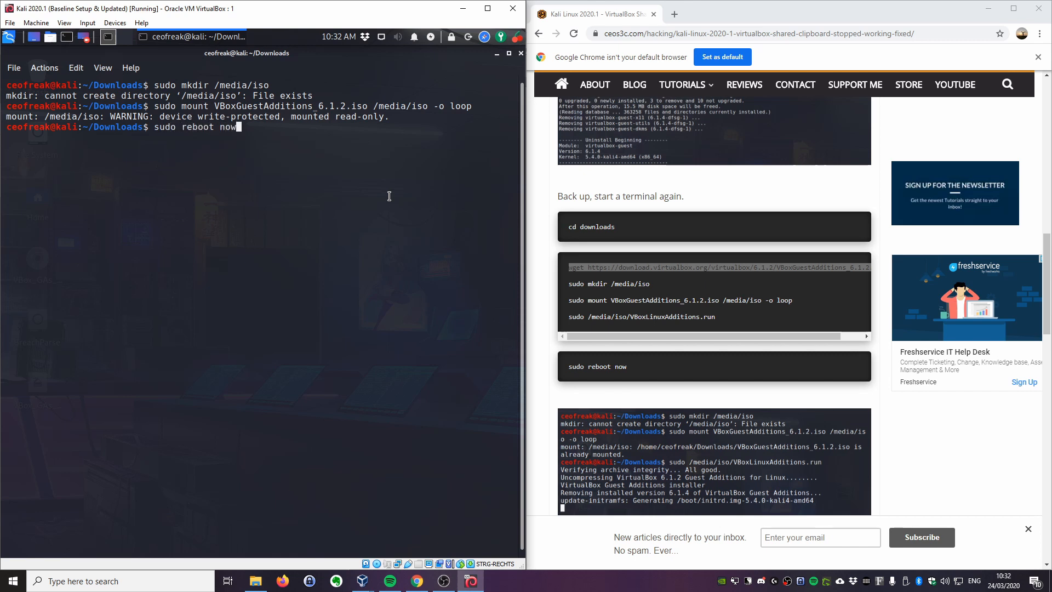
mouse_move(420, 241)
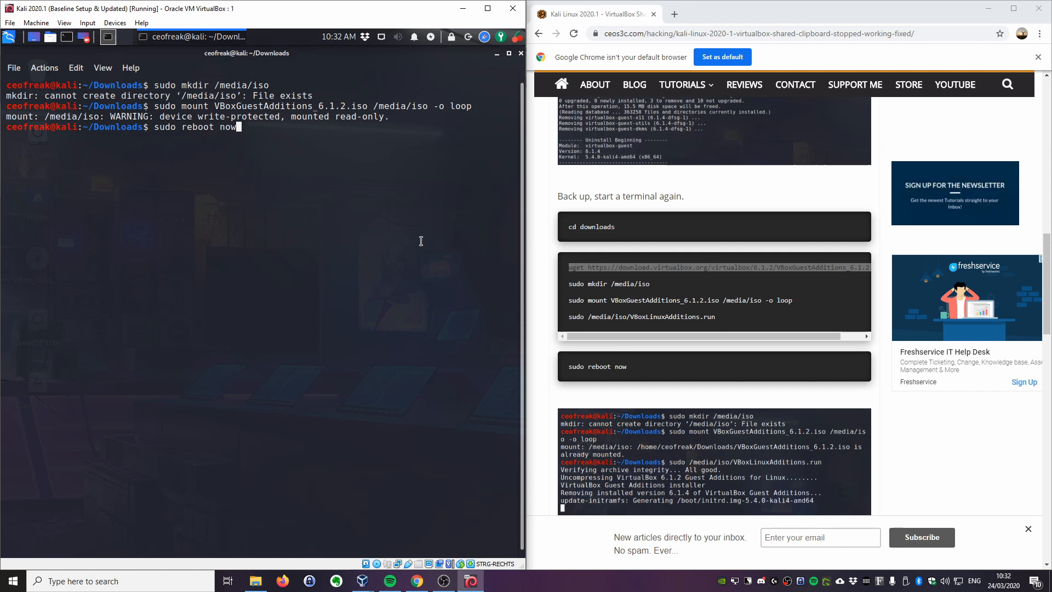
key("BackSpace")
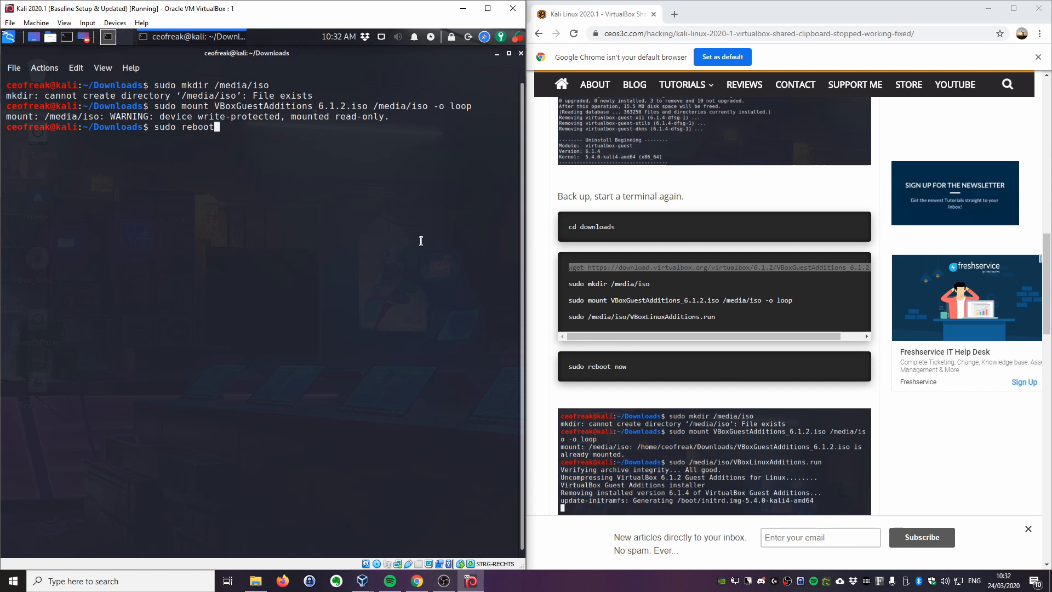
key("Return")
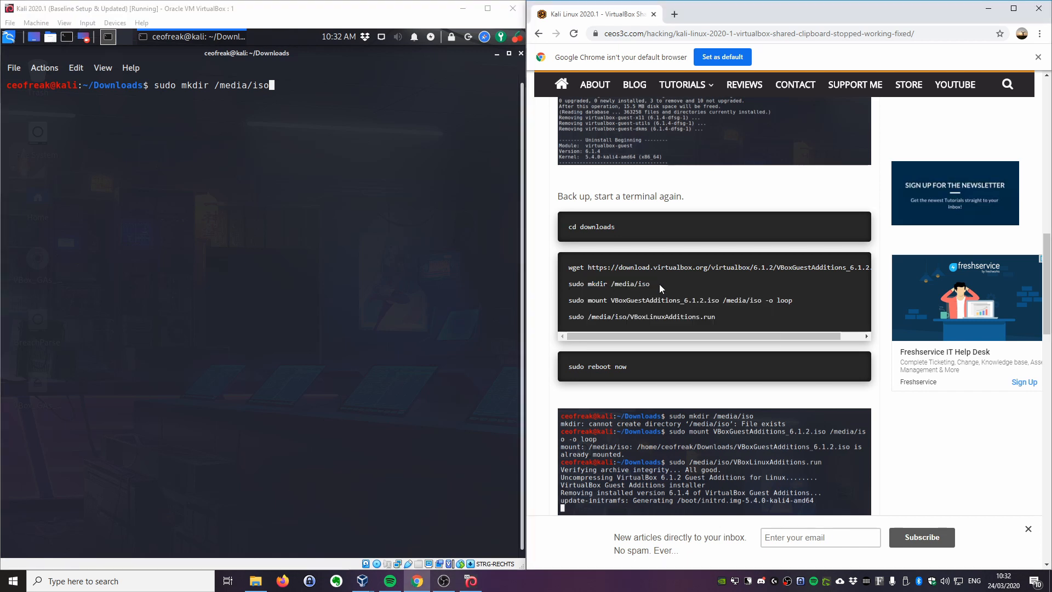
- Paste the copied sudo mkdir /media/iso line, discard it with Ctrl+C, and reach the upgrade-exclusion section
double_click(600, 283)
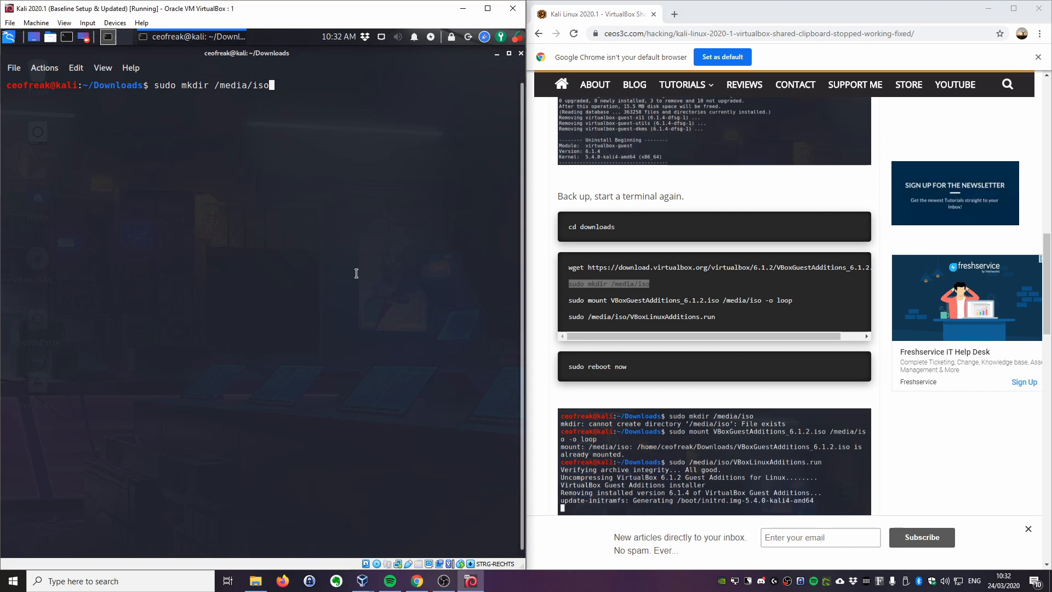
type("sudo mkdir /media/i")
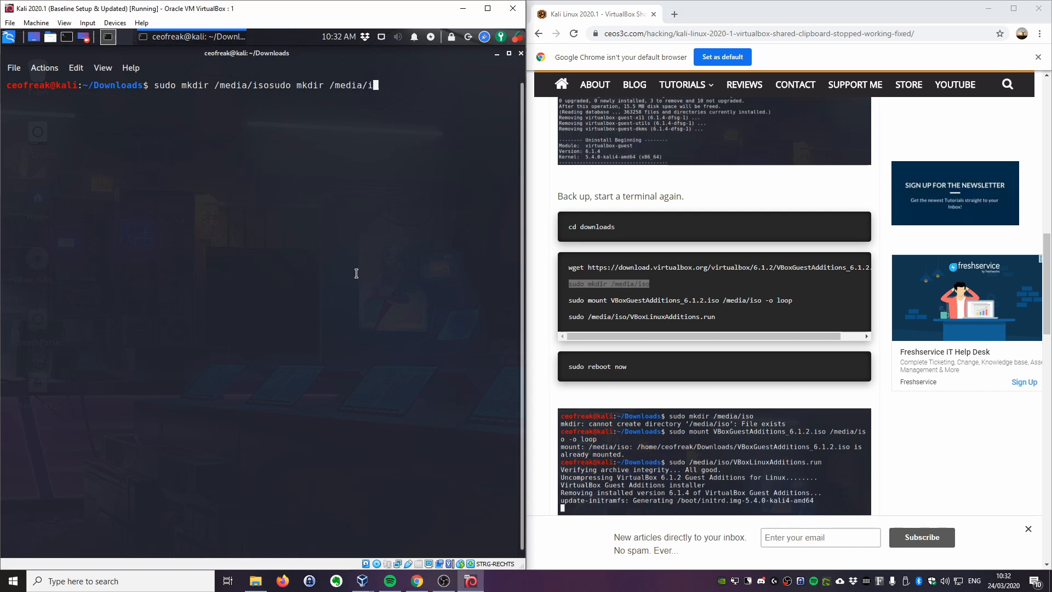
key("ctrl+c")
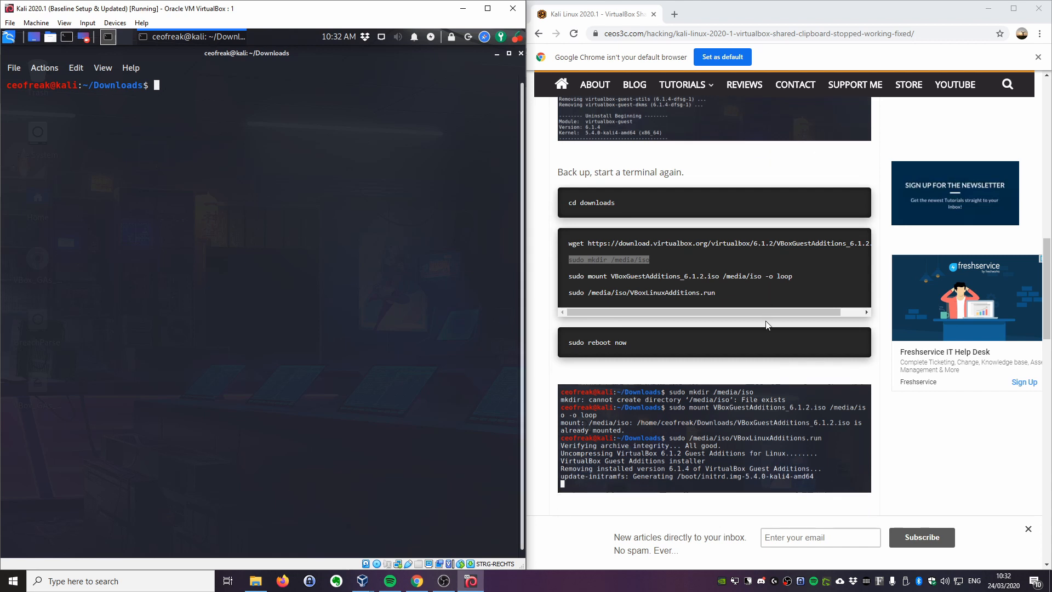
scroll("down", 3)
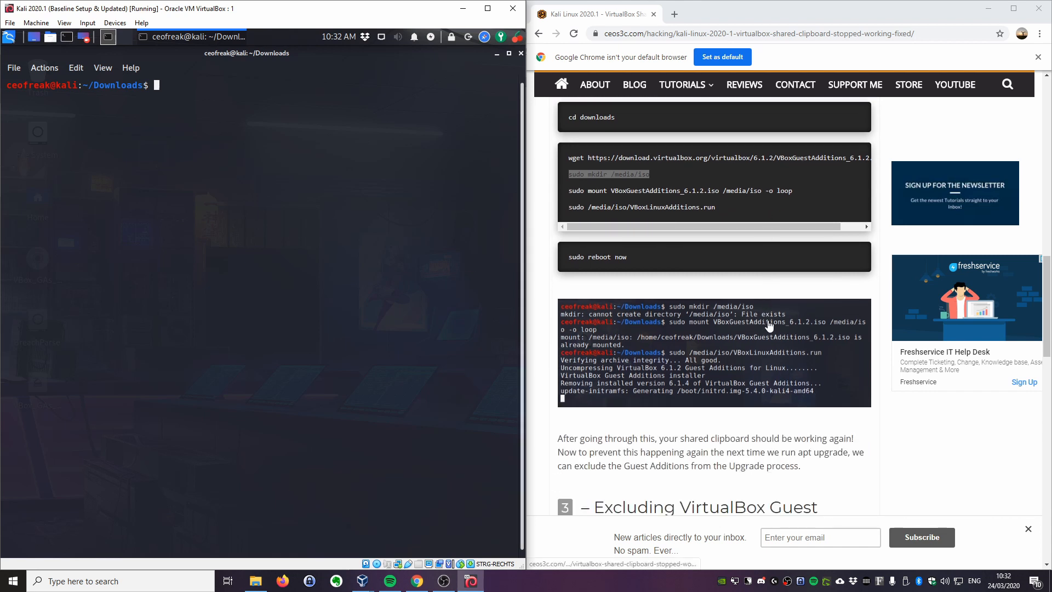
scroll("down", 3)
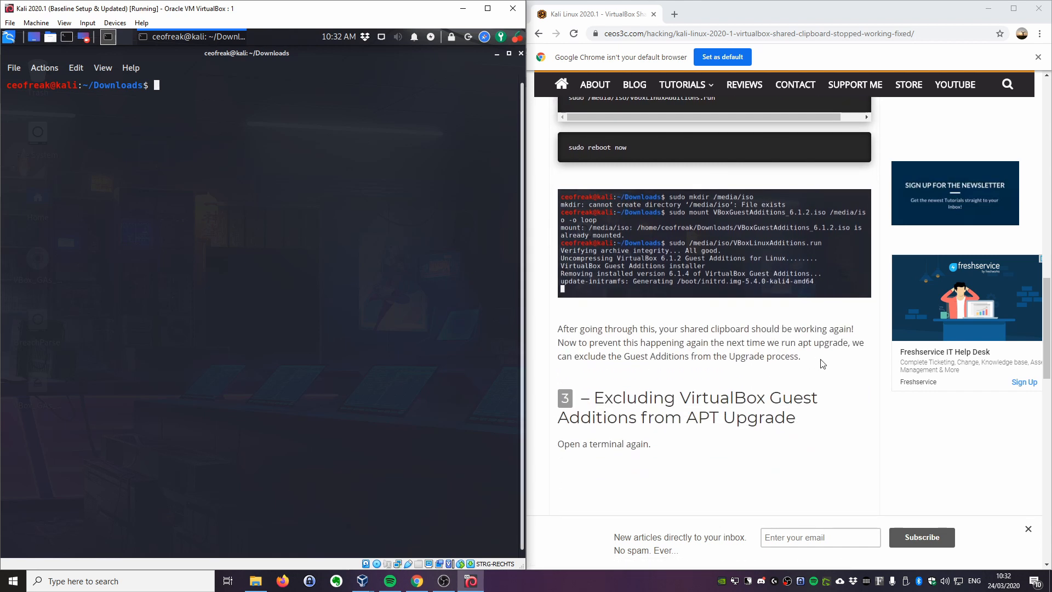
scroll("down", 3)
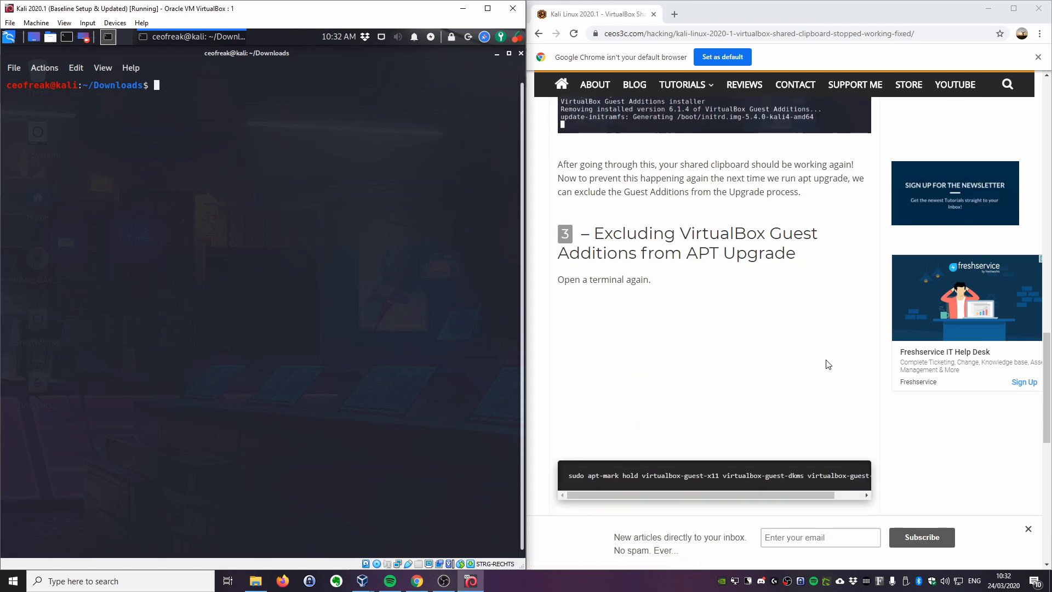
mouse_move(829, 348)
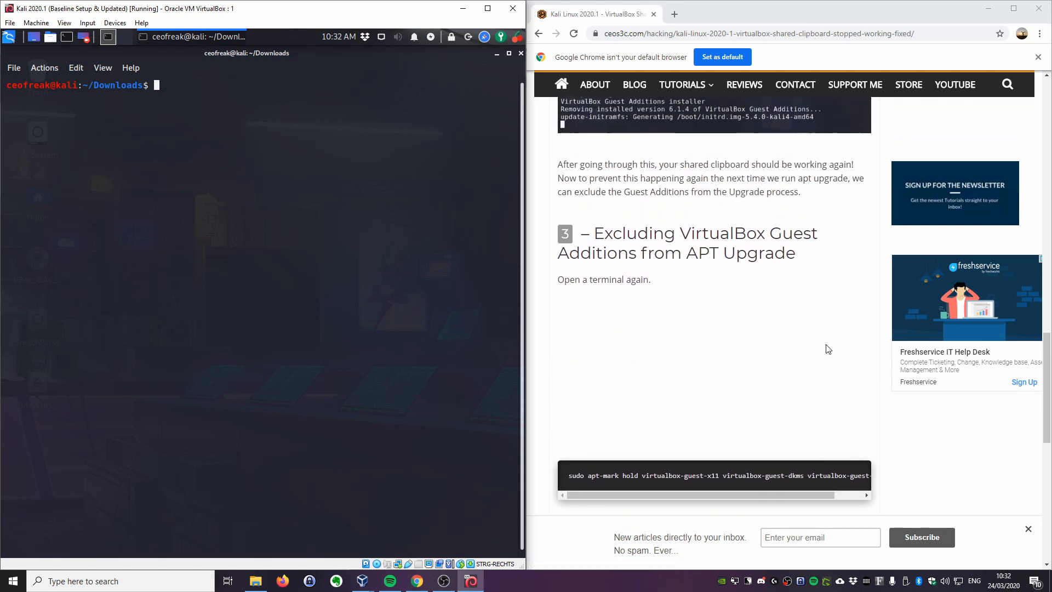
mouse_move(772, 248)
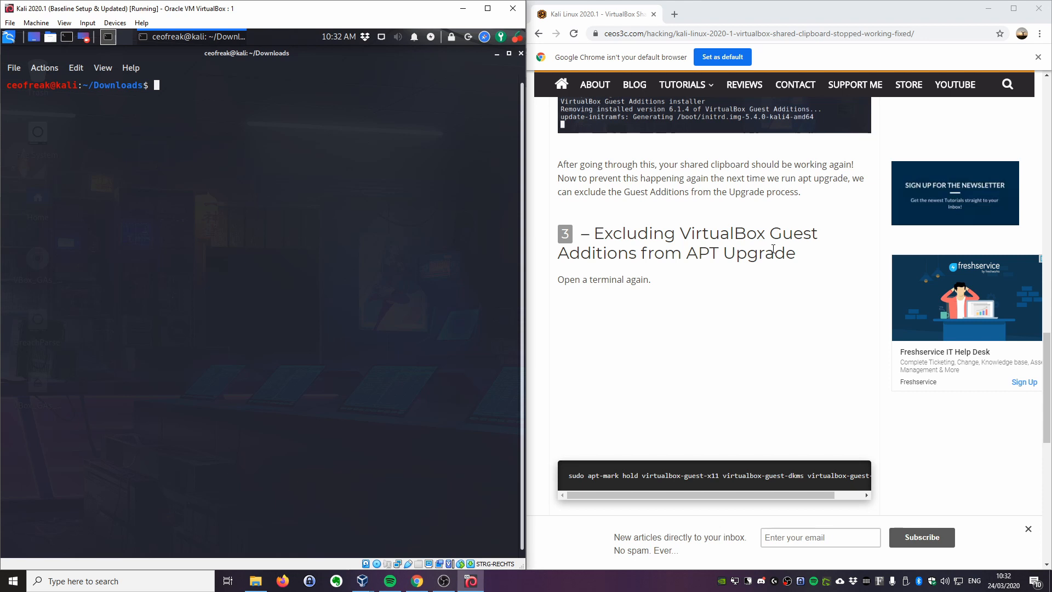
mouse_move(333, 298)
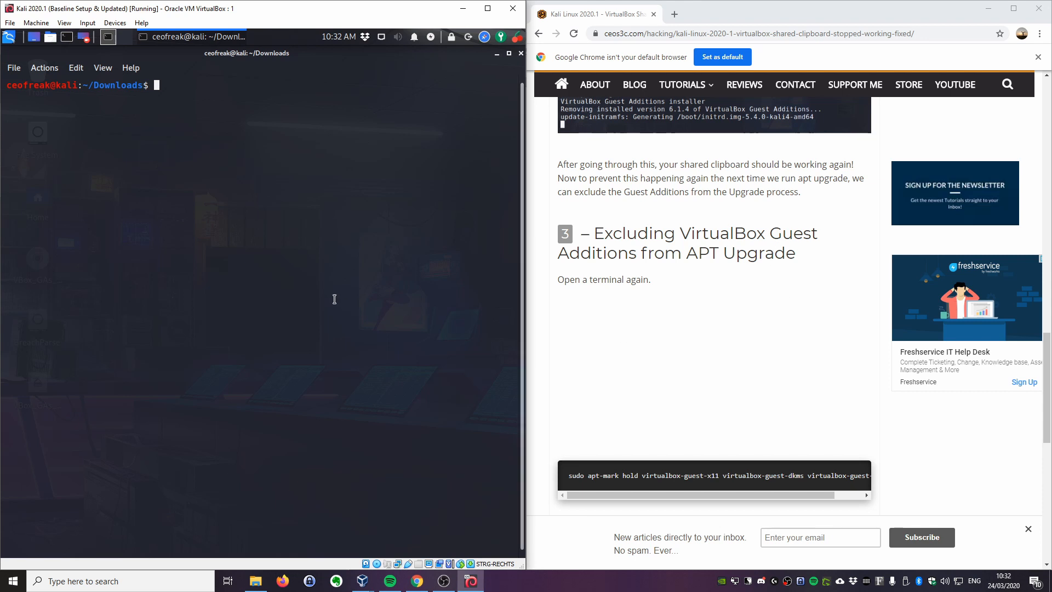
mouse_move(409, 315)
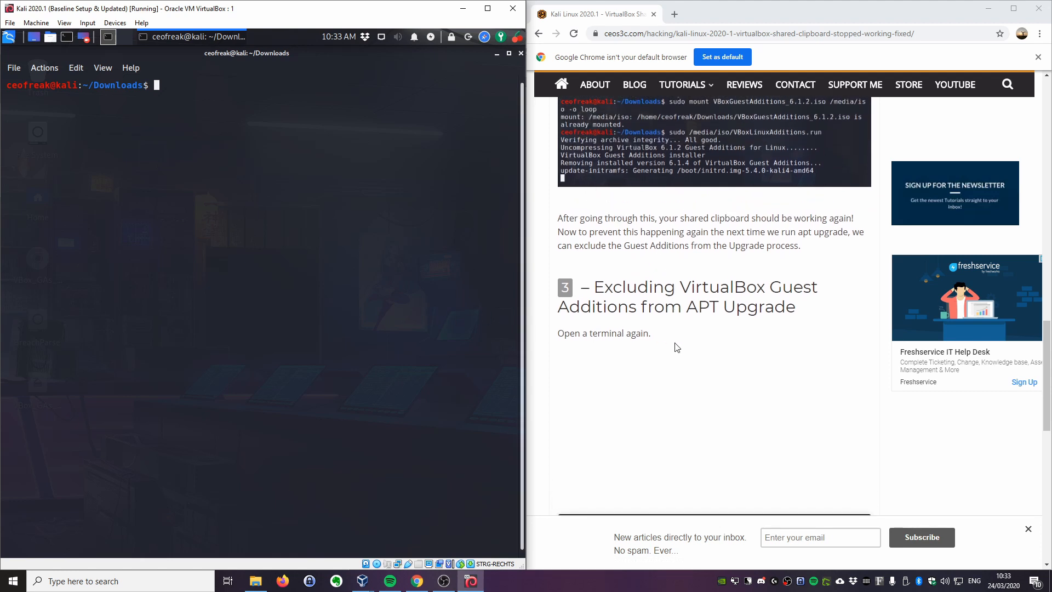
scroll("down", 3)
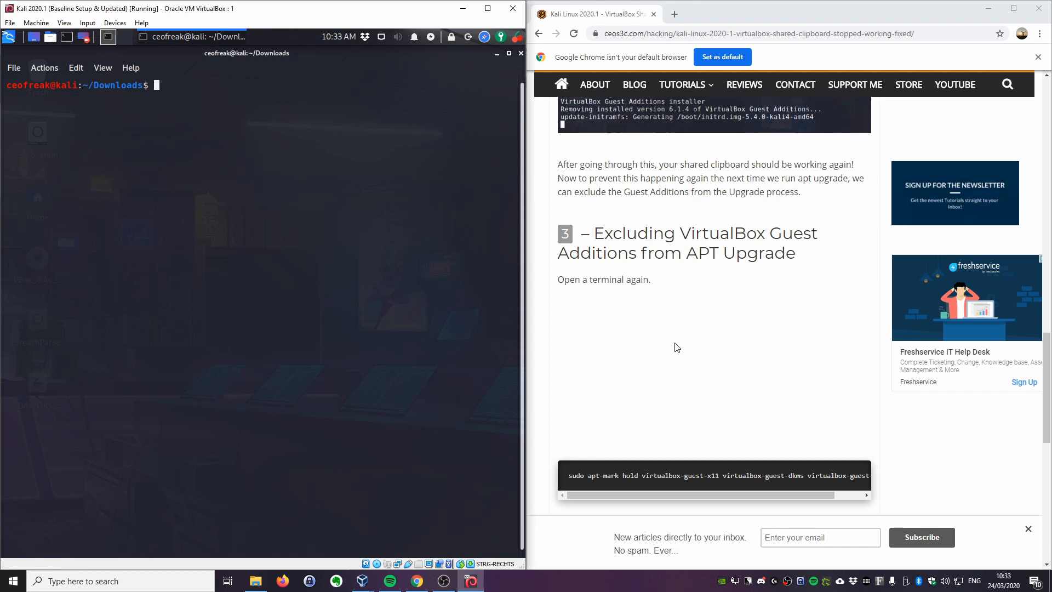
scroll("down", 3)
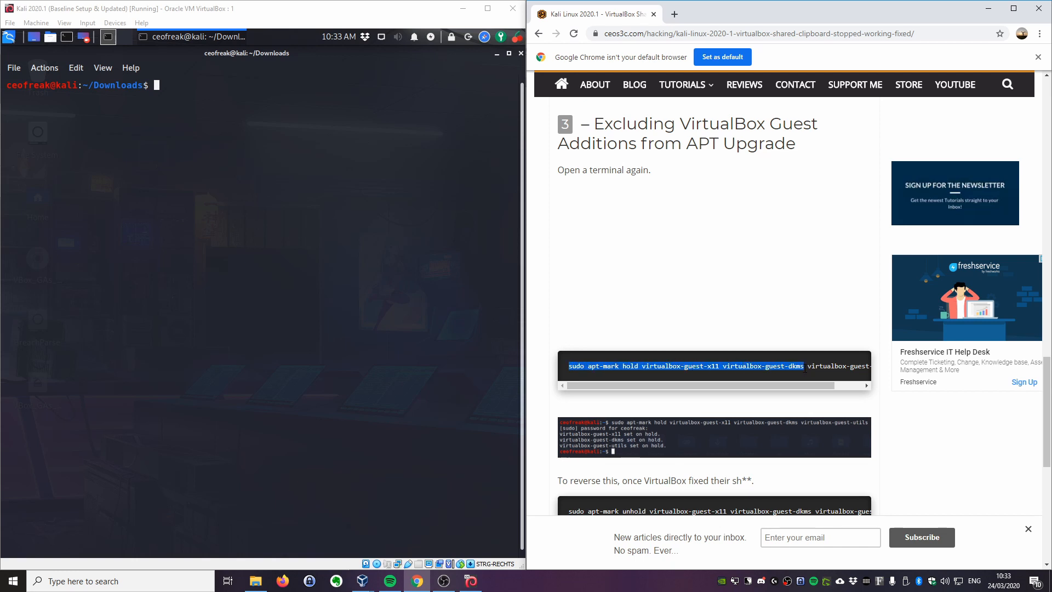
scroll("right", 3)
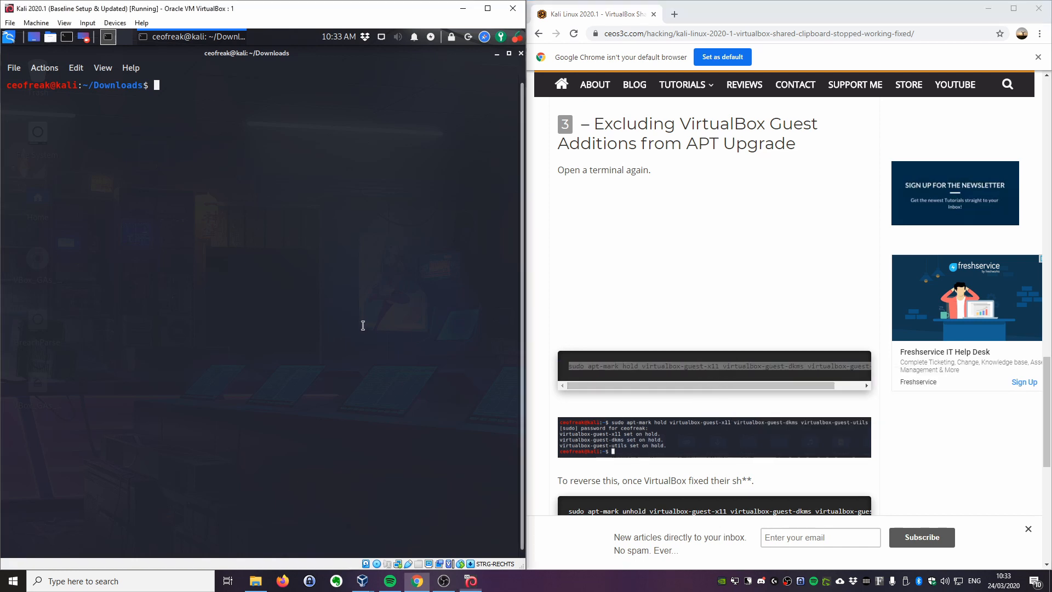
- Run sudo apt-mark hold virtualbox-guest-x11 virtualbox-guest-dkms virtualbox-guest-utils; all already on hold
type("sudo apt-mark hold virtualbox-guest-x11 virtualbox-guest-dkms virtualbox-guest-utils")
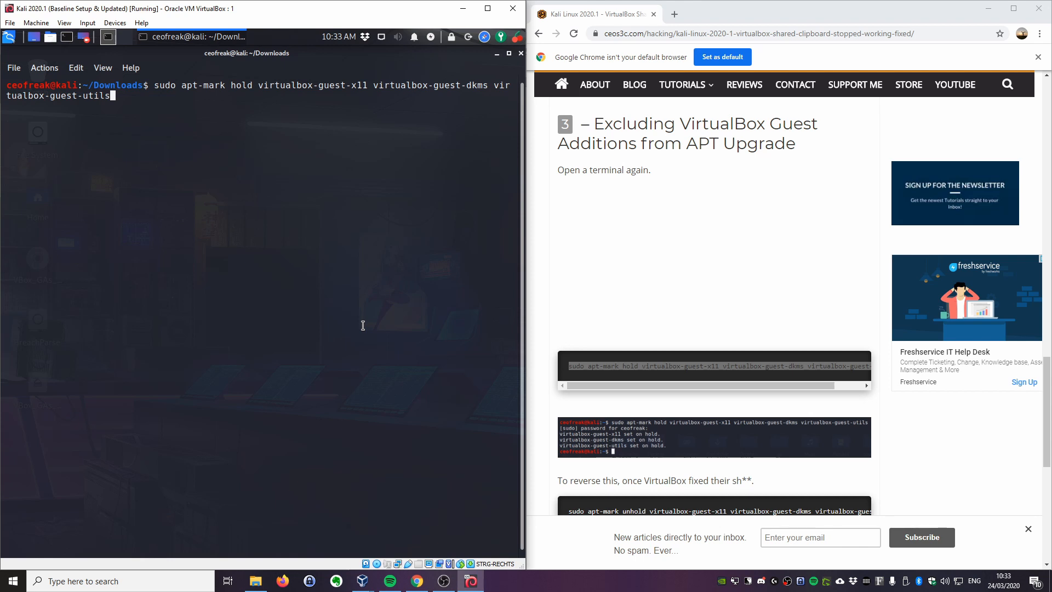
key("Return")
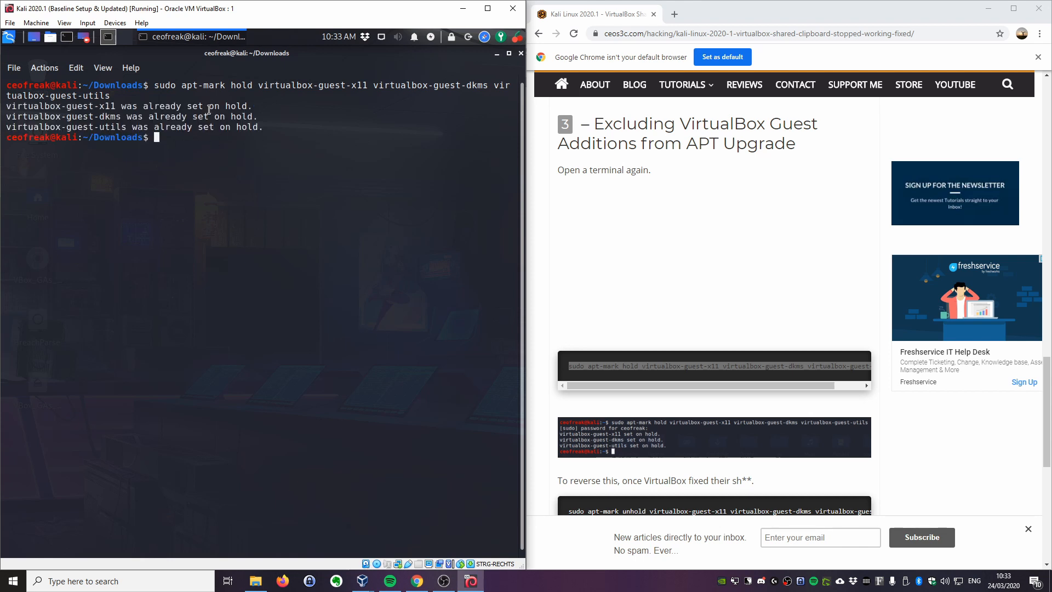
mouse_move(264, 216)
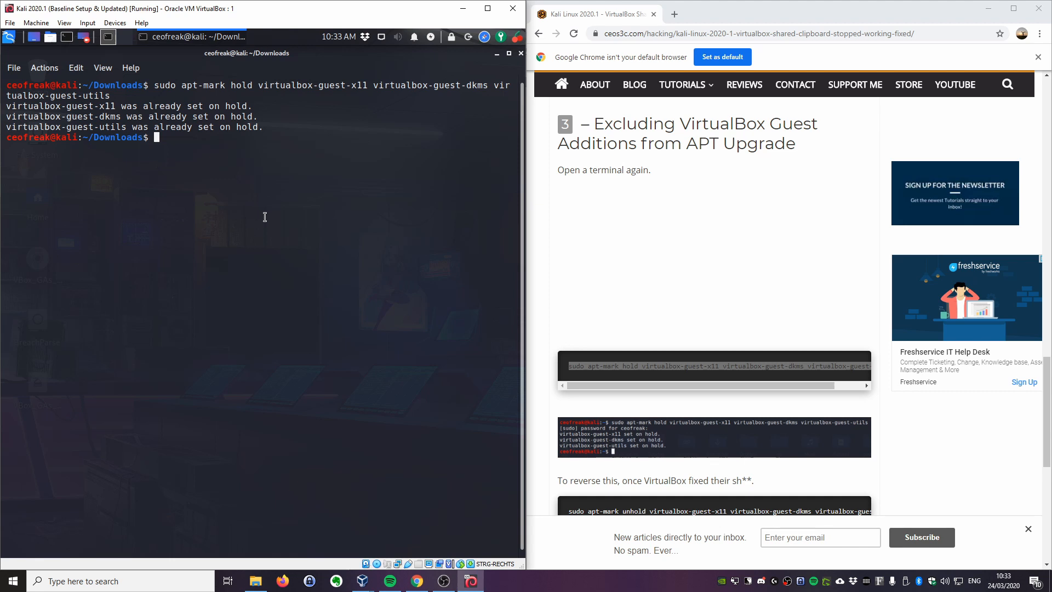
mouse_move(386, 273)
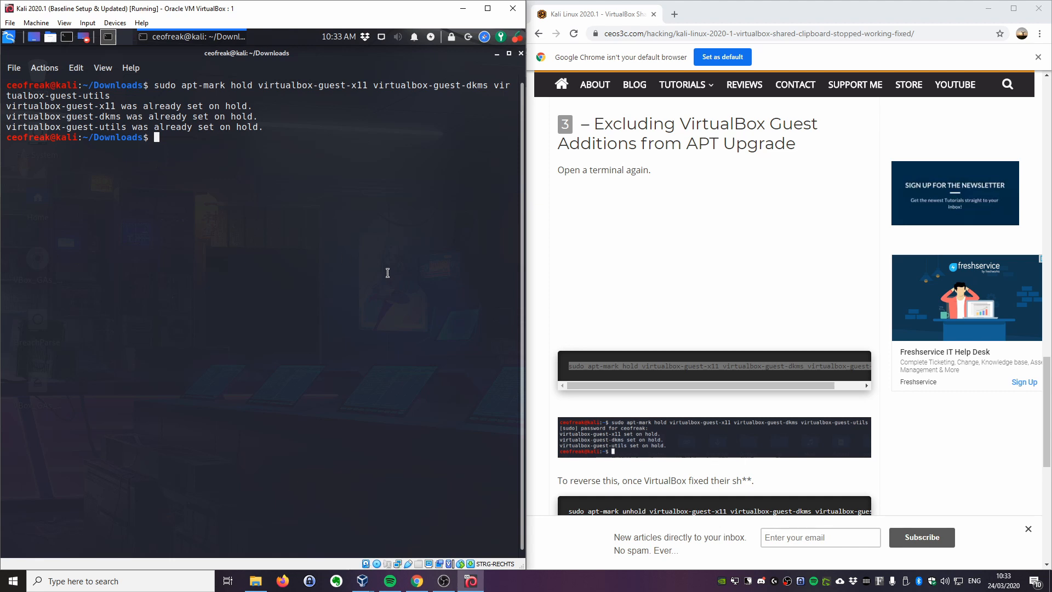
mouse_move(921, 445)
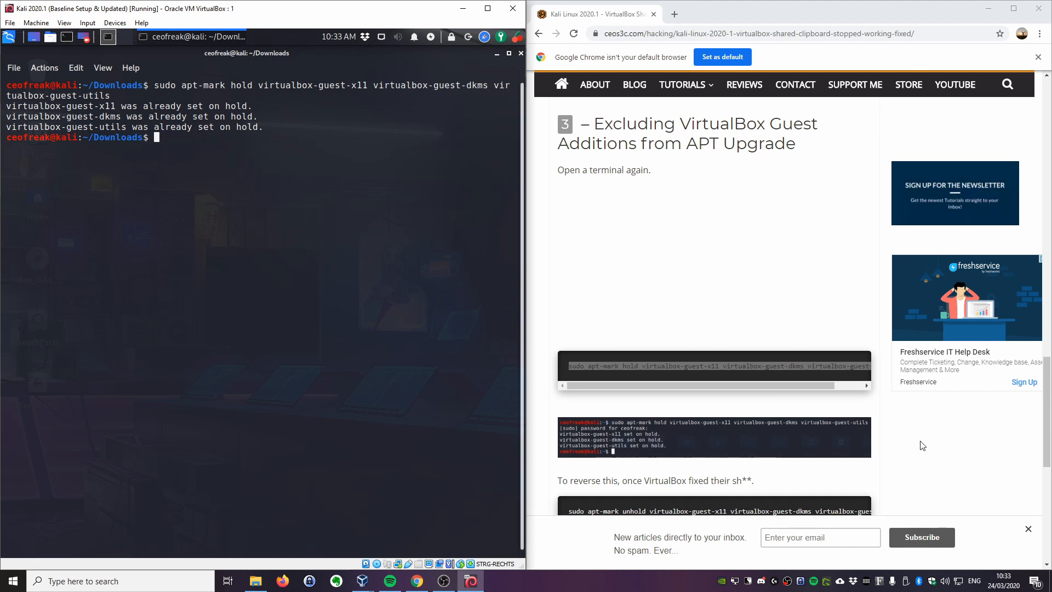
scroll("down", 3)
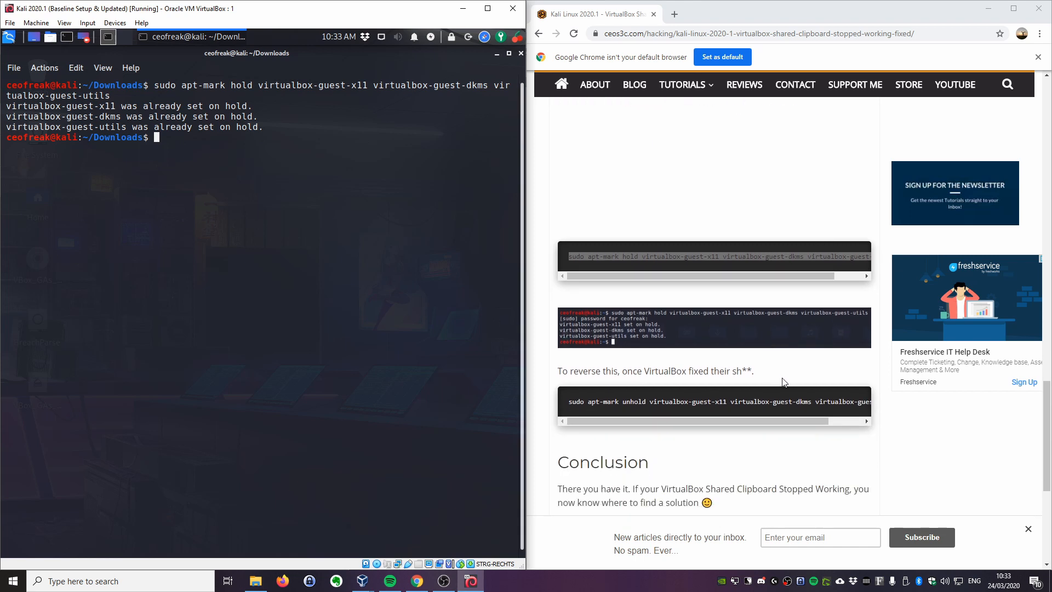
mouse_move(791, 377)
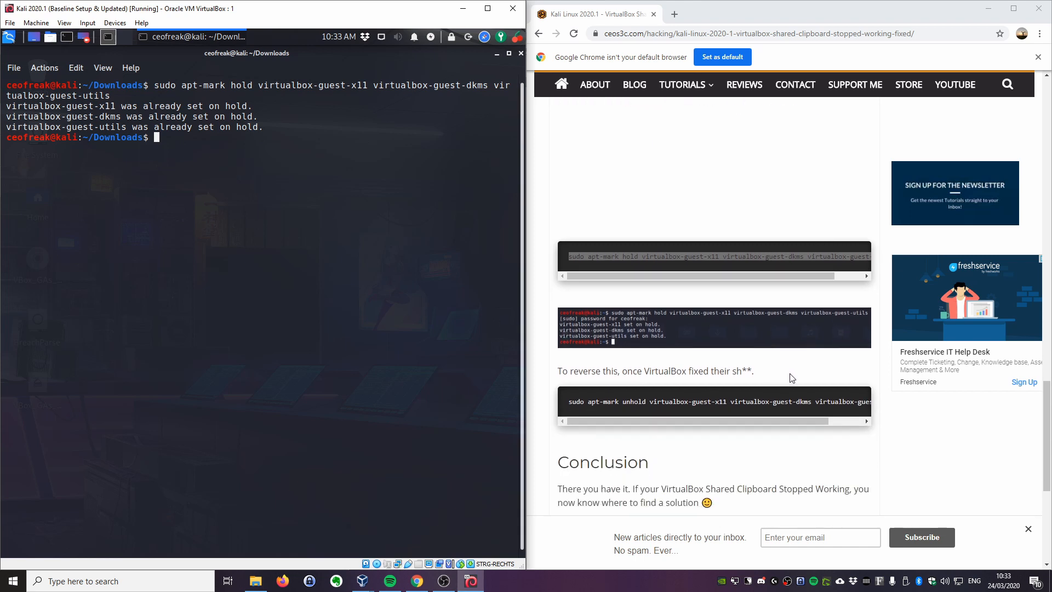
scroll("down", 3)
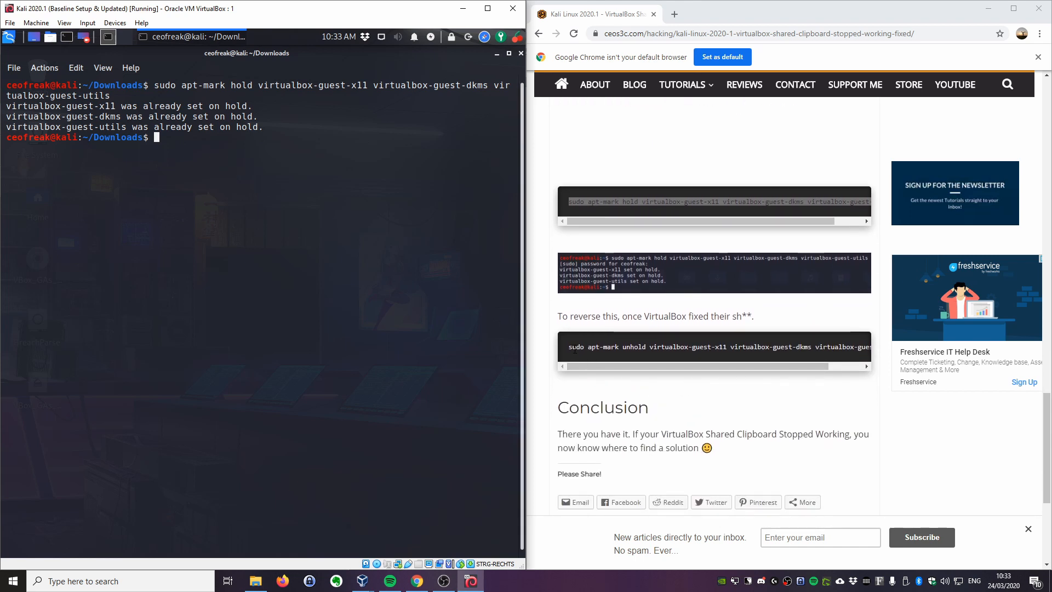
double_click(641, 347)
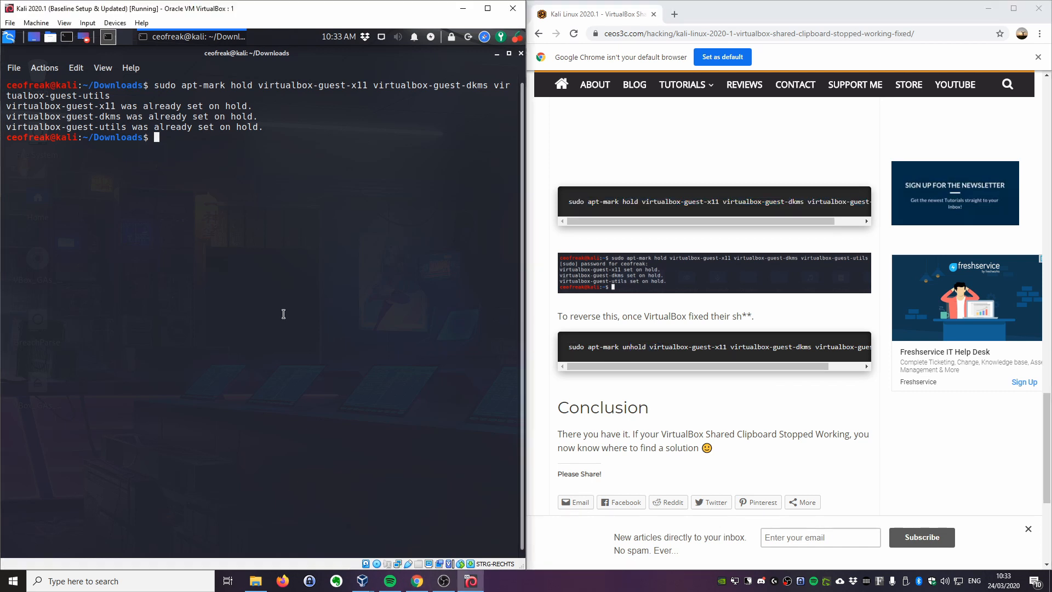
mouse_move(327, 313)
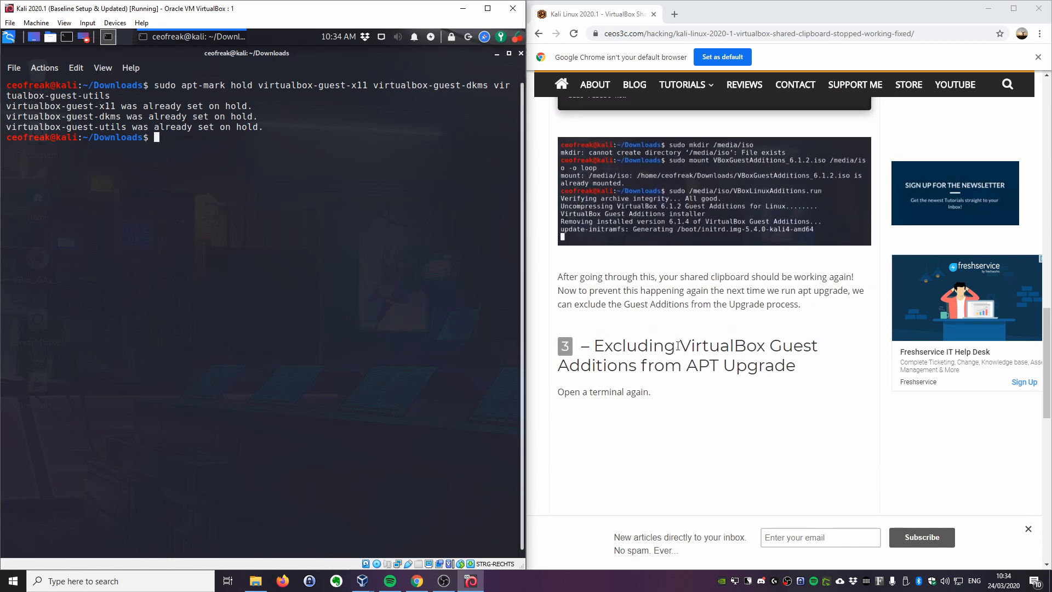
scroll("up", 3)
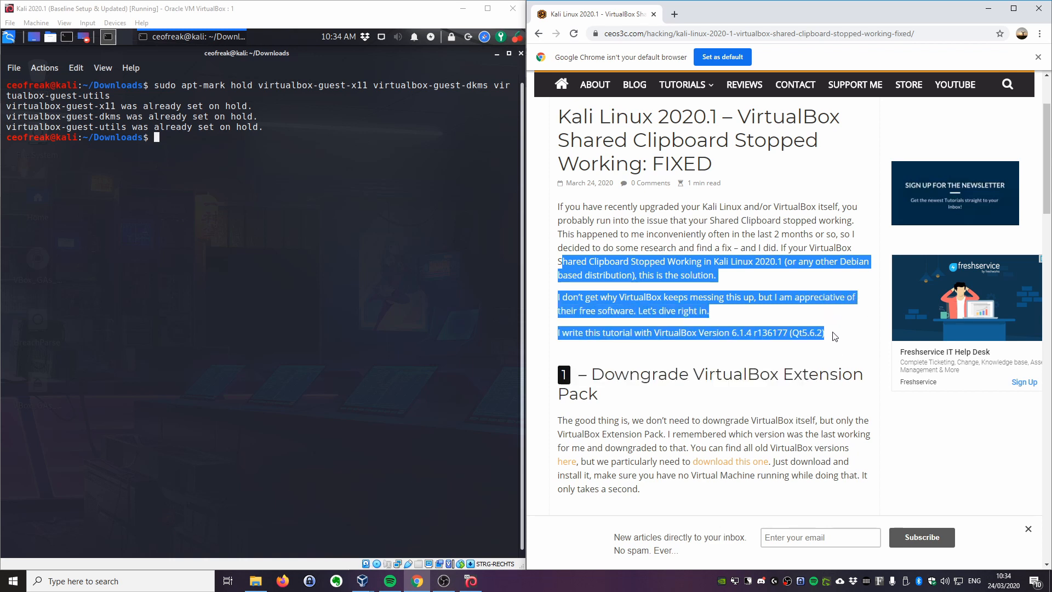
left_click(842, 349)
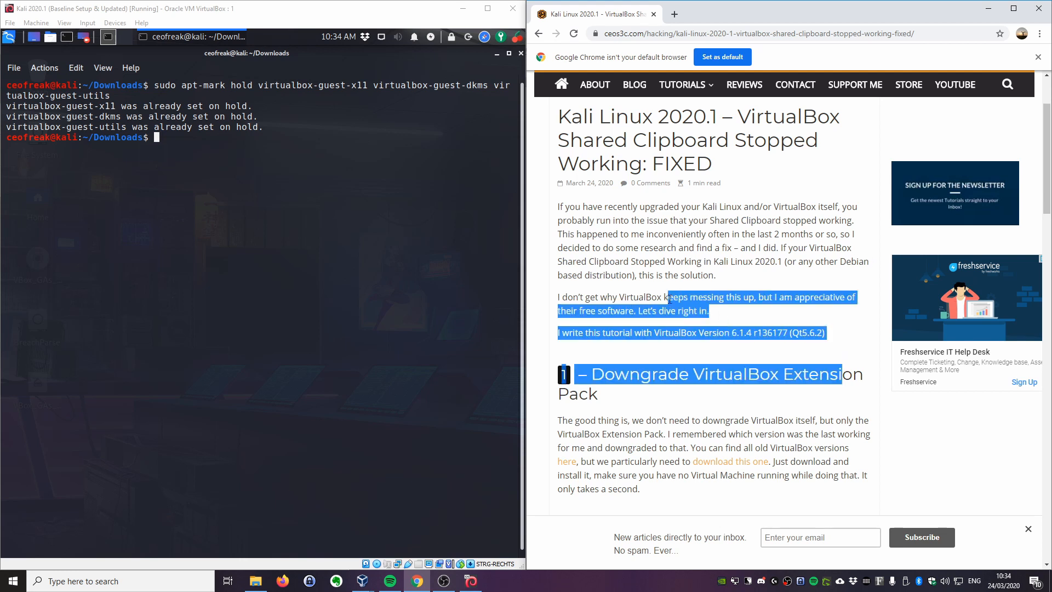
left_click(698, 207)
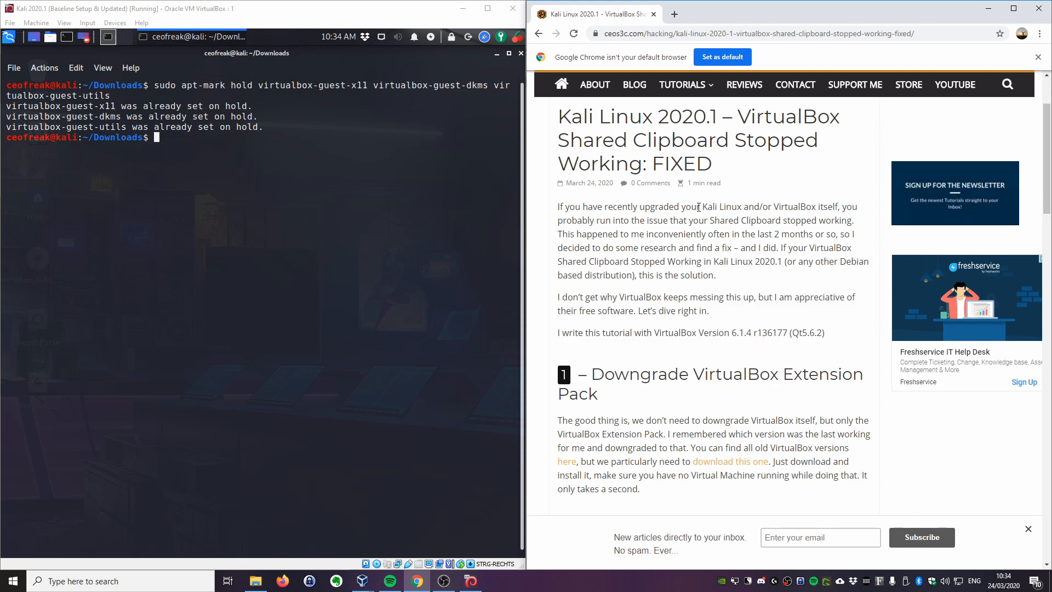
mouse_move(739, 369)
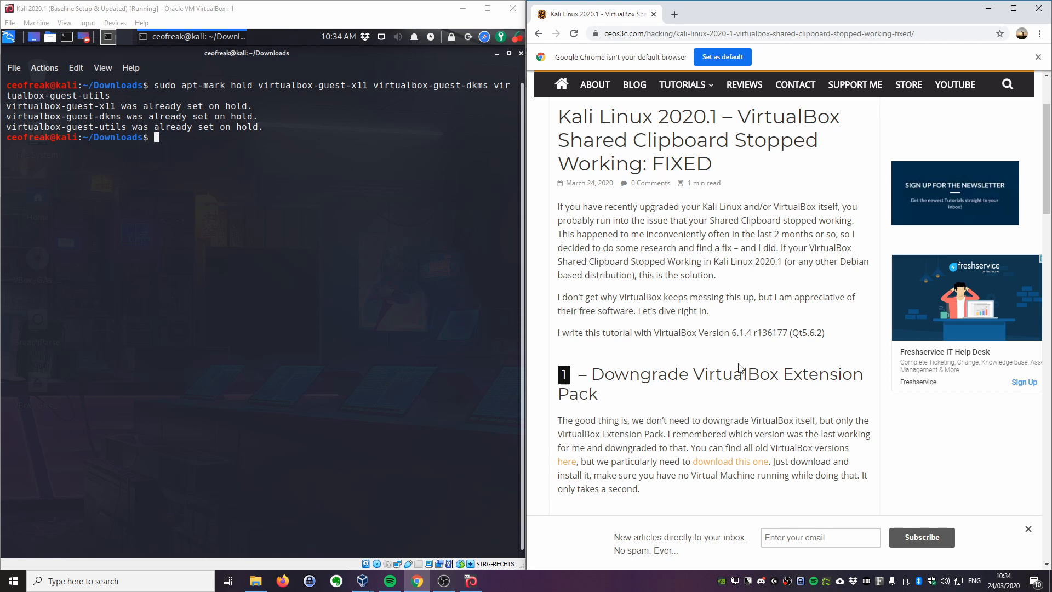
mouse_move(735, 403)
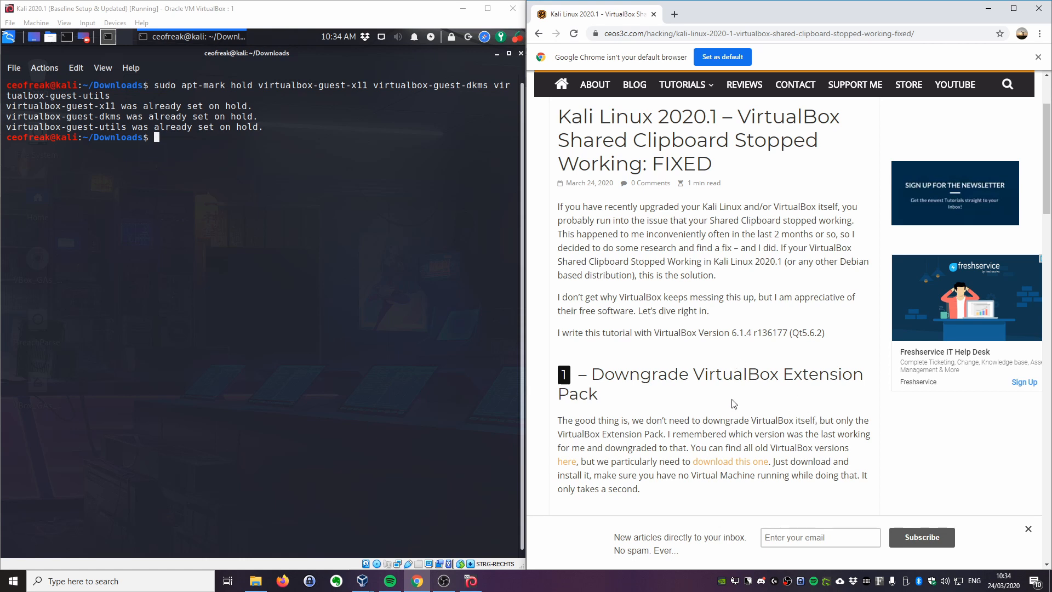
mouse_move(746, 403)
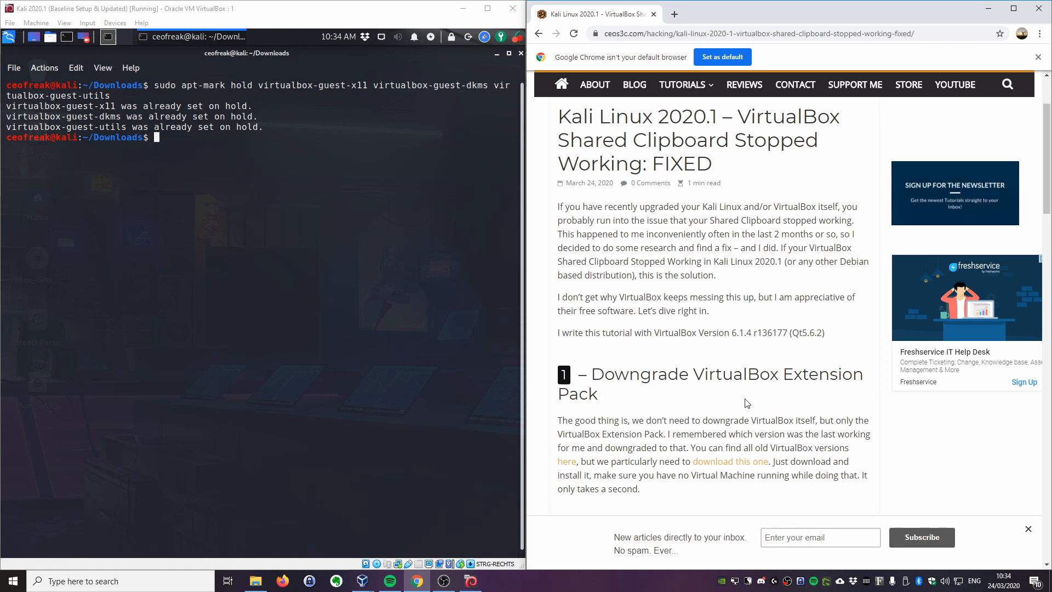
mouse_move(657, 409)
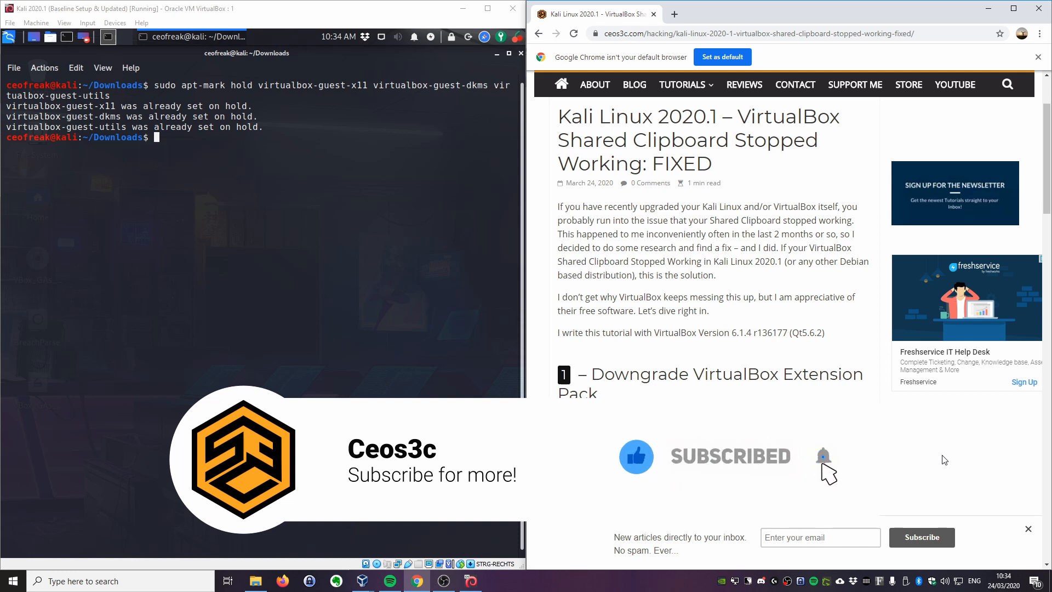
scroll("down", 3)
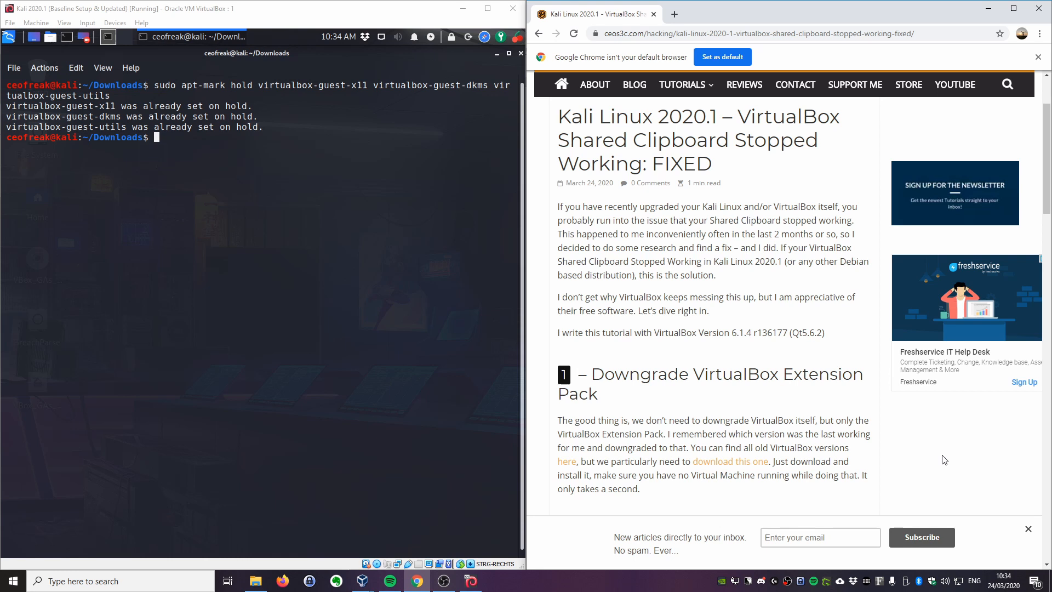
mouse_move(882, 468)
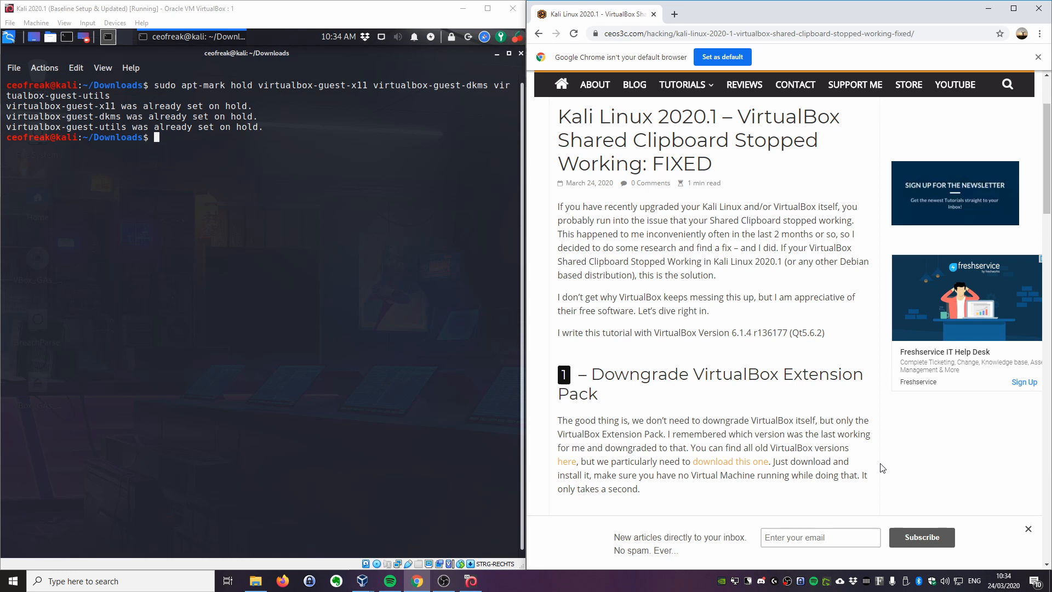
mouse_move(606, 424)
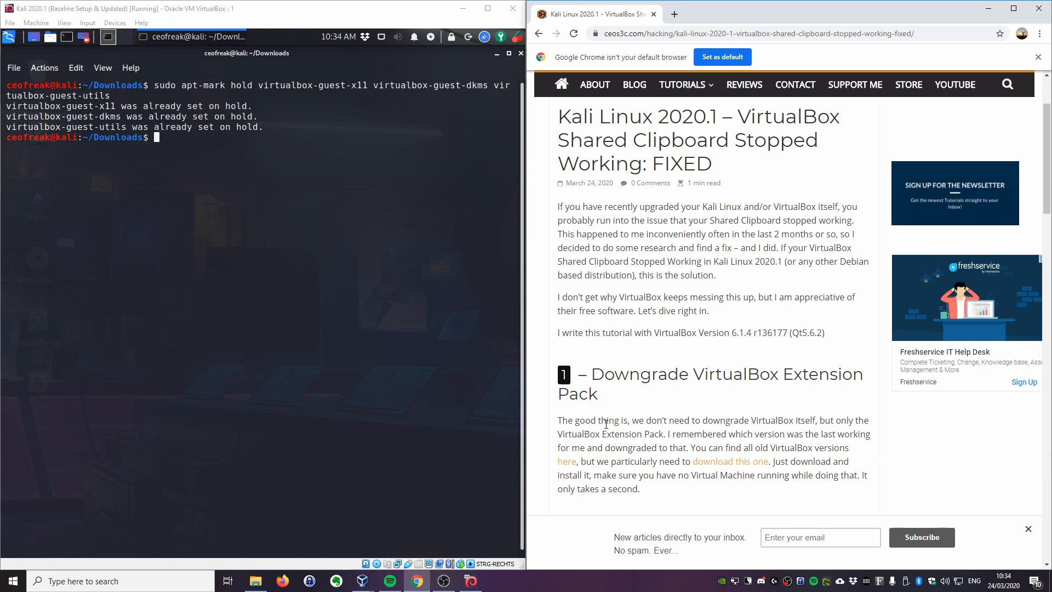
mouse_move(674, 401)
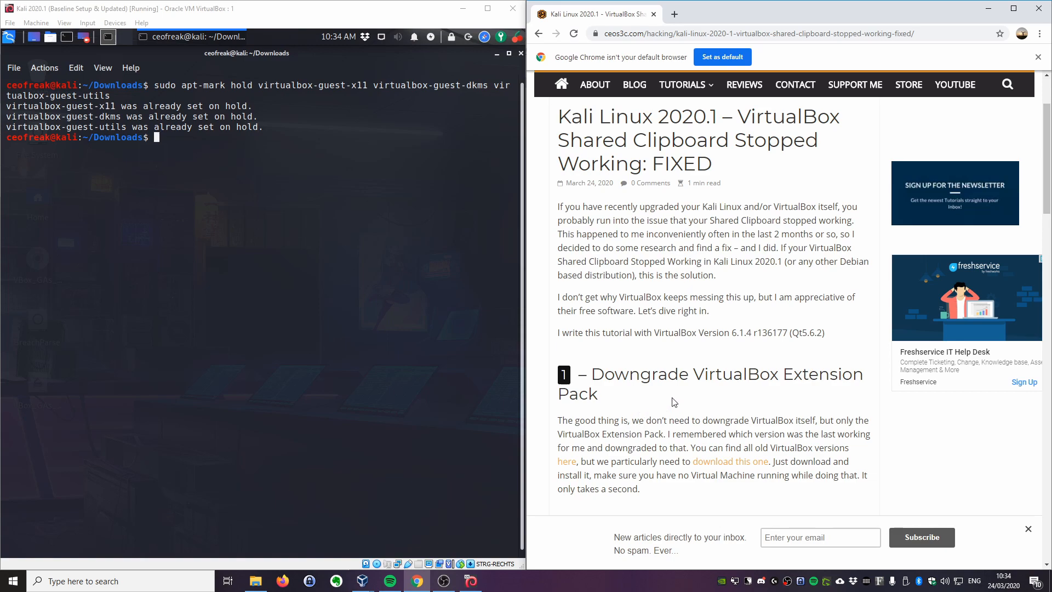